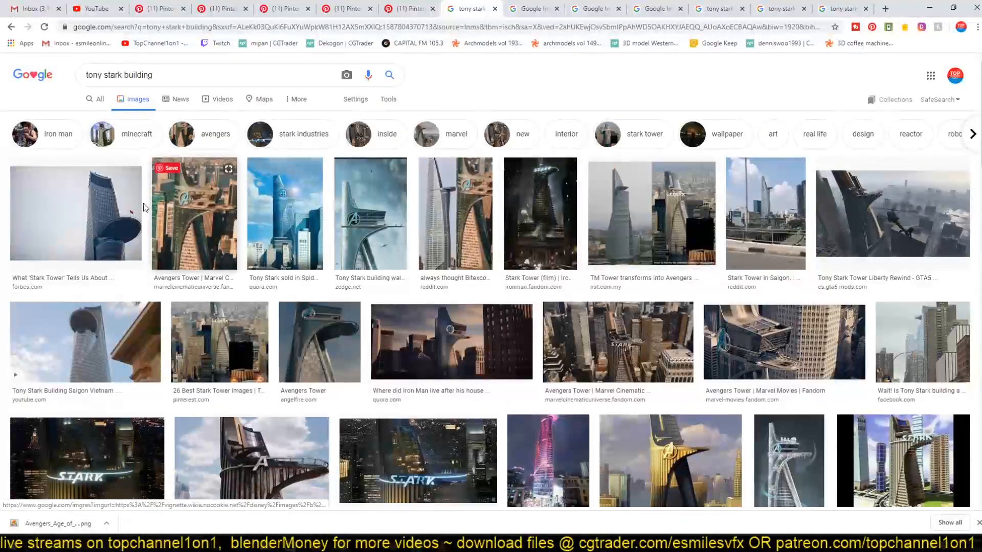
- Search YouTube for 'stark tower' and play the 'Returning To Avengers Tower HD' video as reference
click(94, 8)
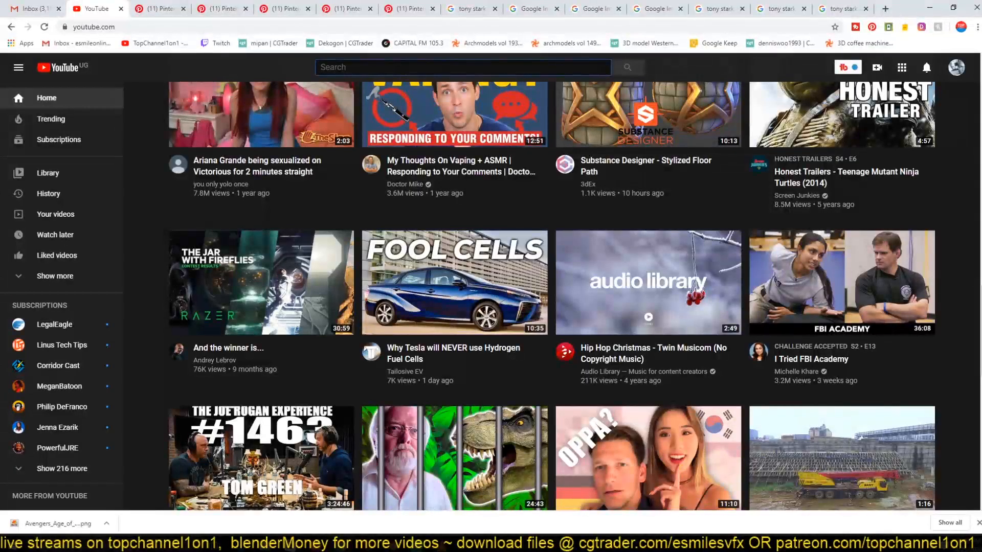
text(stark tower)
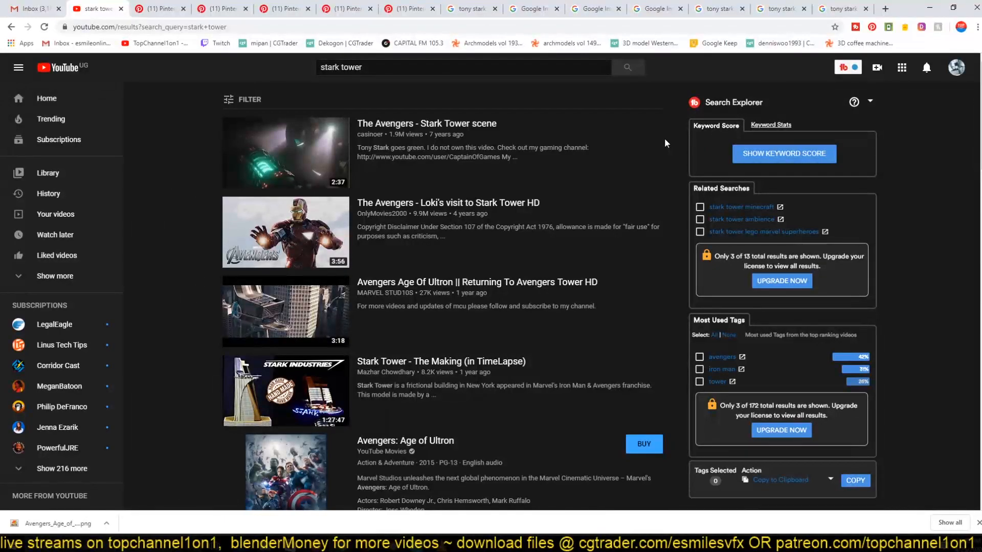
scroll(down, 3)
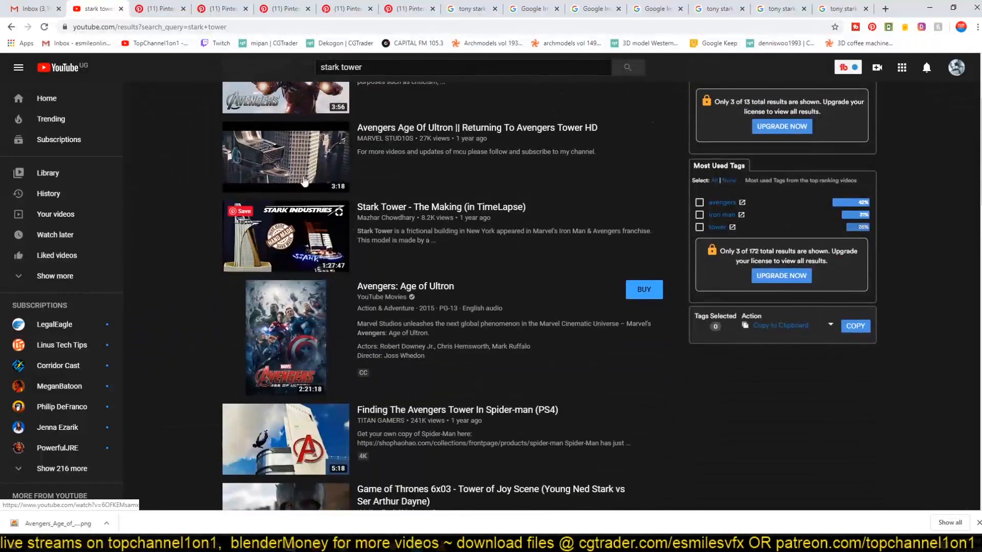
mouse_move(292, 141)
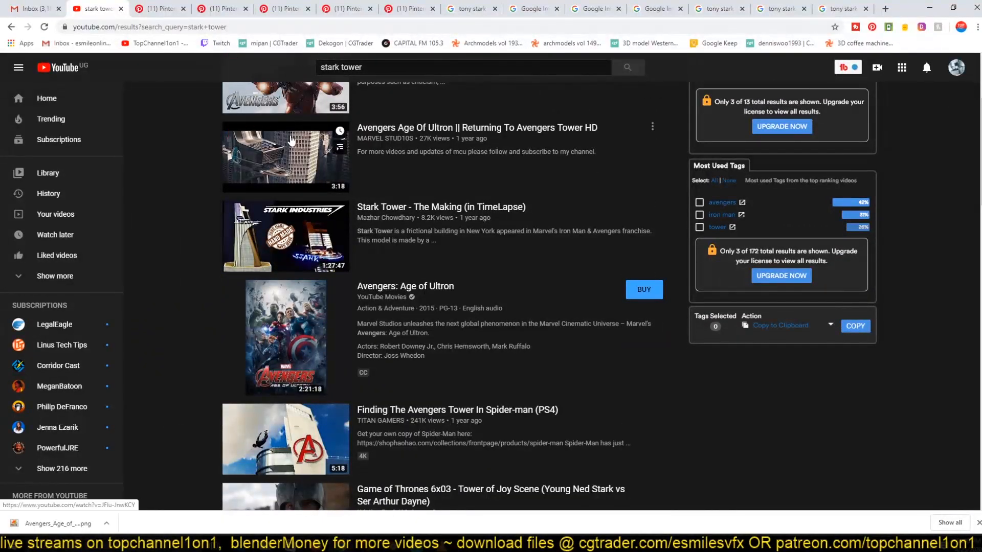
click(286, 158)
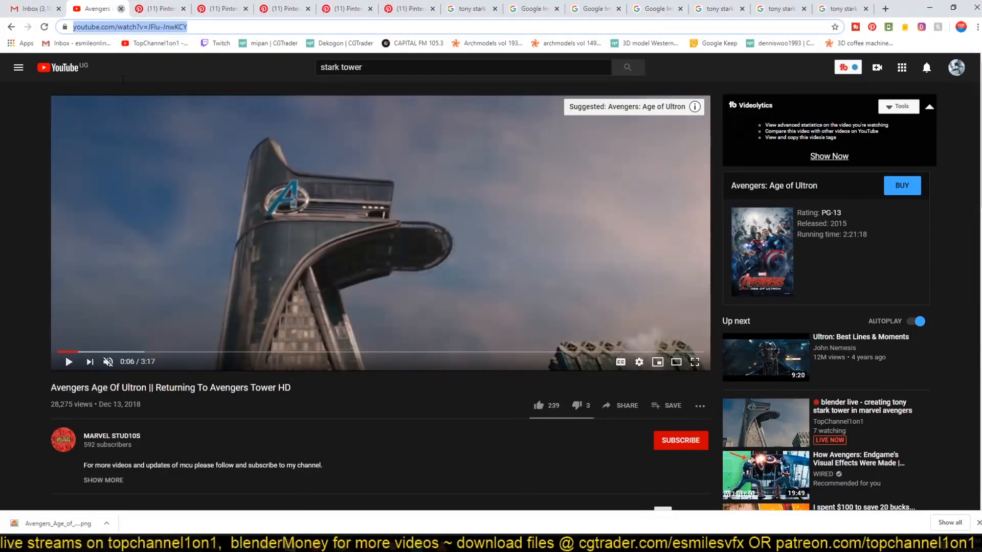
- Bring the Blender window forward and look over the default scene
click(885, 8)
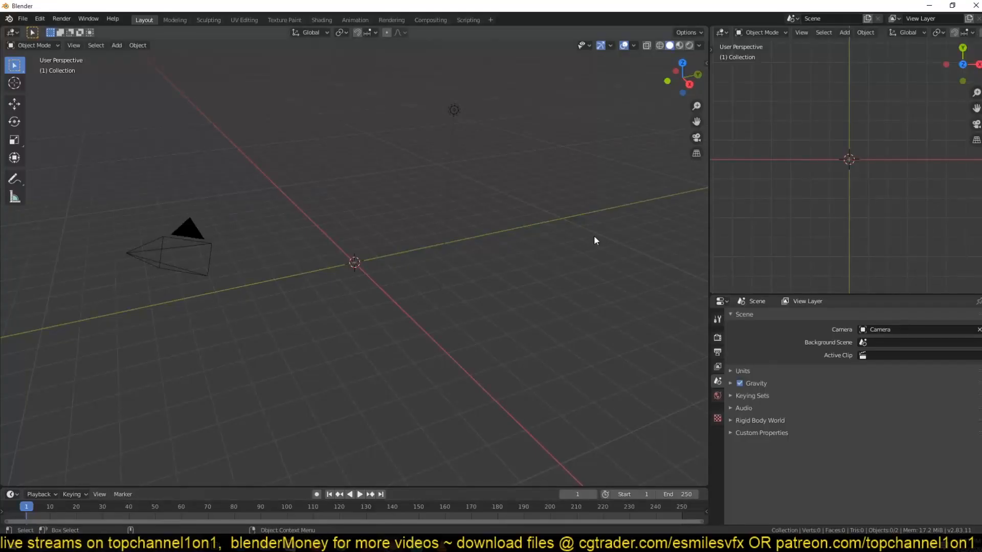
click(701, 112)
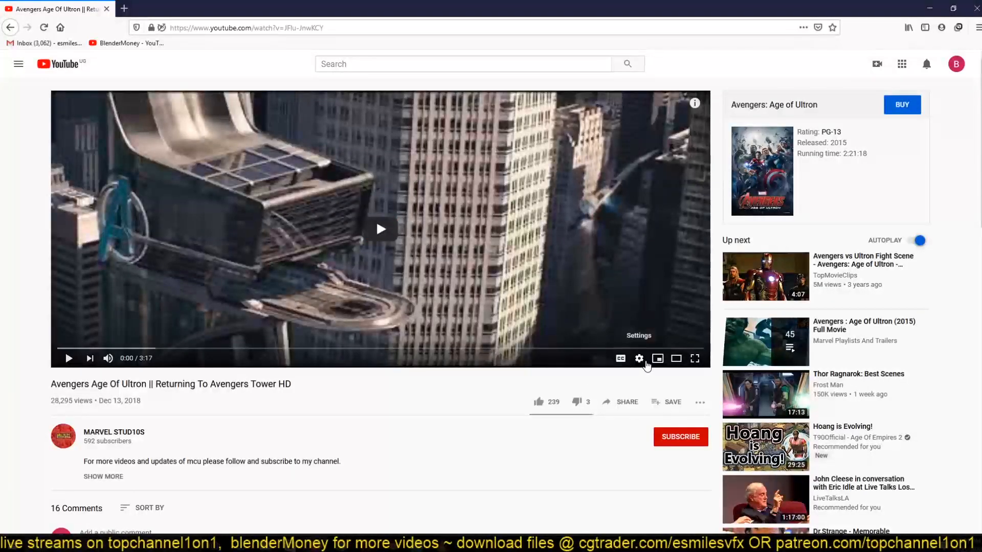
mouse_move(599, 287)
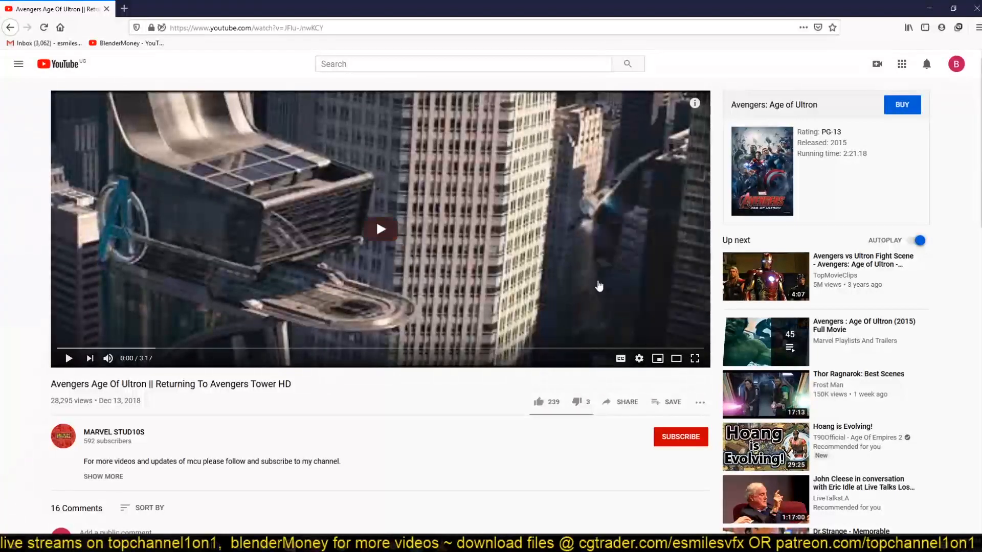
mouse_move(439, 454)
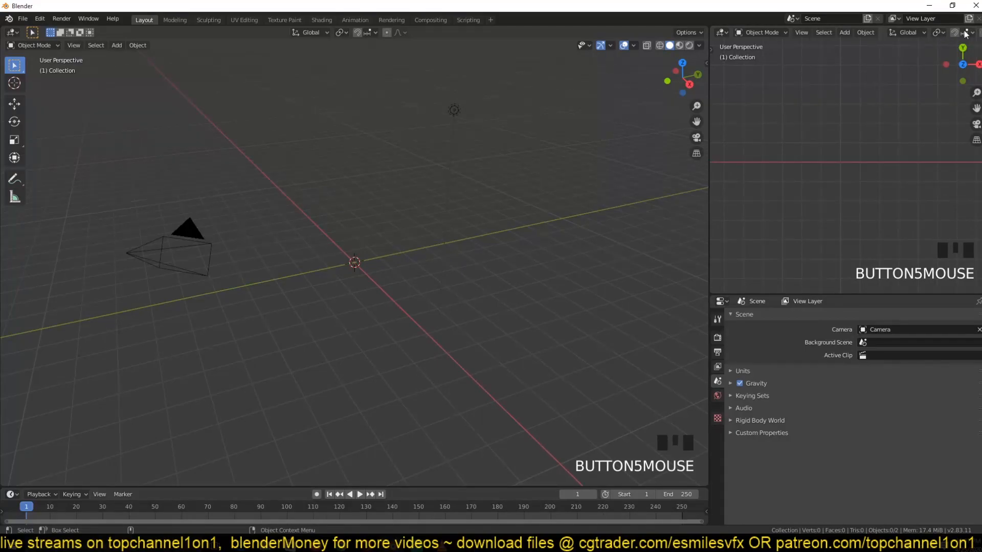
- Save the Avengers Tower wiki image from the browser results to the Desktop
click(964, 33)
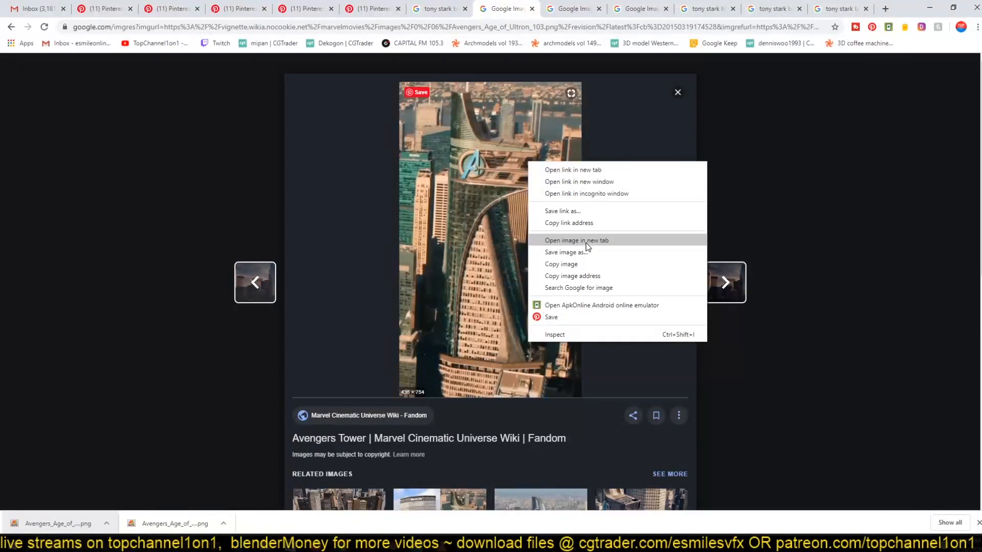
mouse_move(568, 223)
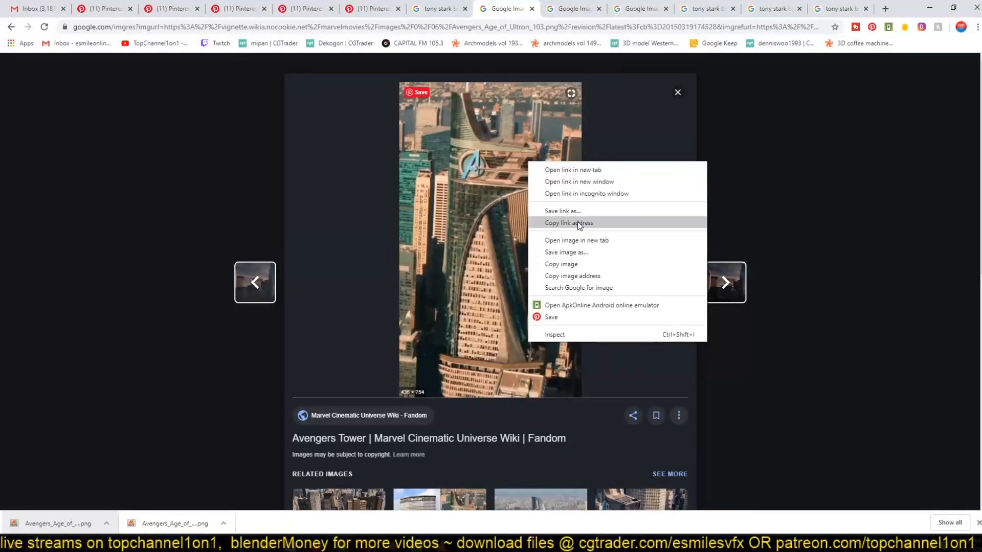
click(565, 252)
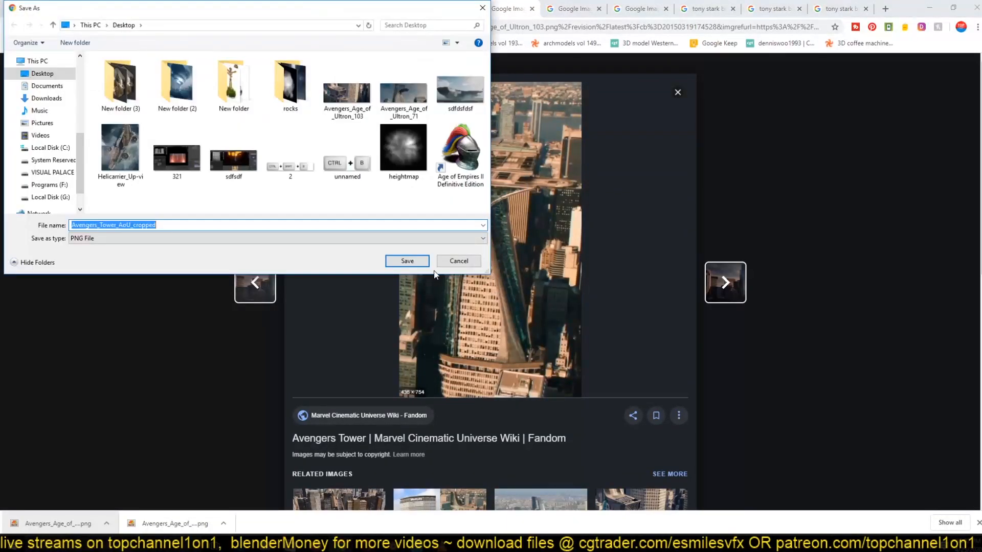
click(406, 261)
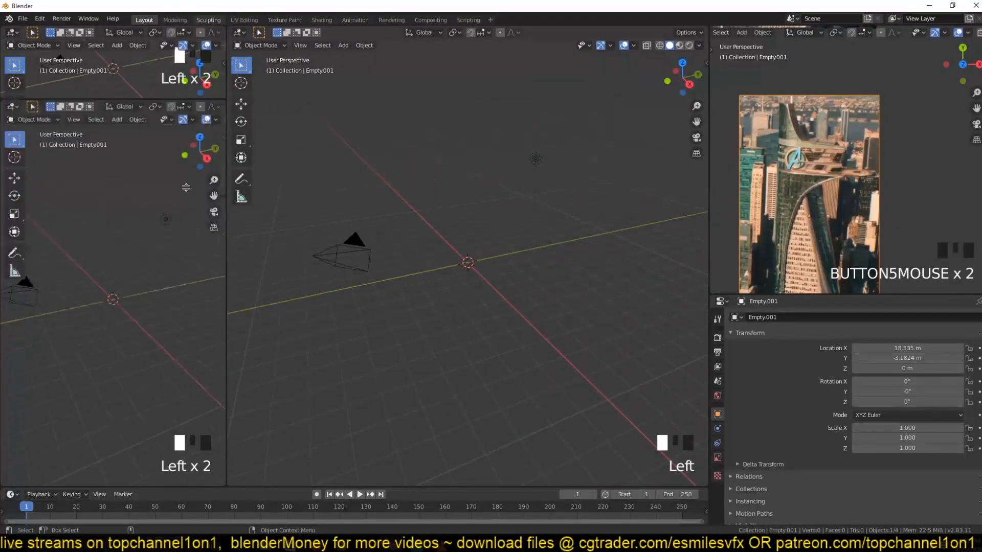
- Turn the lower-left pane into a Shader Editor and adjust the small viewport's shading and view
click(13, 237)
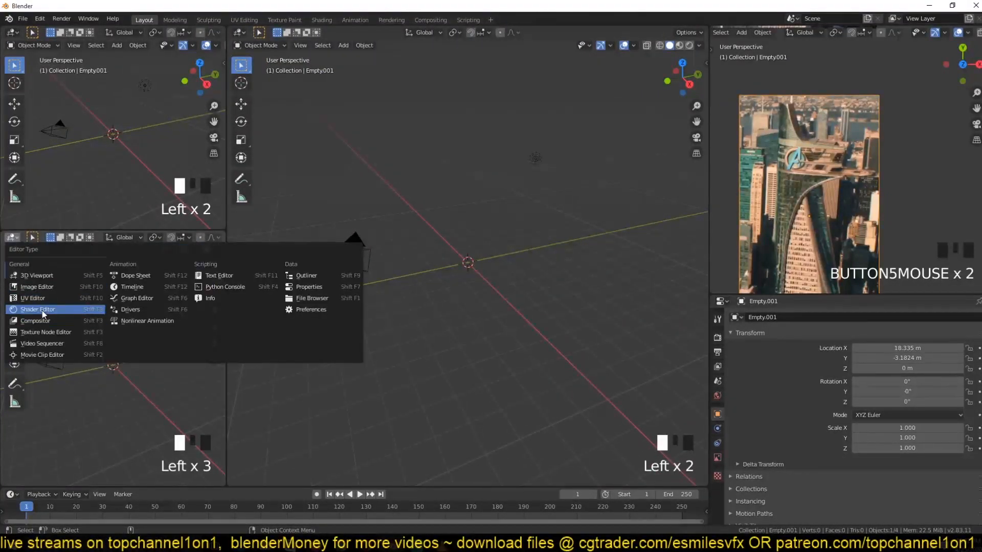
click(38, 308)
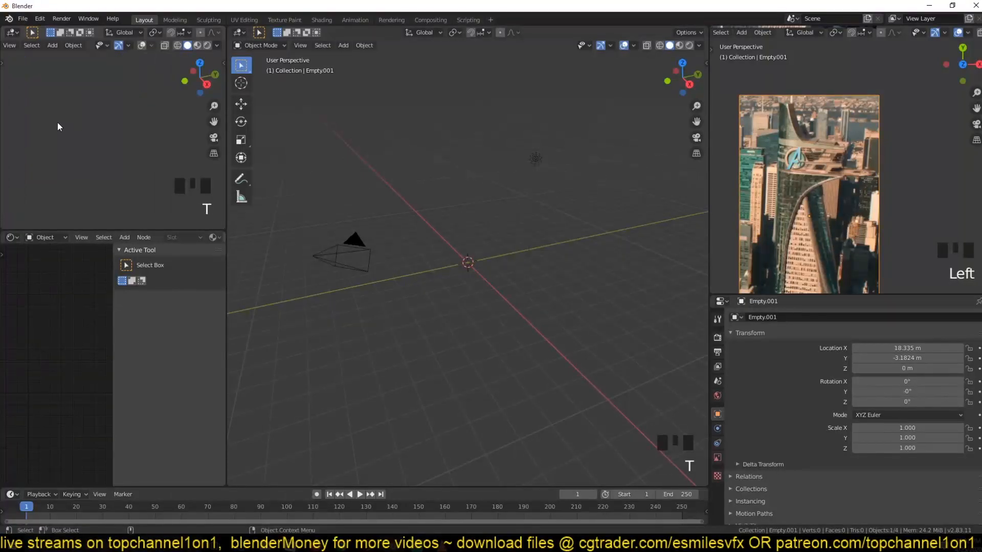
click(218, 45)
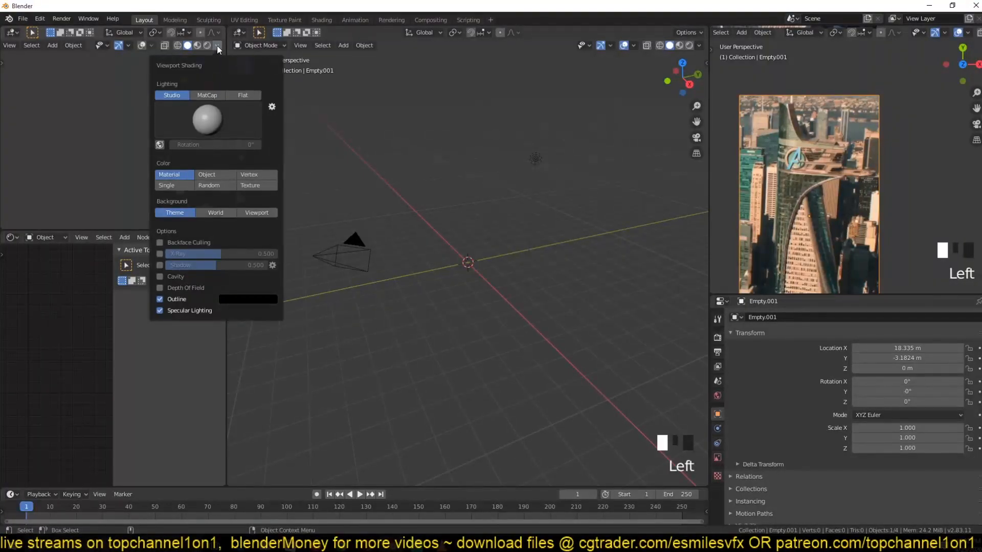
scroll(up, 3)
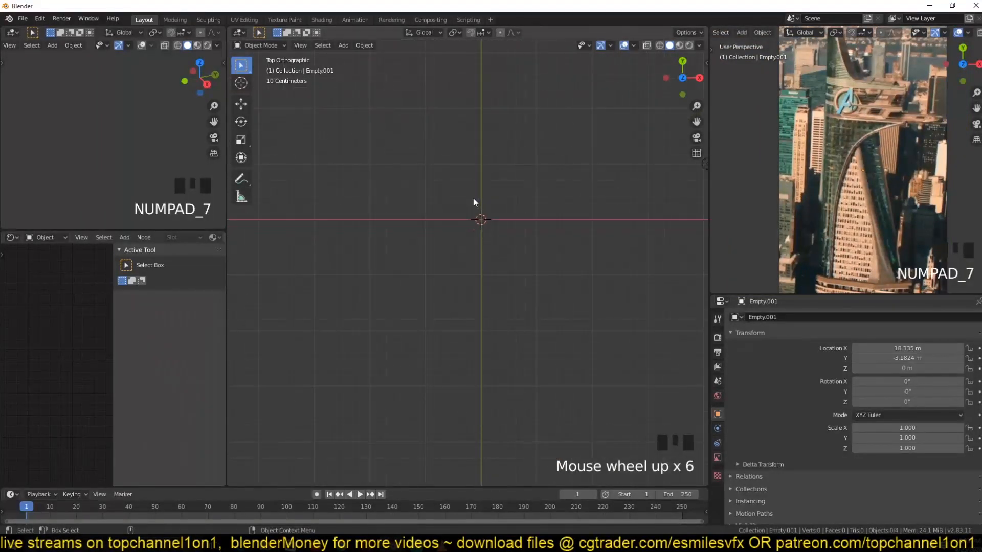
- Add a plane at the origin and scale it into a wide rectangle with random viewport colour
key(shift+a)
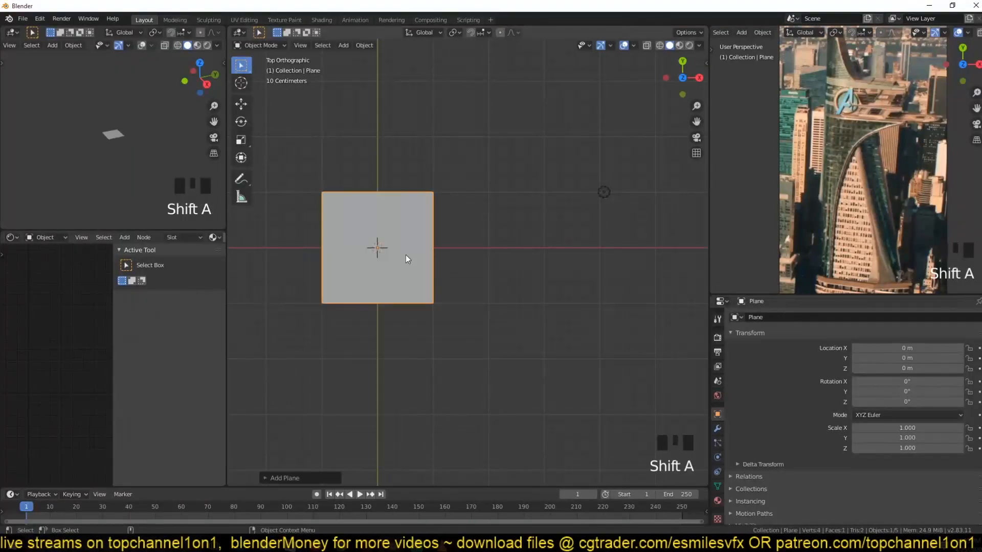
key(s)
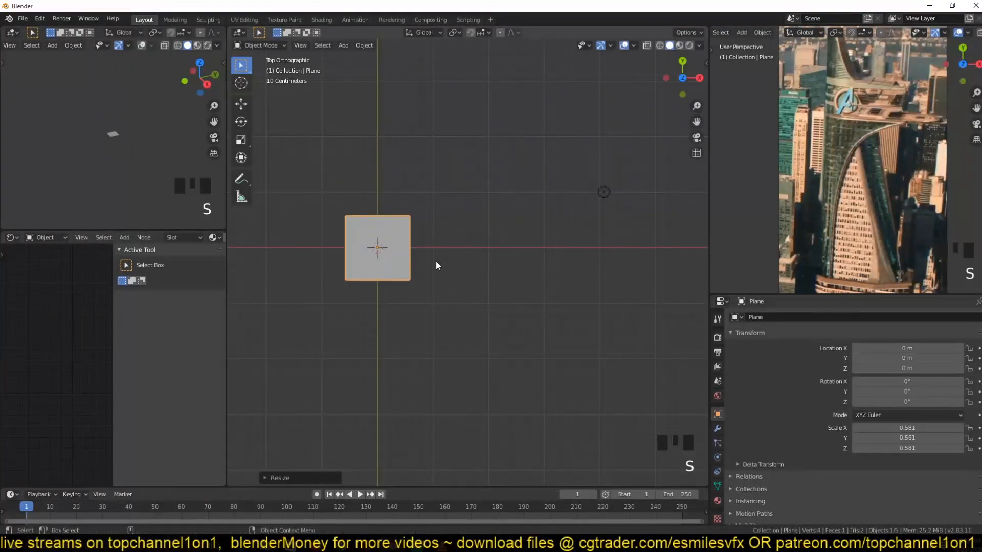
key(Tab)
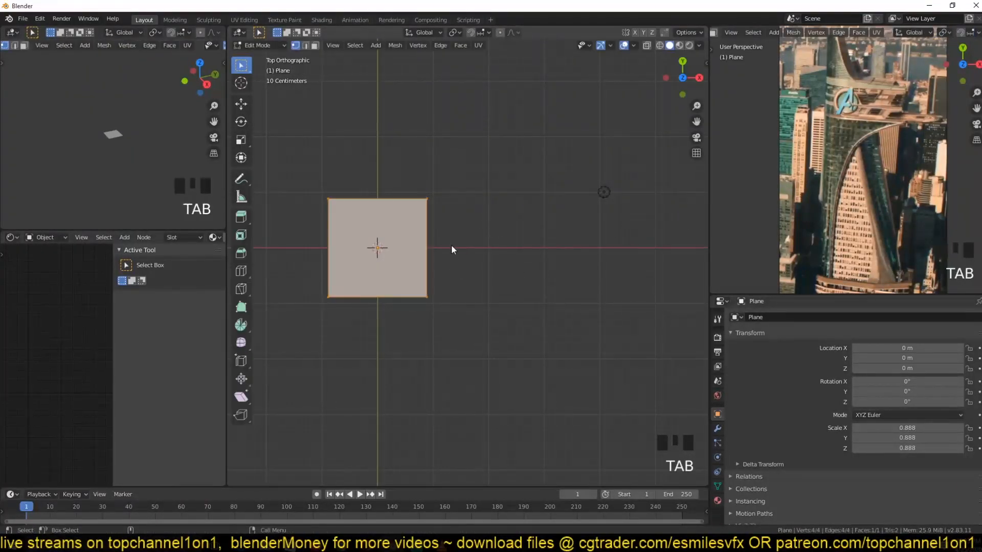
key(s)
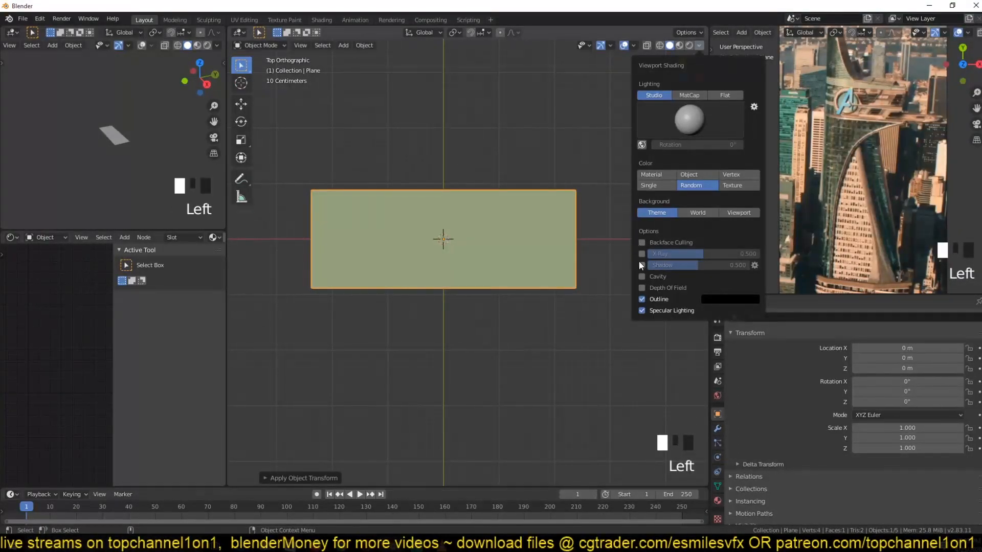
click(527, 254)
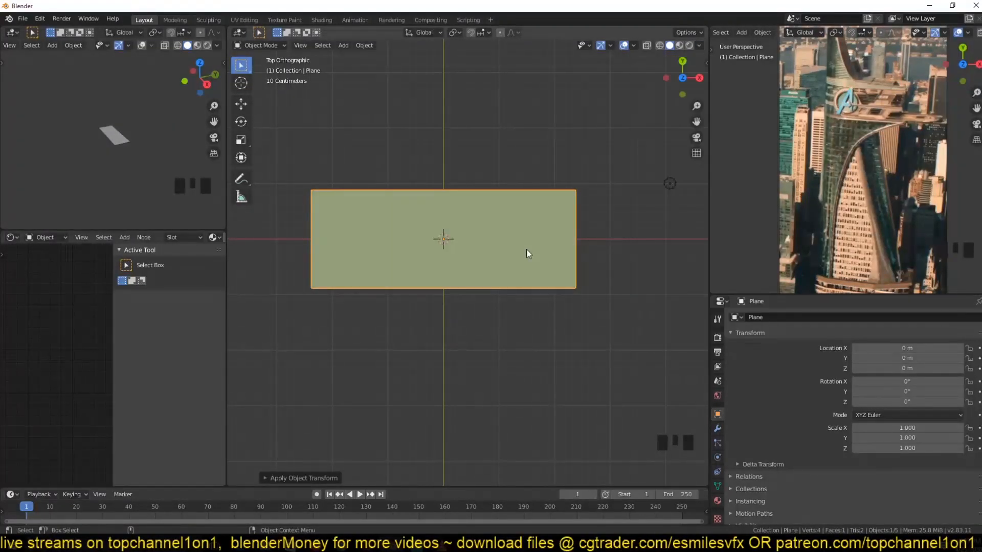
- Merge the rounded side's overlapping vertices At Last and extrude the shape up into a tall column
key(Tab)
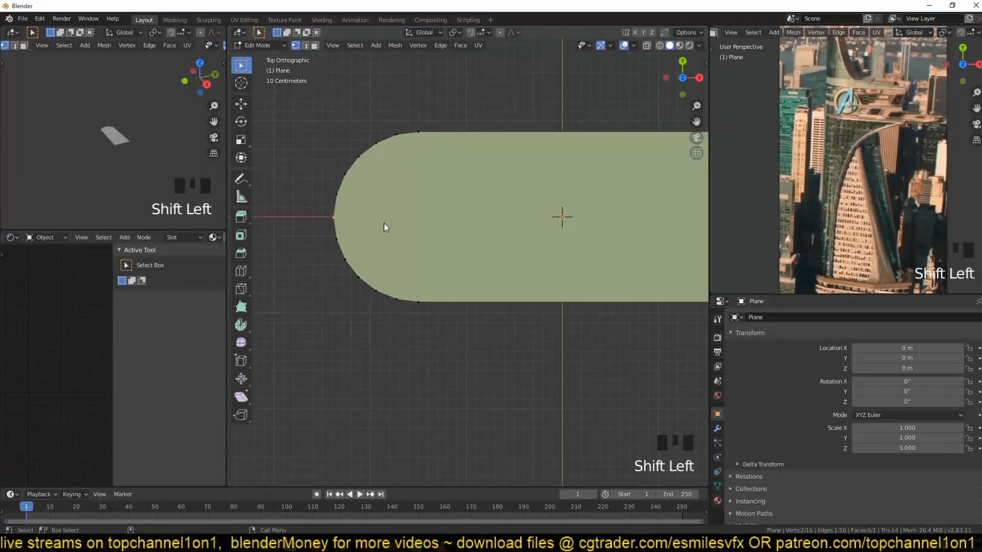
key(m)
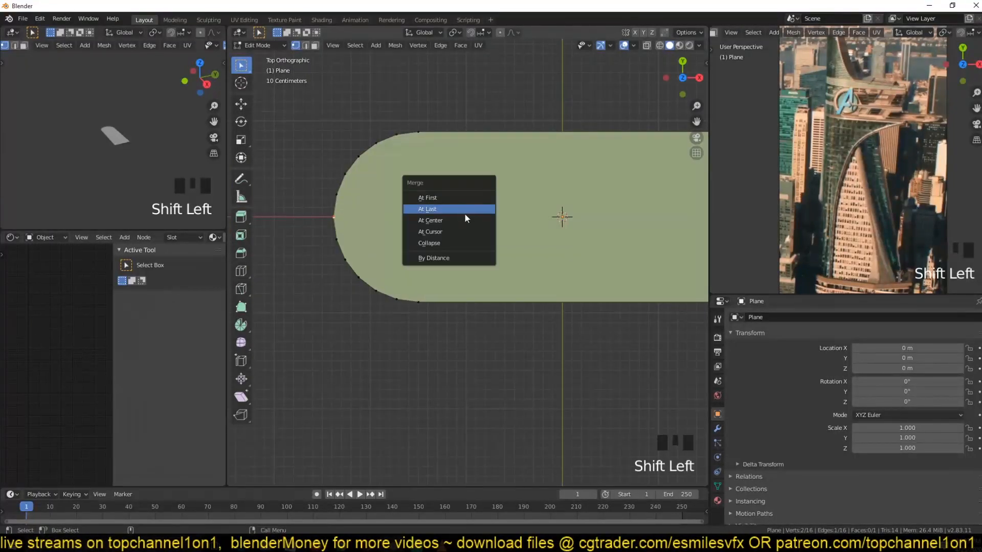
click(428, 209)
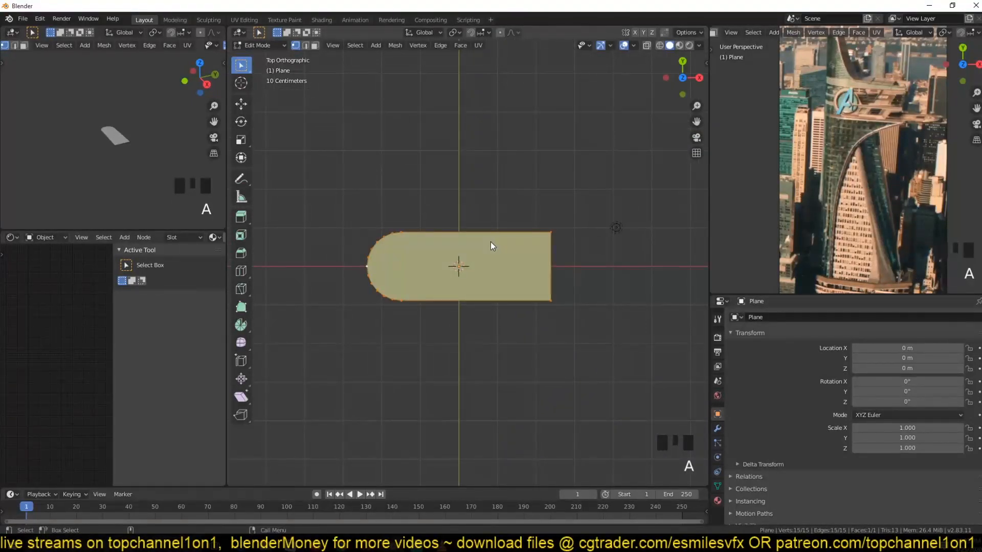
key(KP_1)
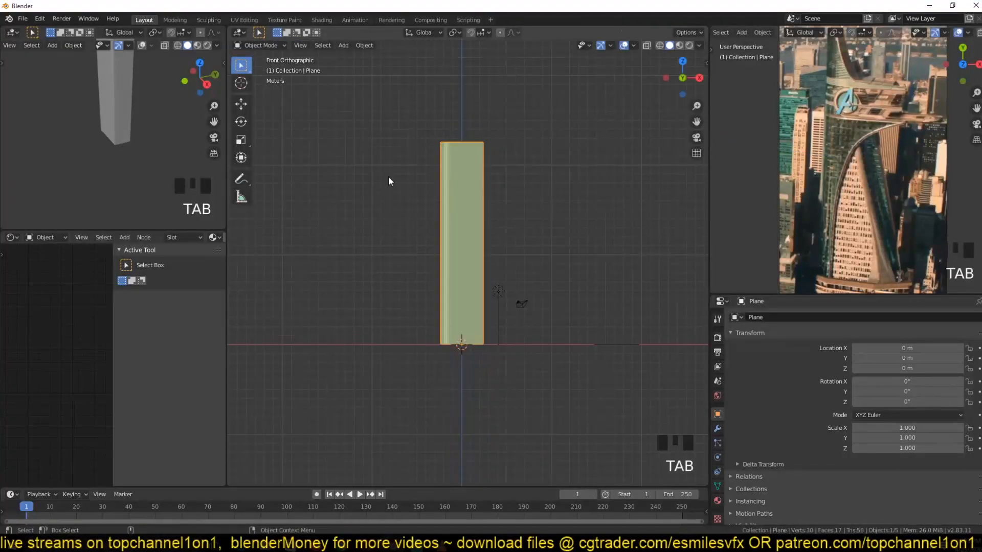
scroll(down, 3)
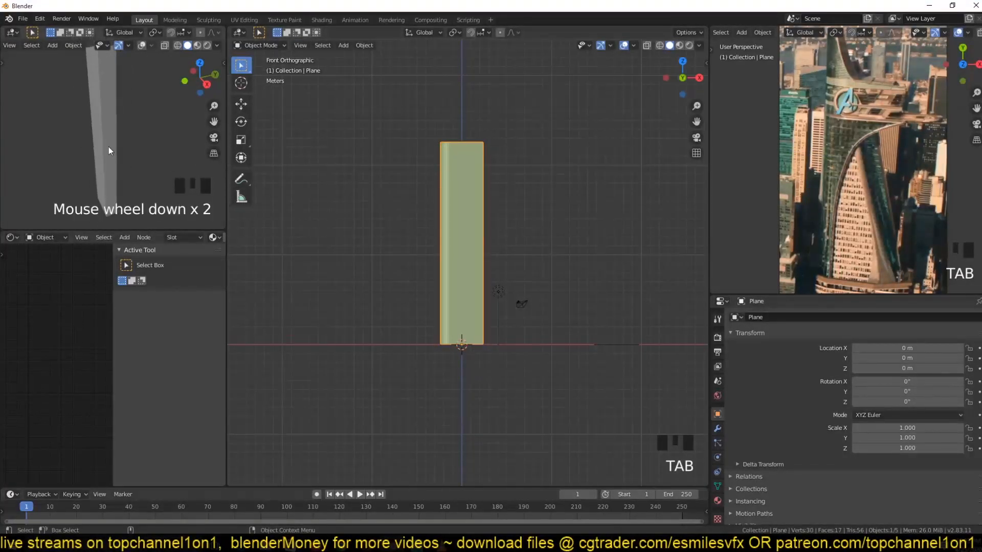
key(Tab)
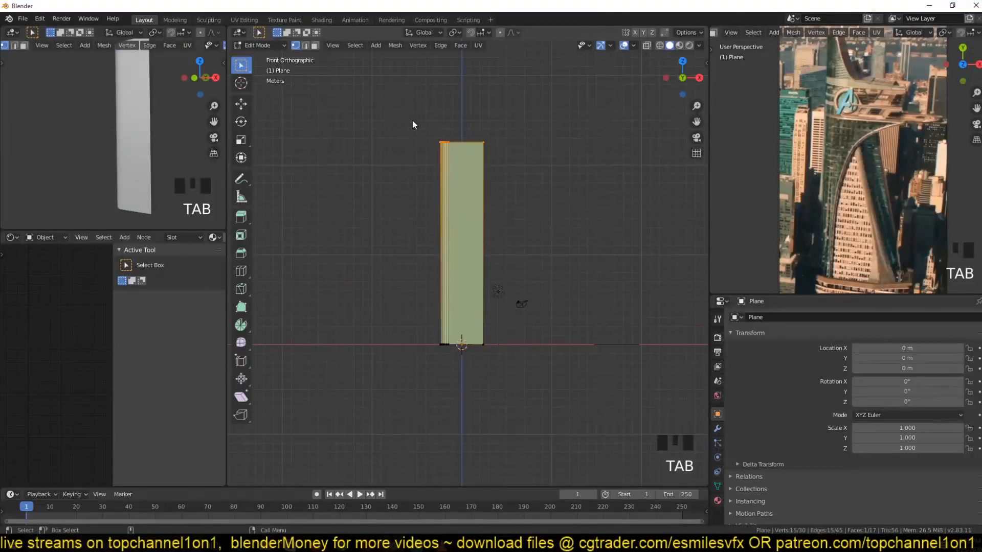
- Leave Edit Mode and shade the column smooth with auto-smoothed normals
key(Tab)
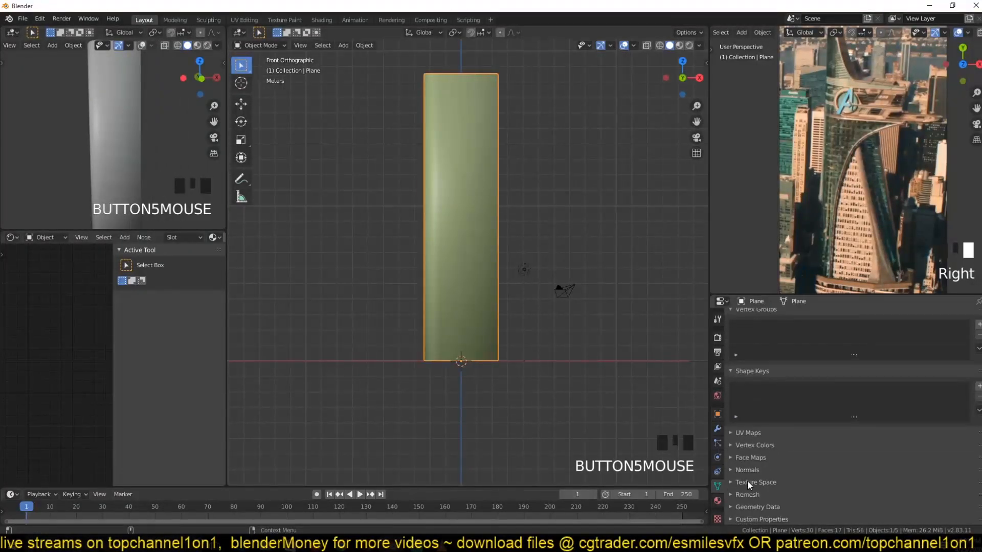
click(746, 470)
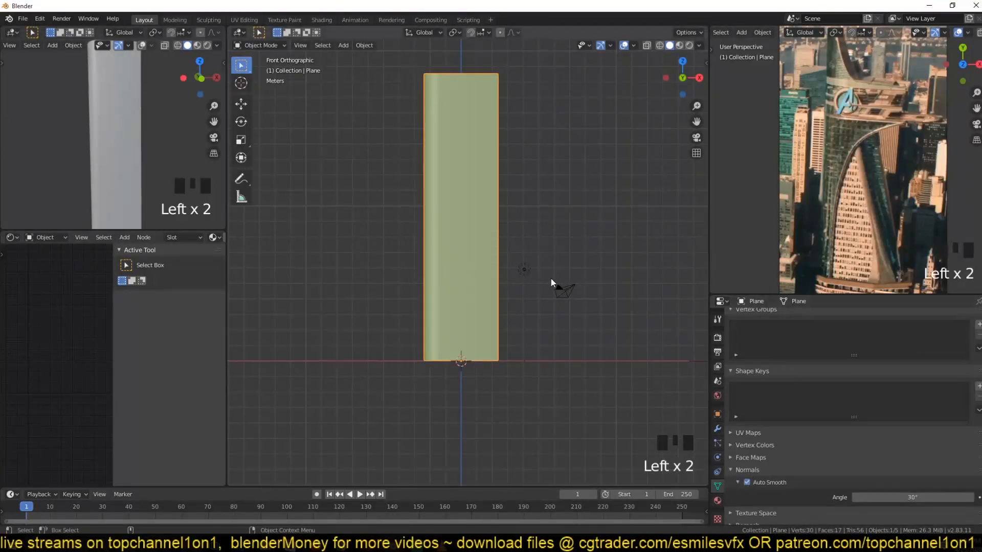
key(`)
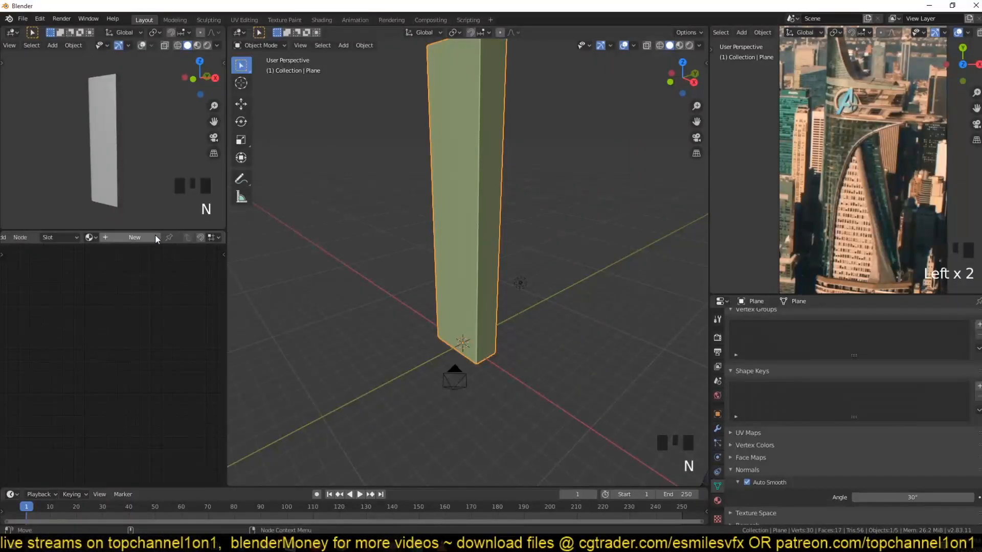
- Create a new material for the tower with an Image Texture node
click(134, 237)
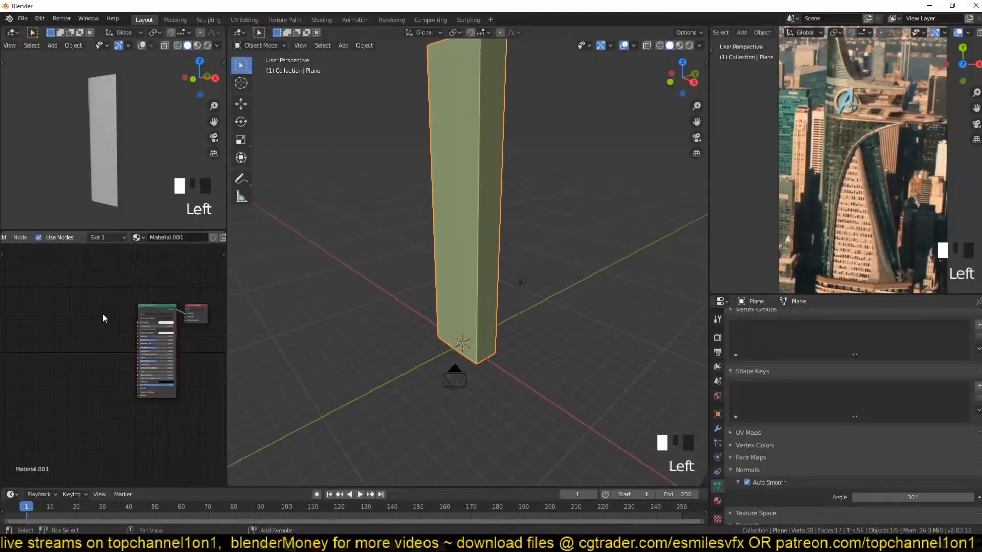
click(52, 360)
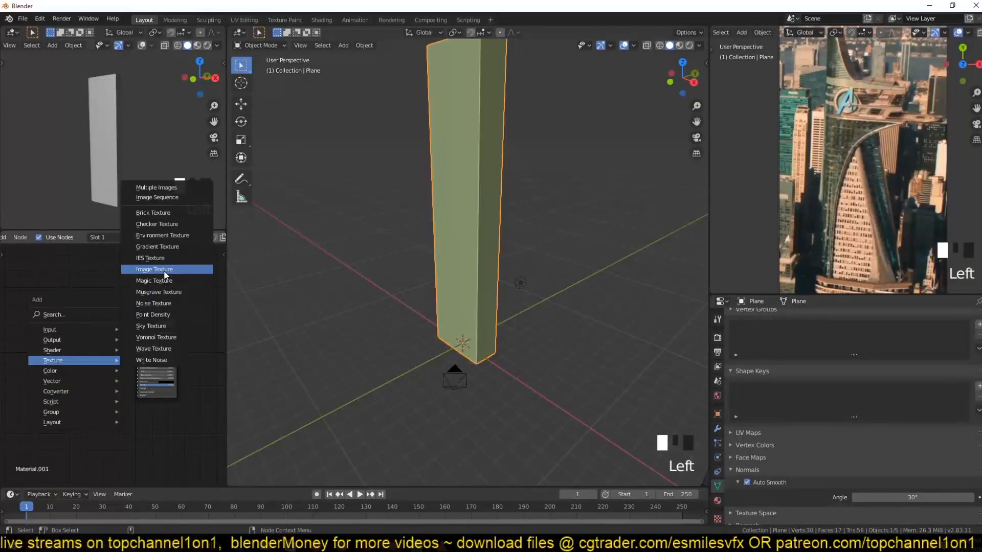
click(154, 269)
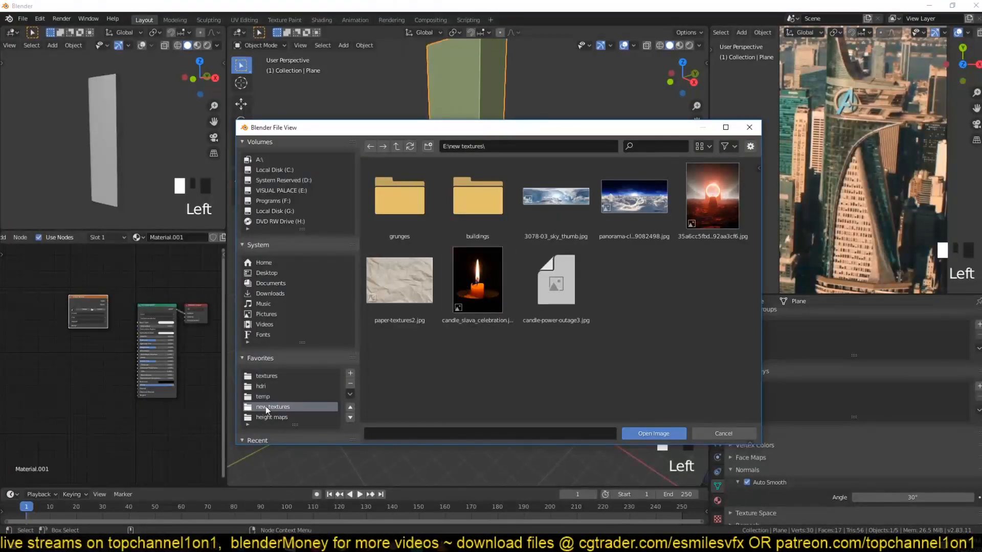
- Load the high-rise building facade photo from the textures folder into the node
click(266, 376)
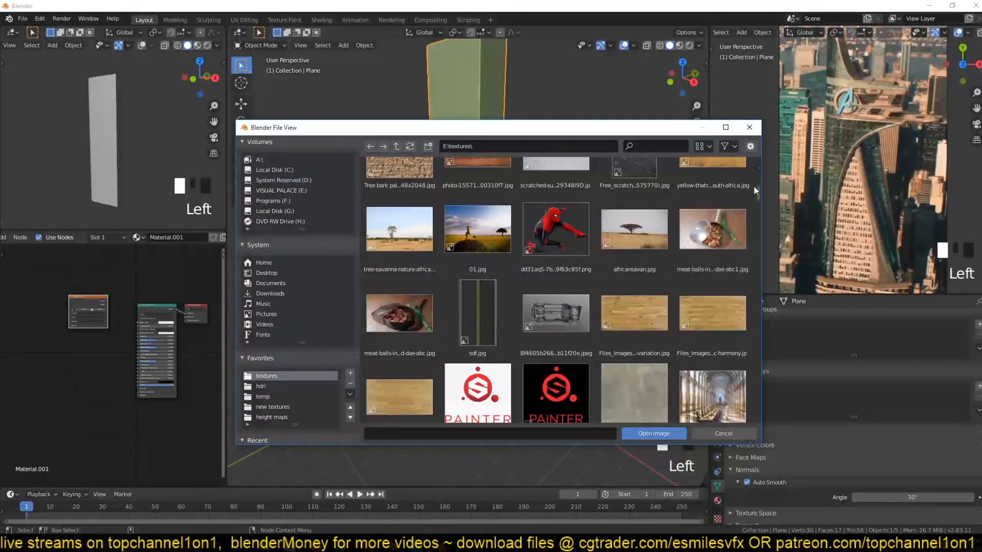
scroll(down, 3)
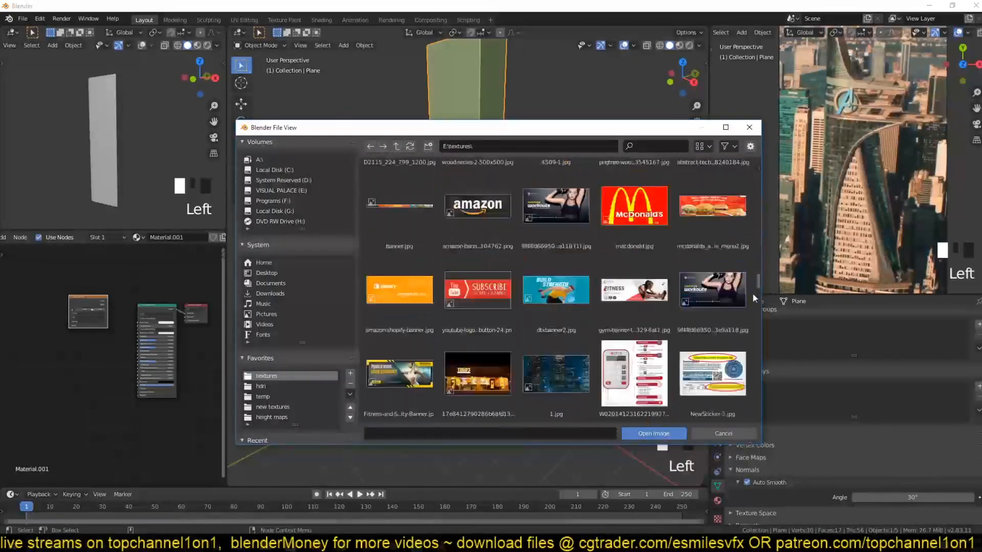
scroll(down, 3)
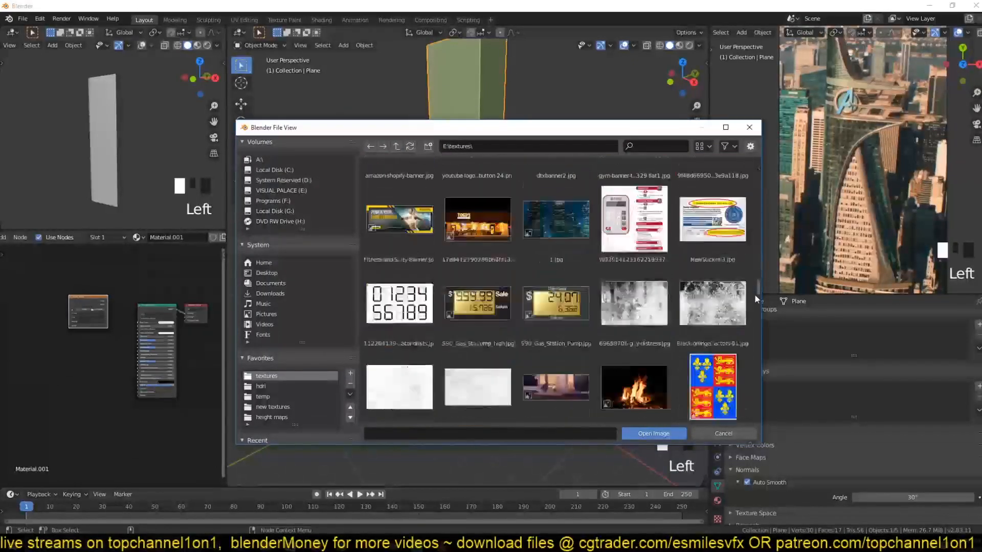
scroll(down, 3)
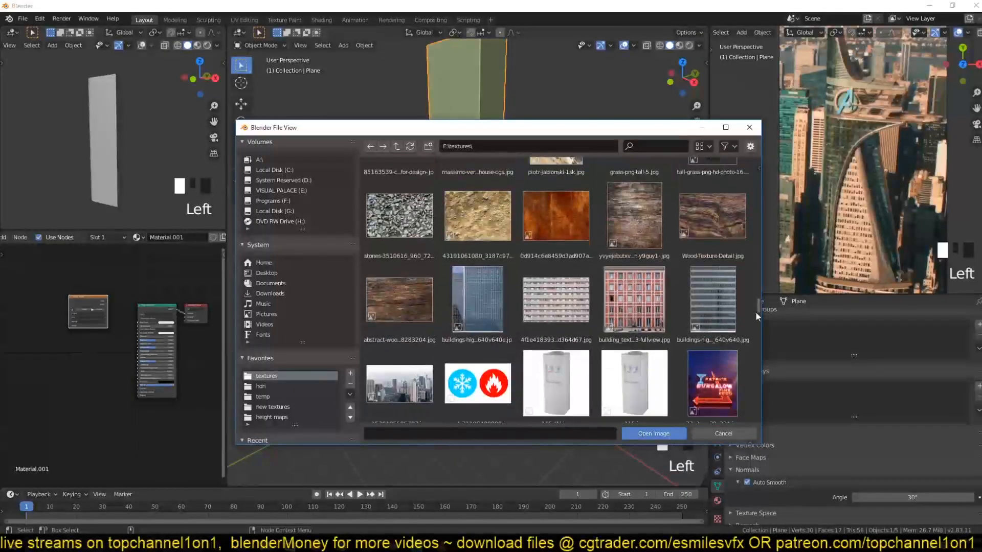
click(712, 300)
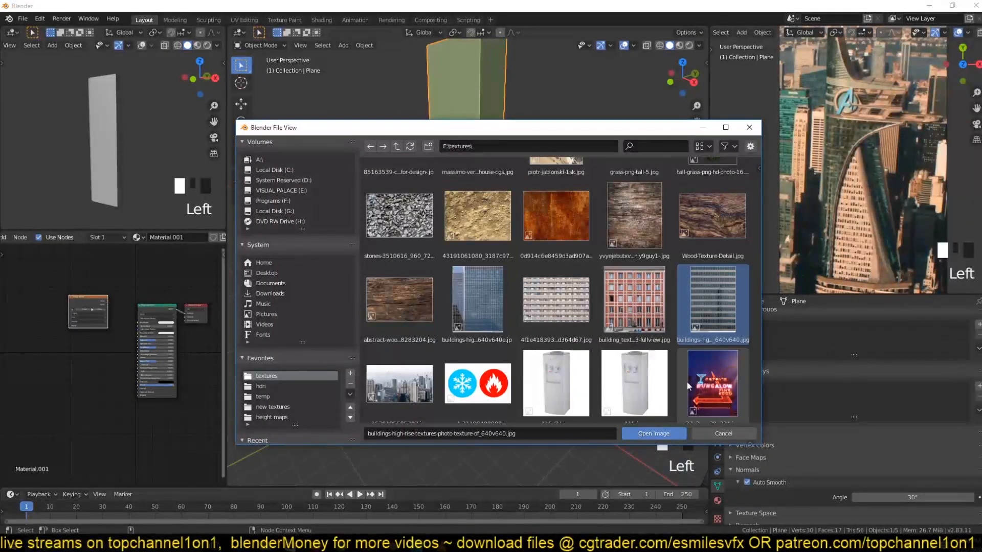
click(653, 434)
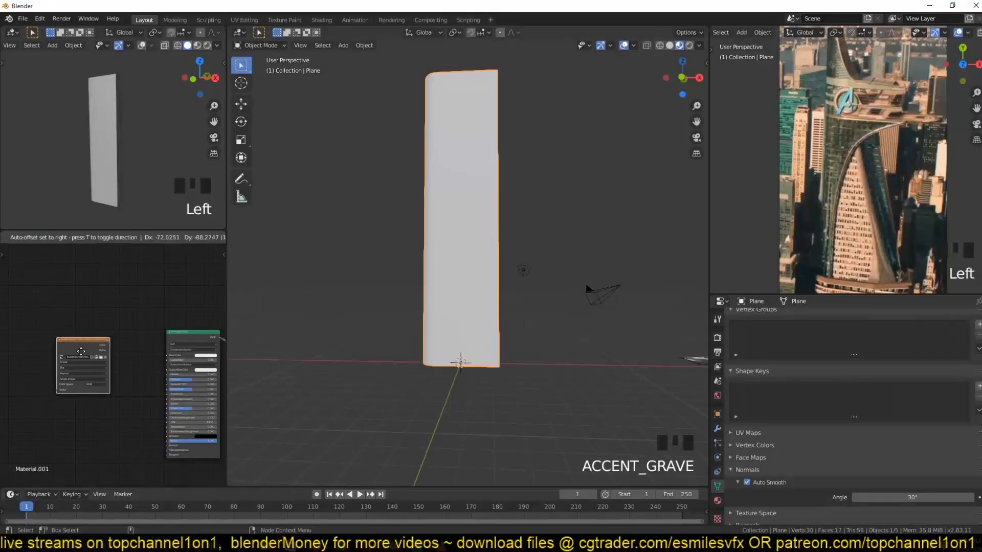
- Wrap the facade photo around the tower with Box projection and mapping scale 0.130
key(Tab)
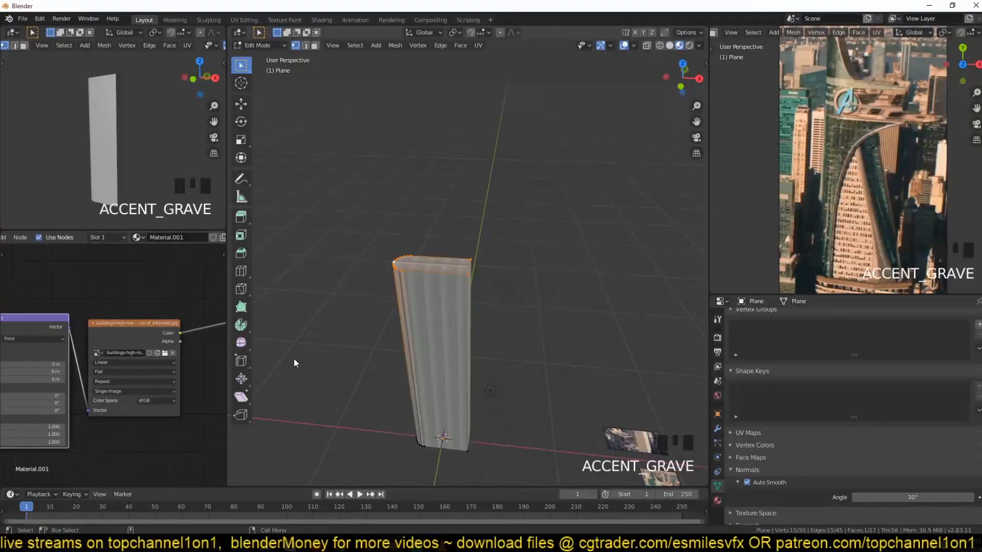
click(132, 371)
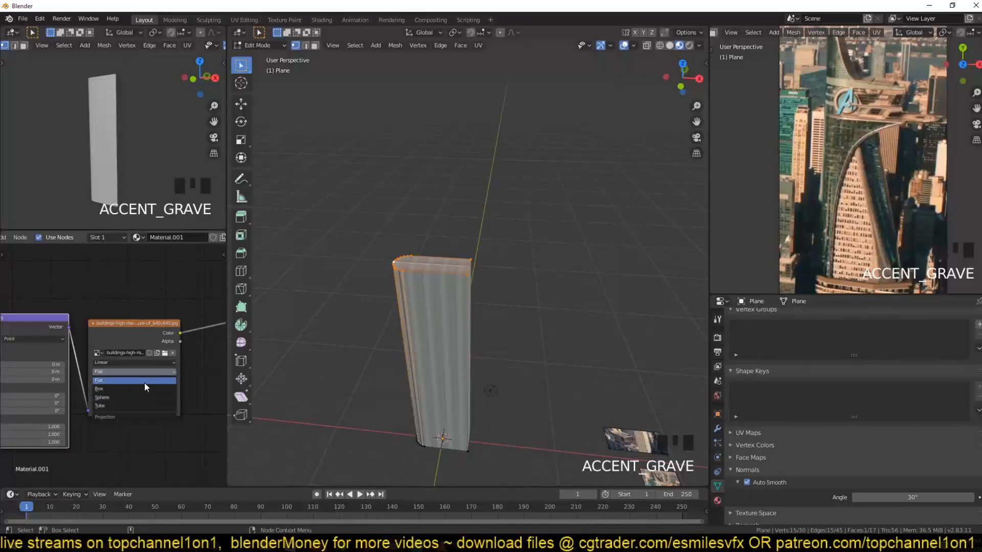
click(99, 388)
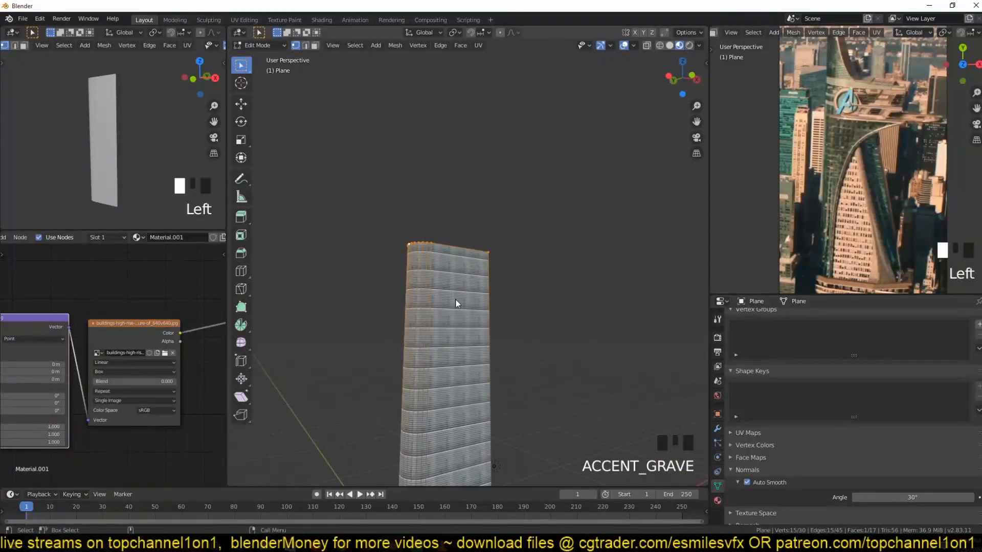
key(Tab)
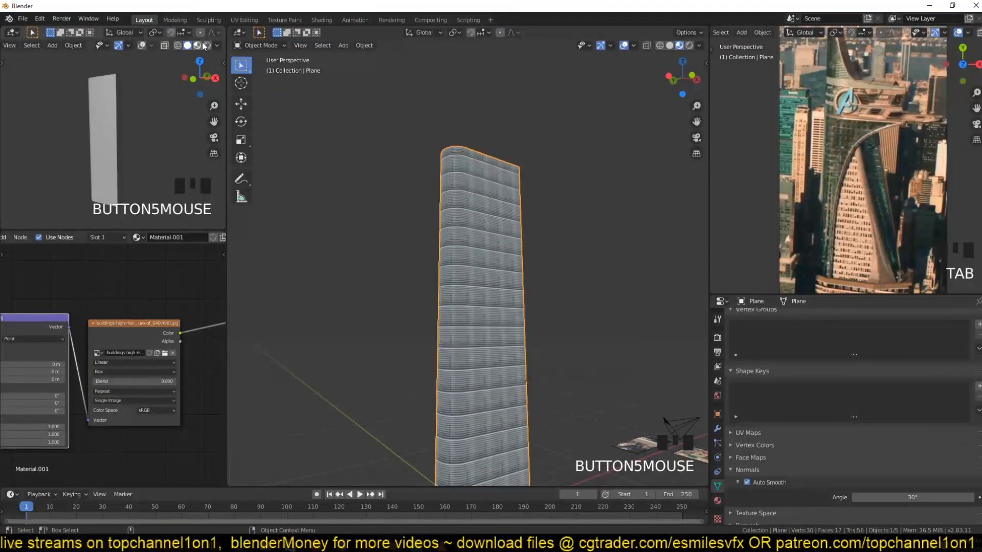
scroll(up, 3)
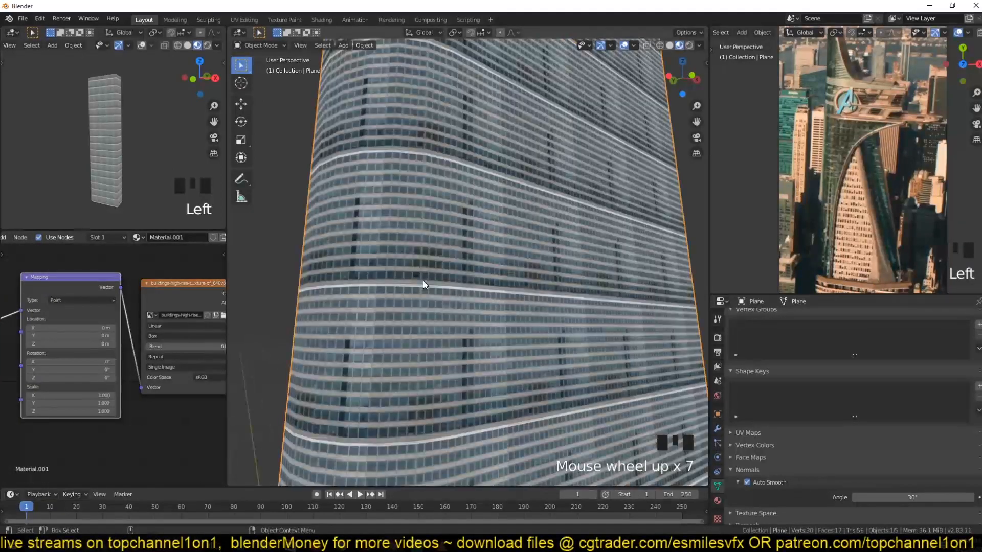
scroll(down, 3)
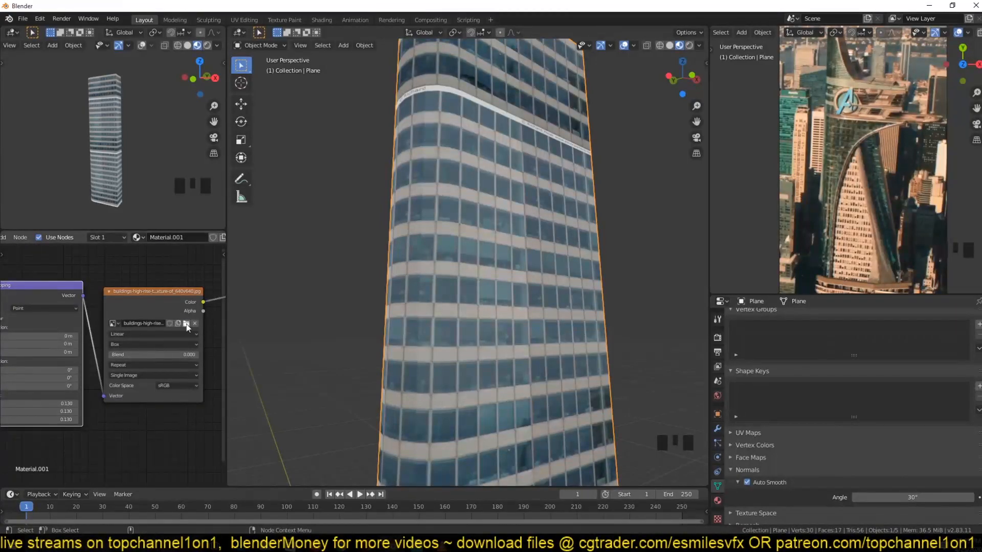
click(185, 325)
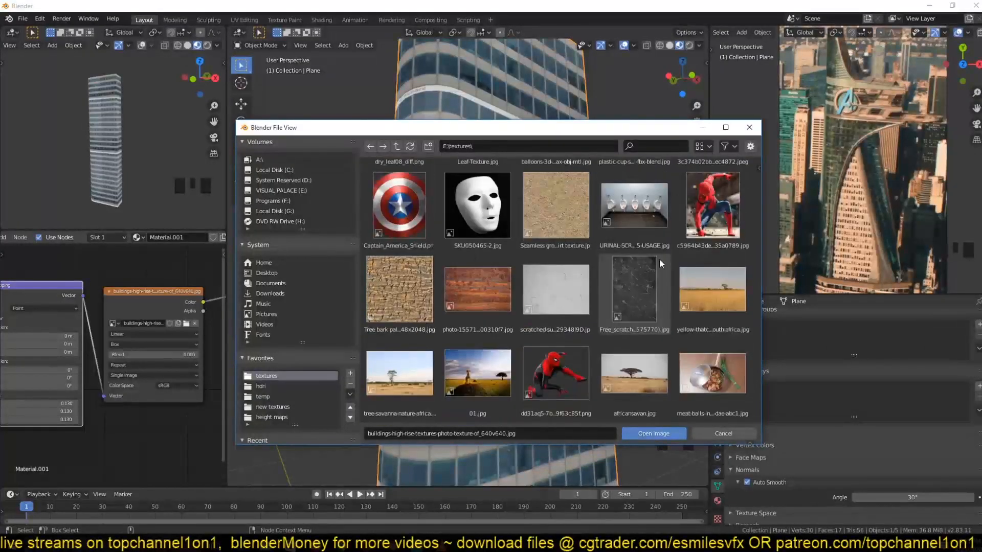
scroll(down, 3)
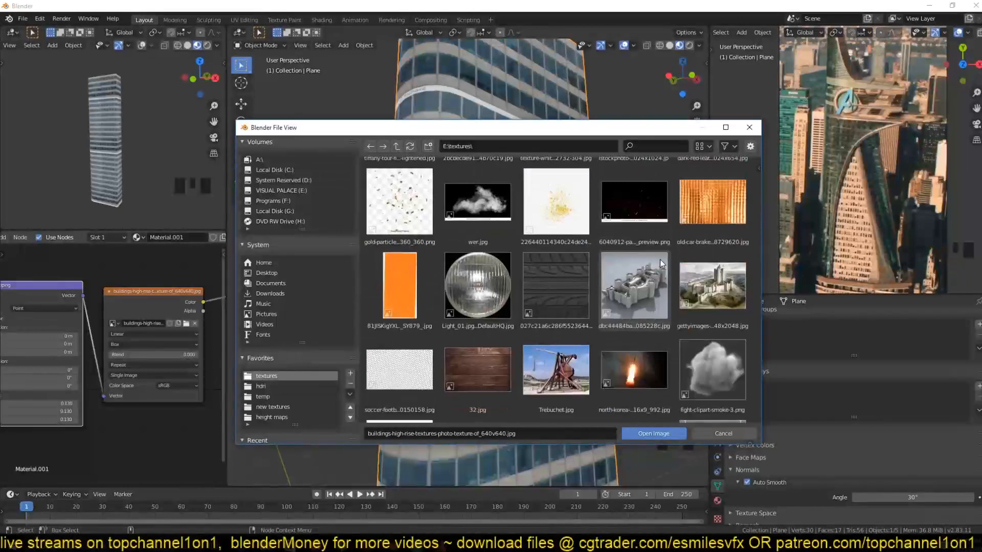
scroll(down, 3)
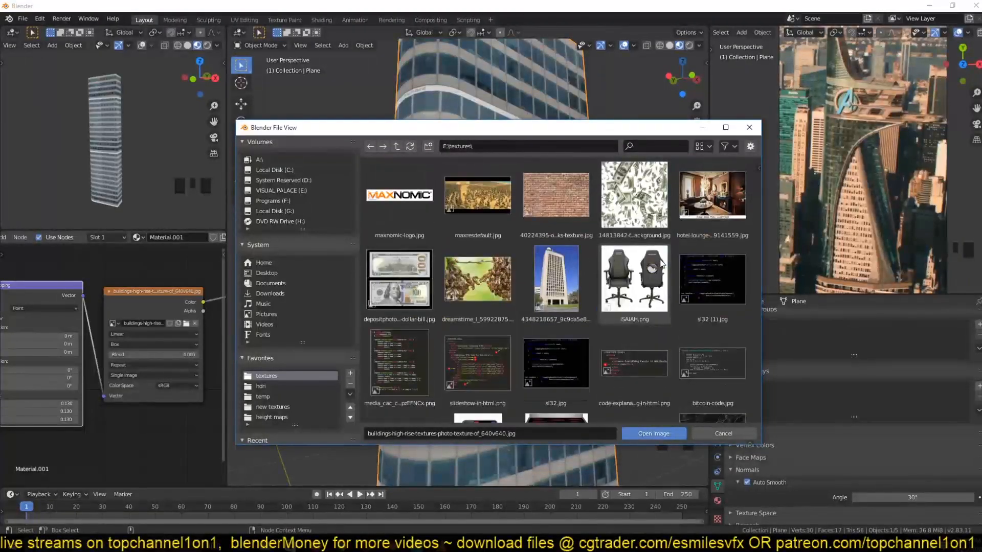
scroll(down, 3)
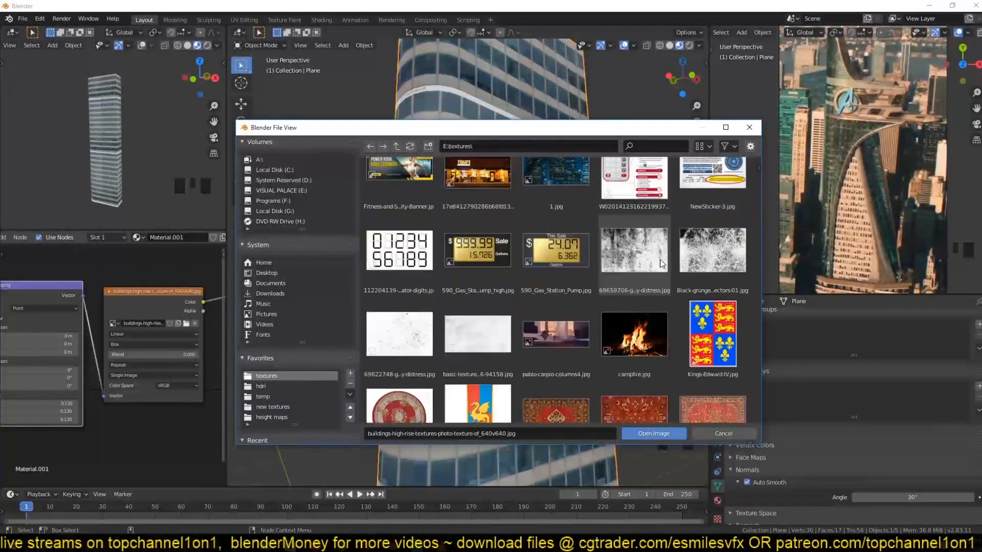
scroll(down, 3)
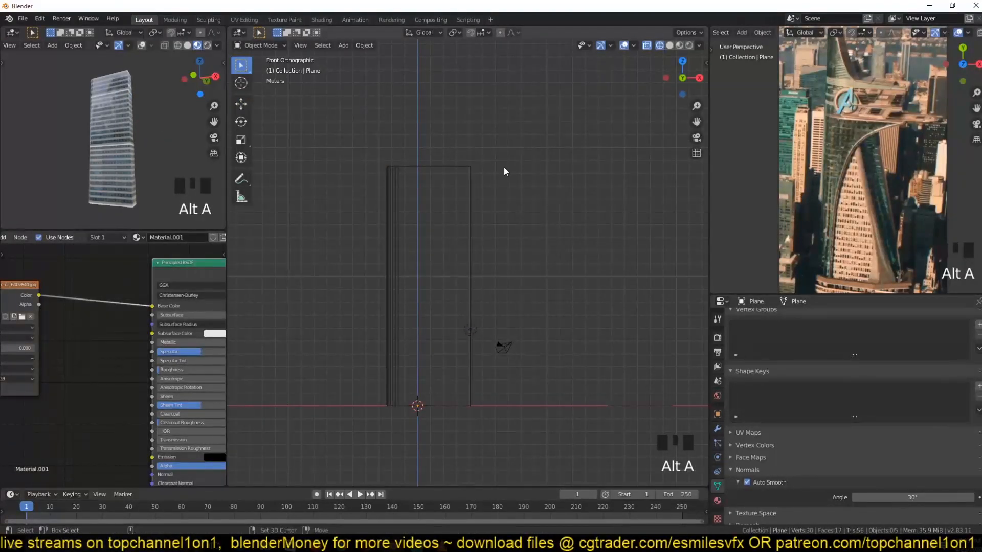
mouse_move(485, 182)
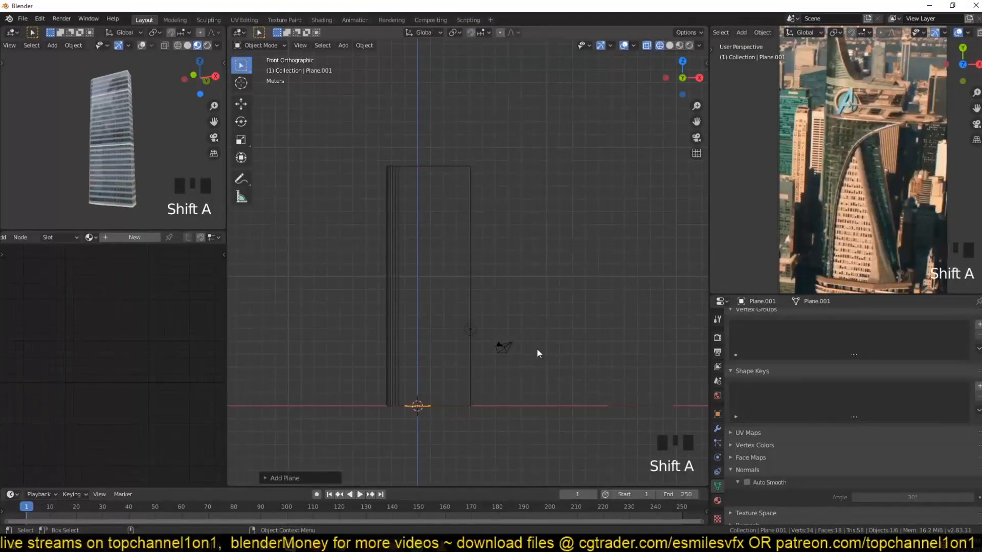
- Rotate the second plane upright 90° and scale it up into a large panel beside the tower
key(r)
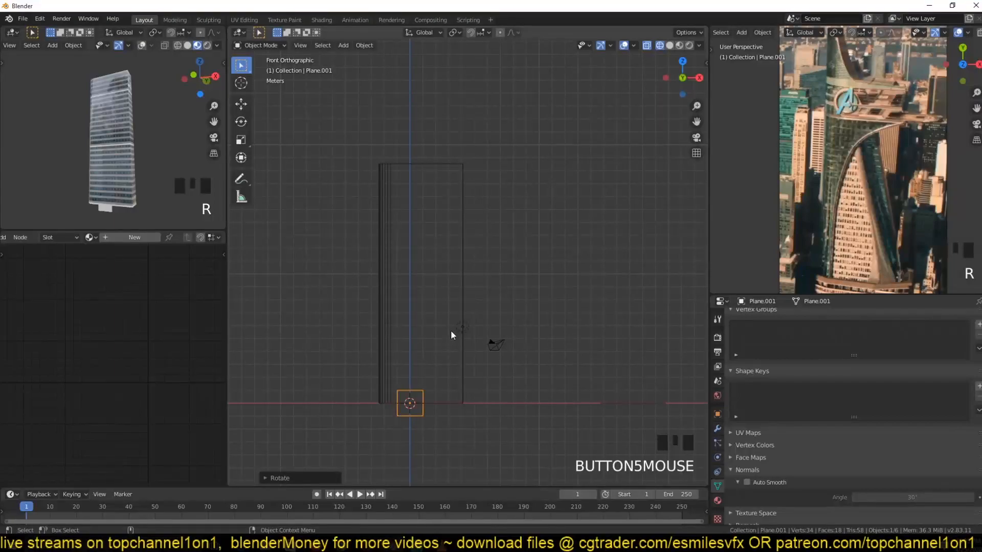
key(s)
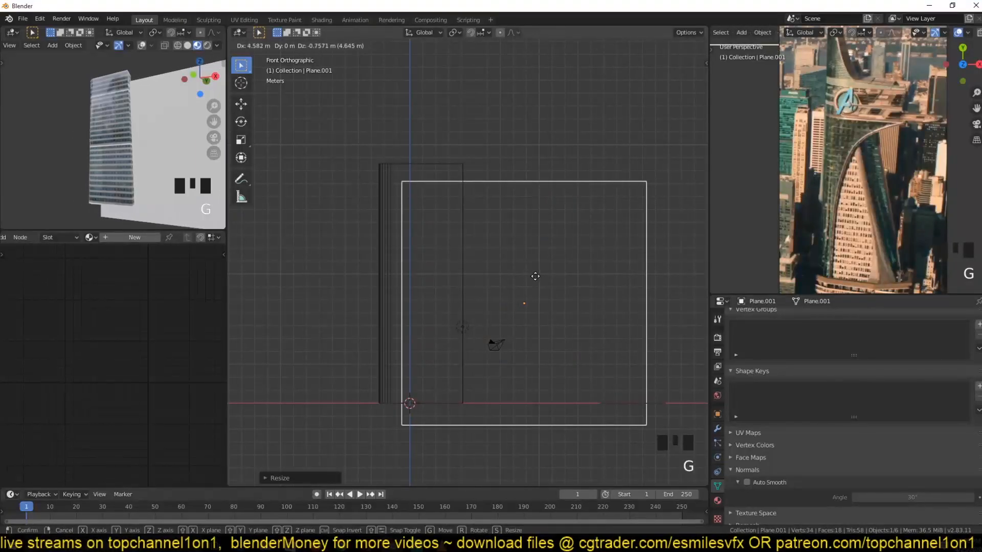
- Bevel the plane's top-left vertex into a curve, then move and scale it to the tower's height
key(Tab)
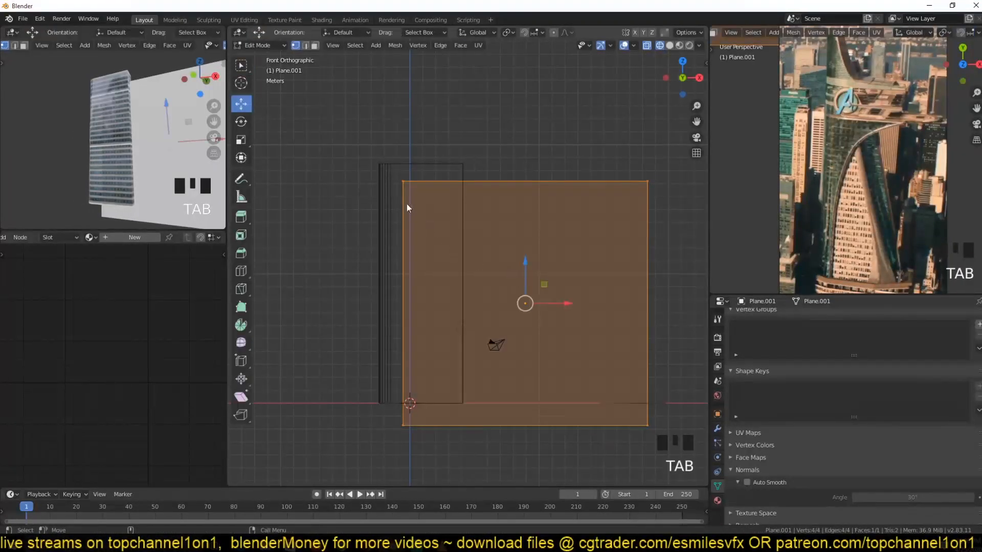
key(shift+ctrl+b)
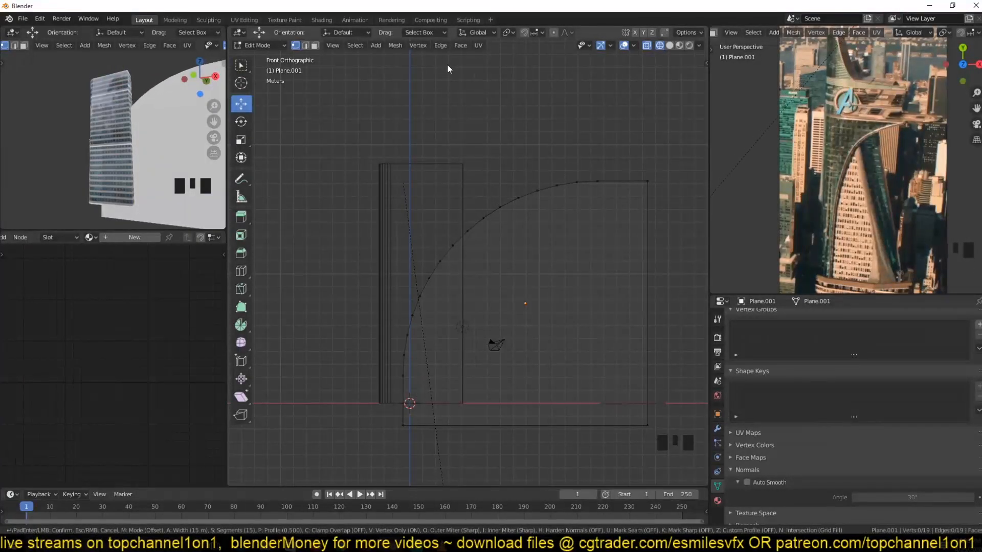
key(Tab)
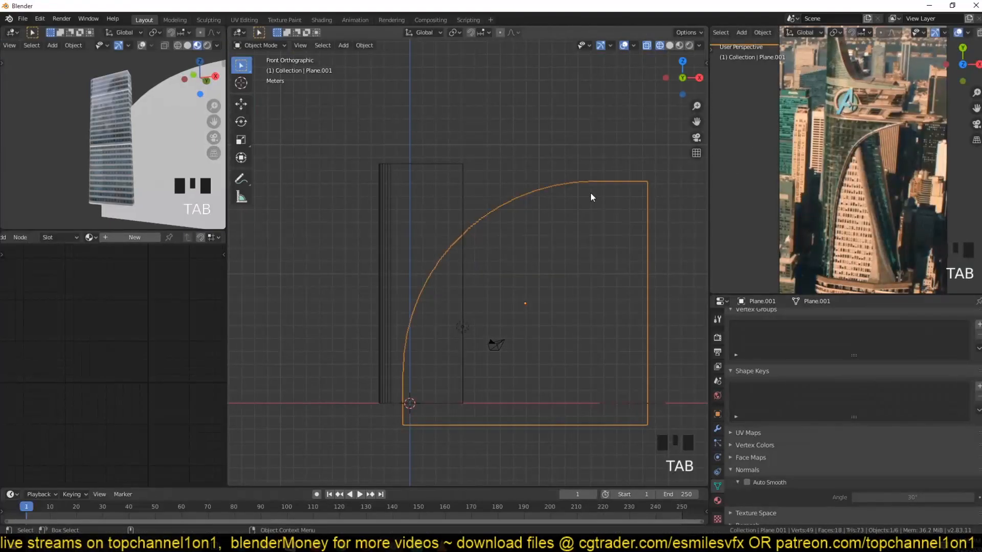
key(g)
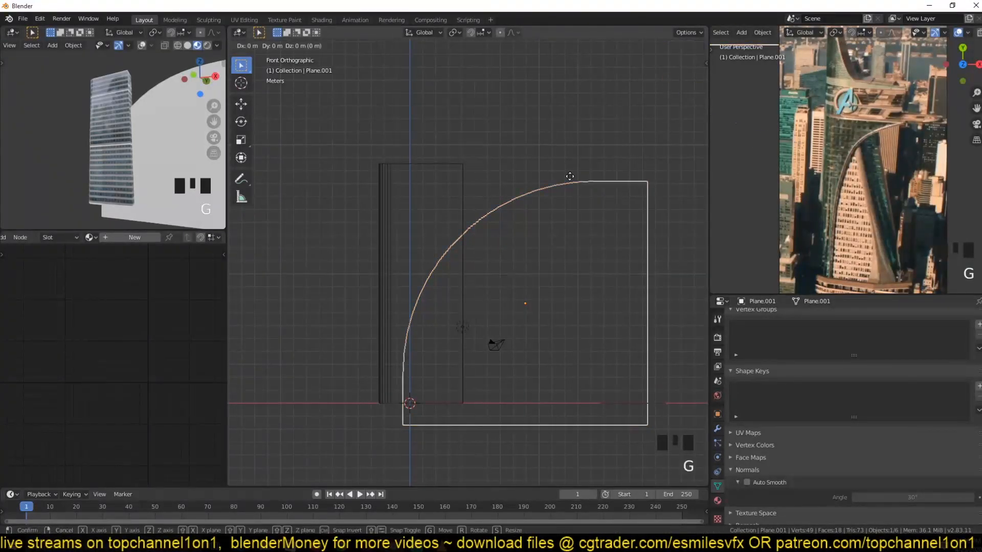
drag(569, 176, 573, 124)
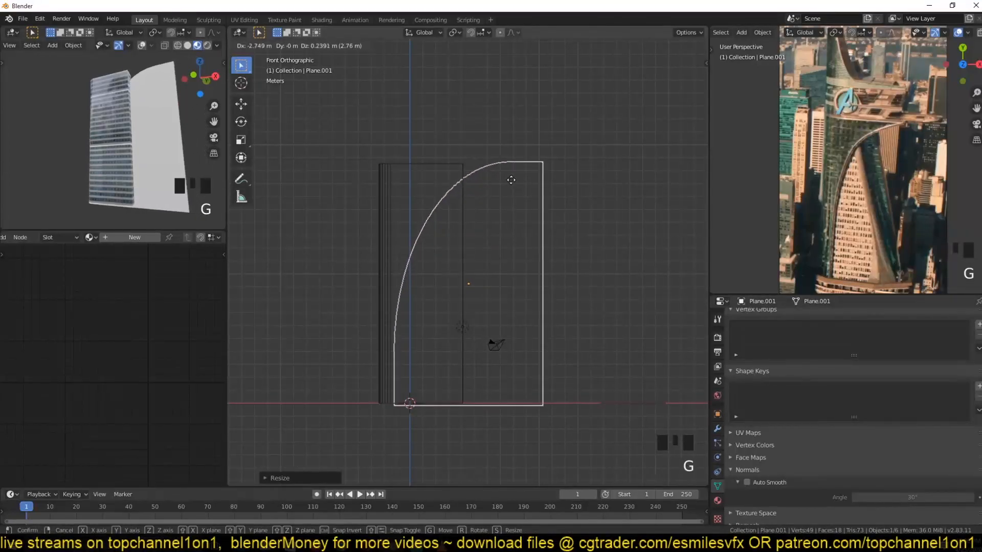
mouse_move(512, 177)
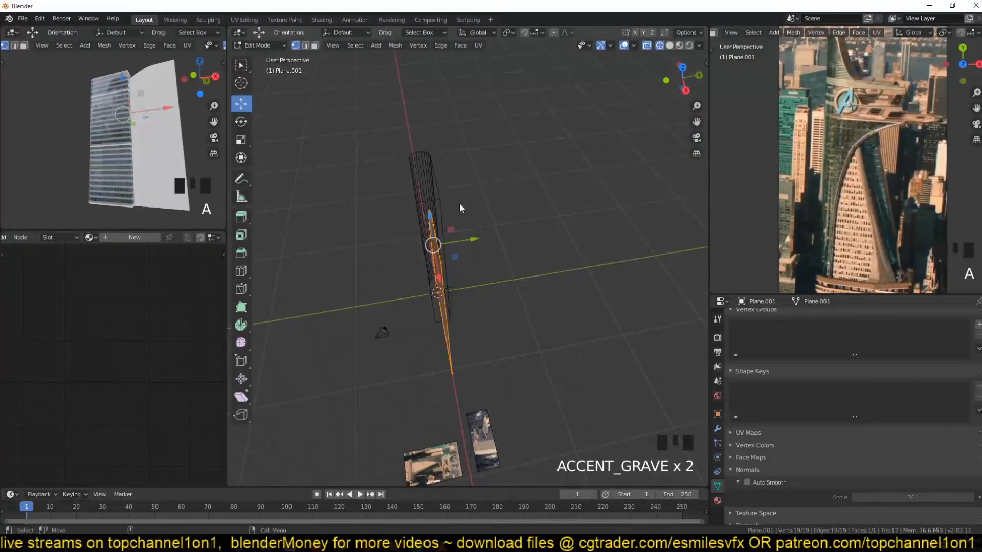
- Finish the rounded plane as a solid curved cutter block overlapping the green tower
key(Tab)
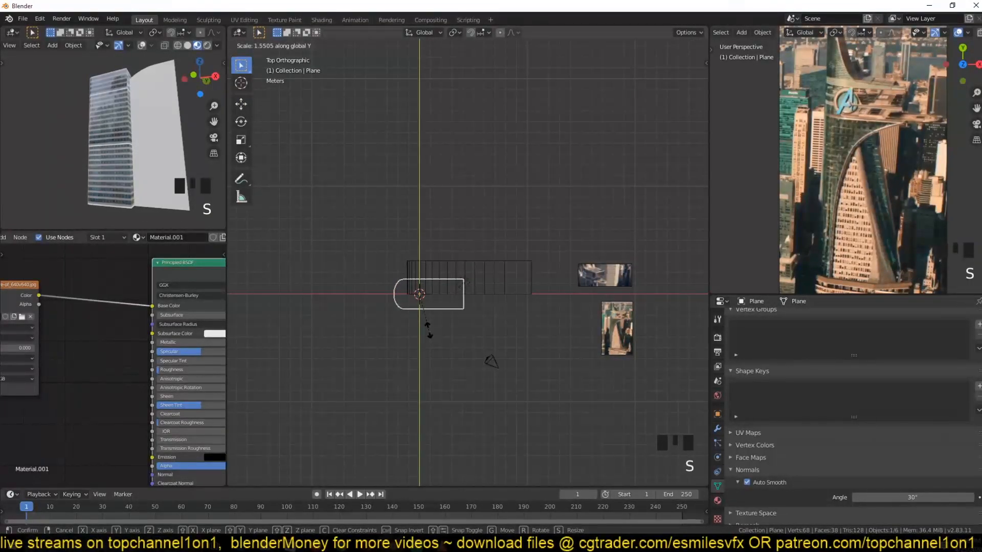
key(Tab)
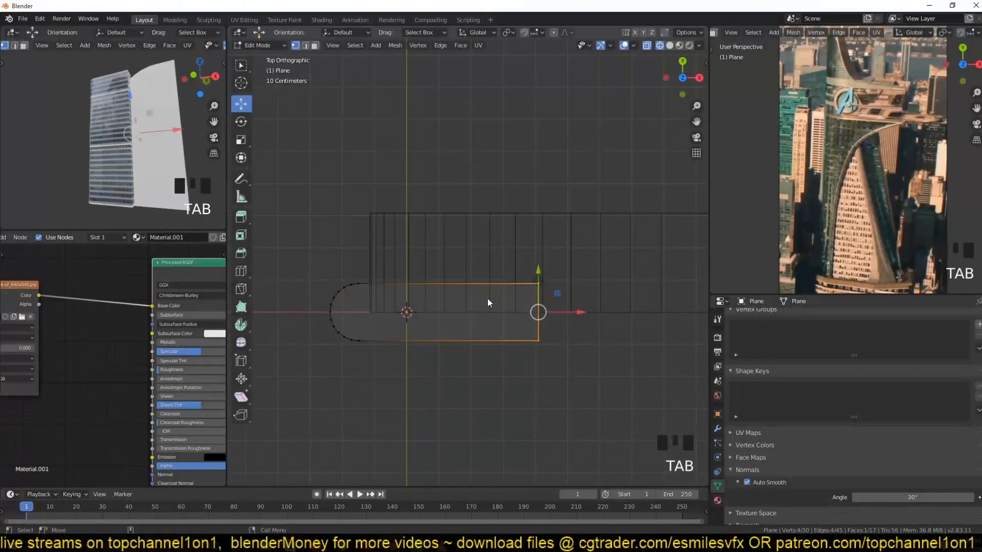
key(alt+a)
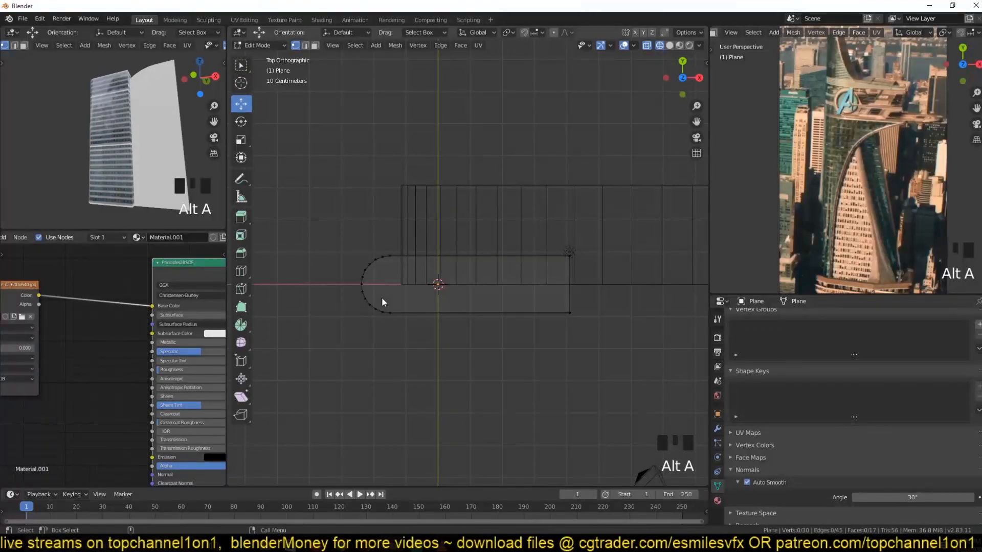
key(Tab)
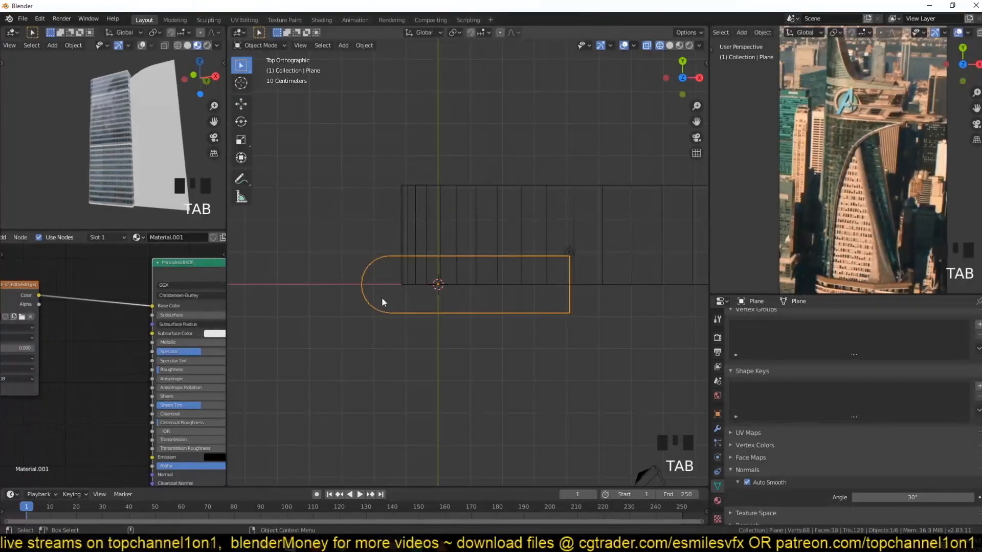
key(g)
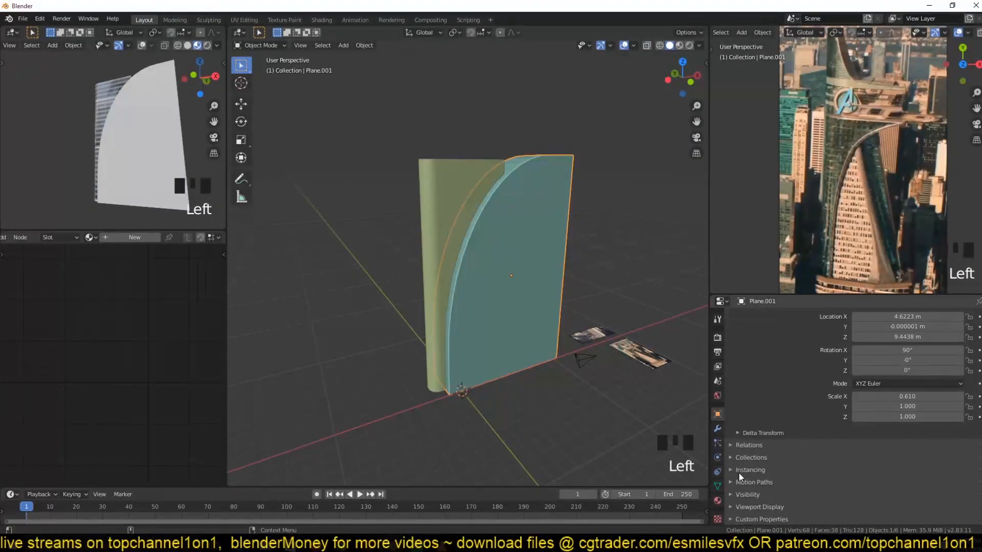
- Show Plane.001 as wireframe and add a Boolean Difference on the tower using it as cutter
click(813, 491)
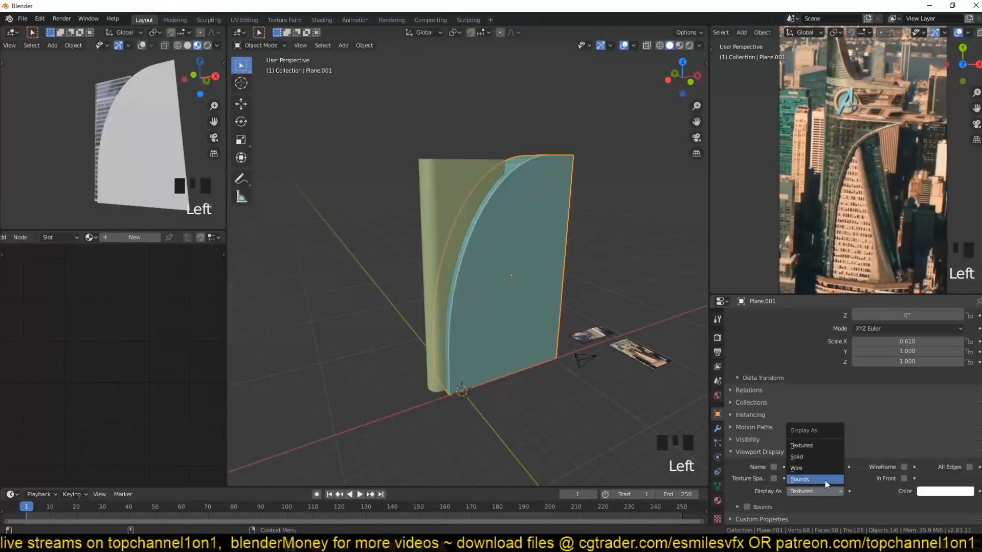
click(797, 468)
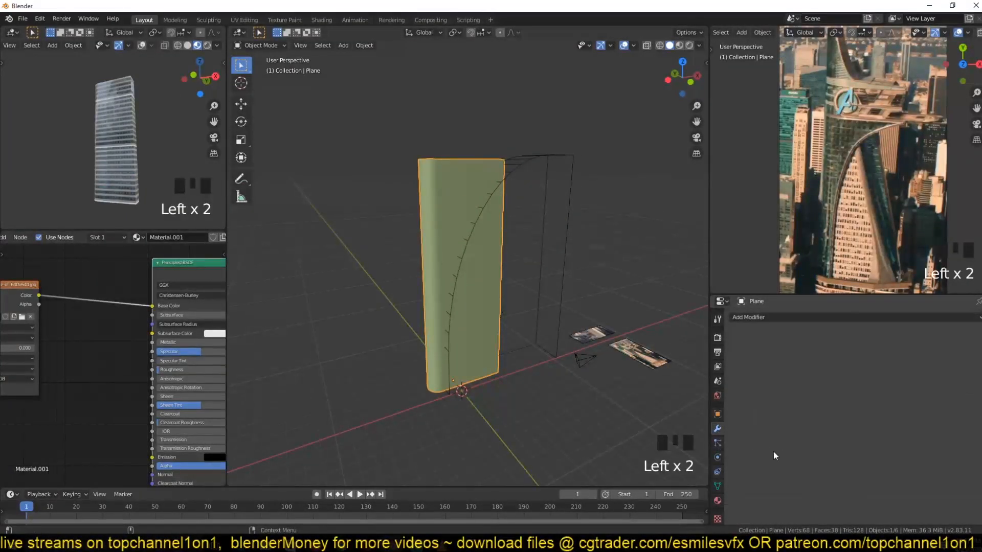
click(748, 317)
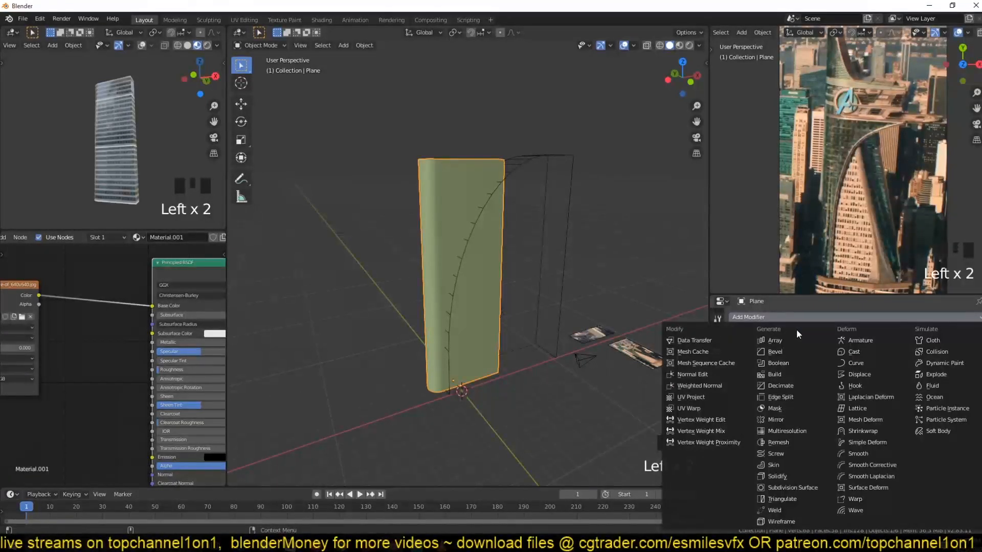
click(777, 362)
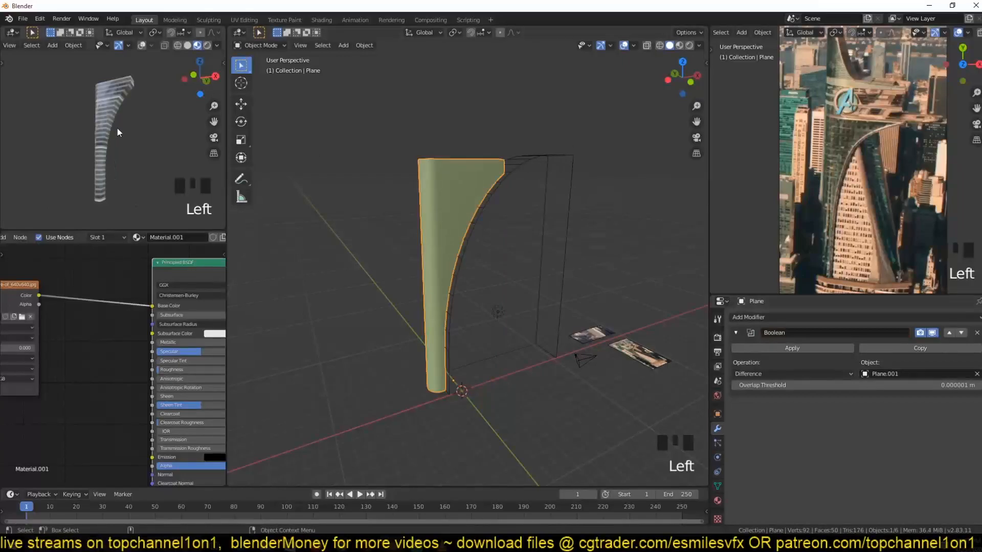
mouse_move(99, 135)
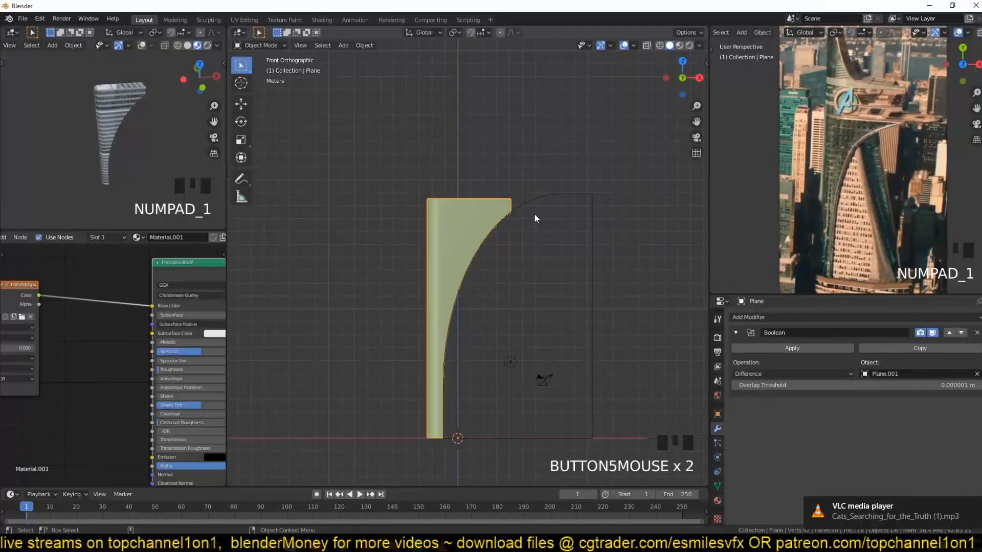
click(792, 347)
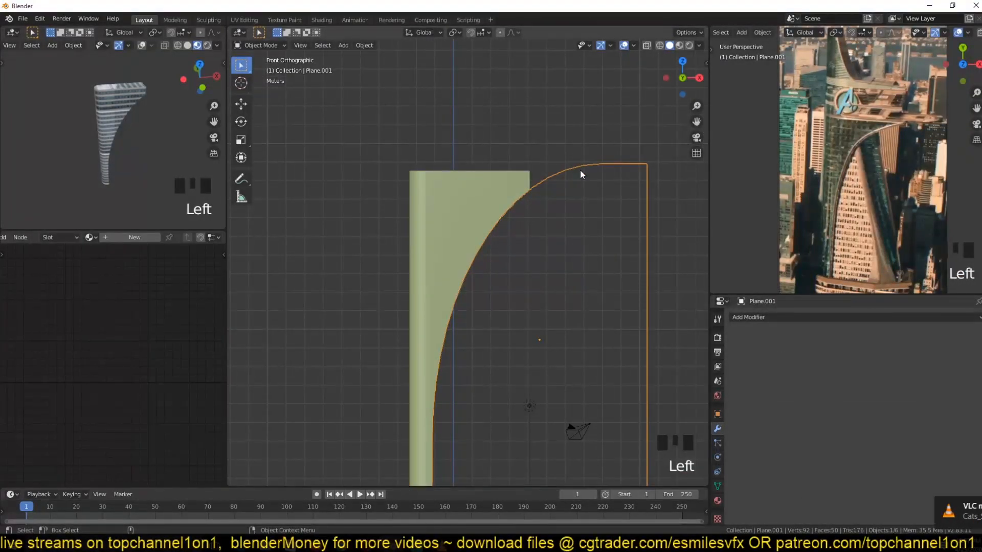
- Apply the Boolean cut to the tower mesh and rotate its top vertices to angle the edge
key(Tab)
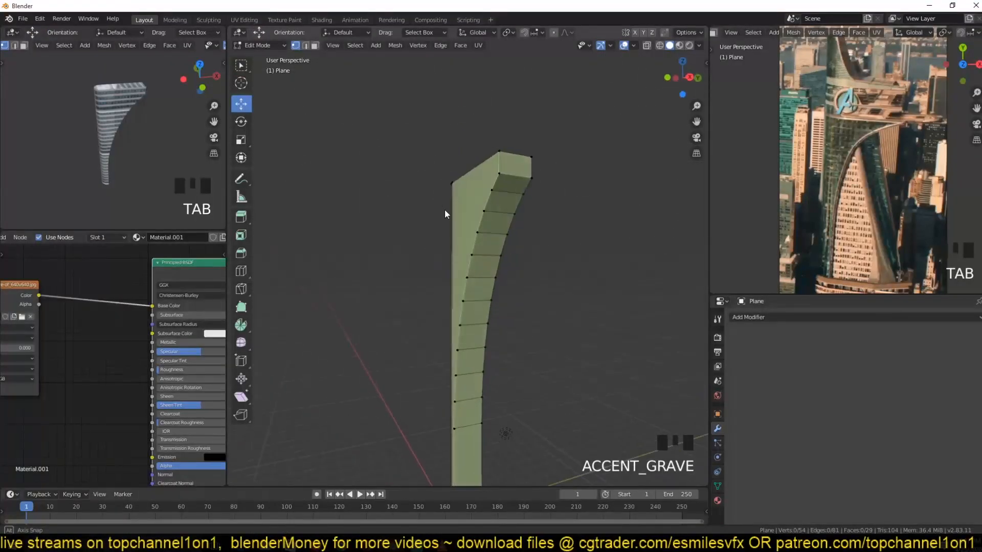
key(Tab)
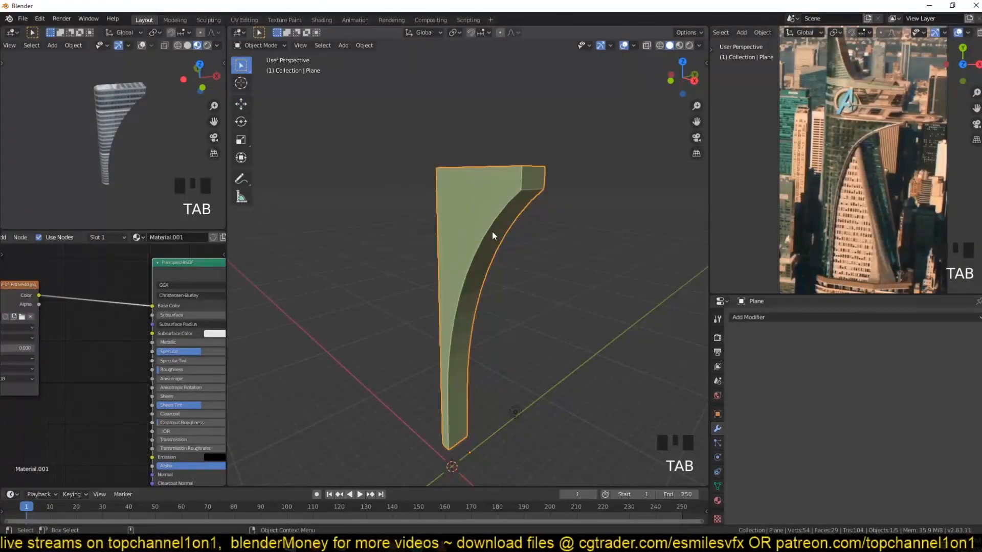
key(KP_1)
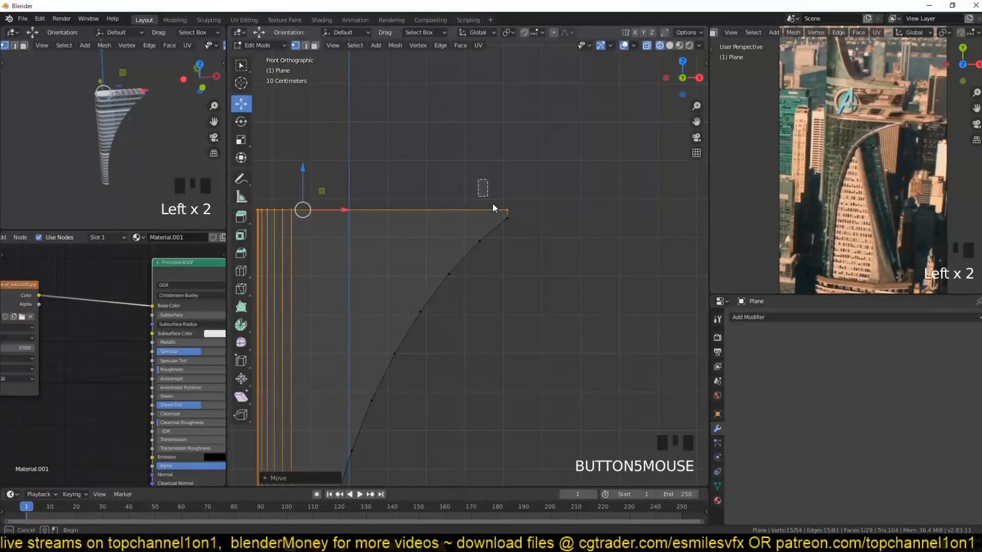
key(r)
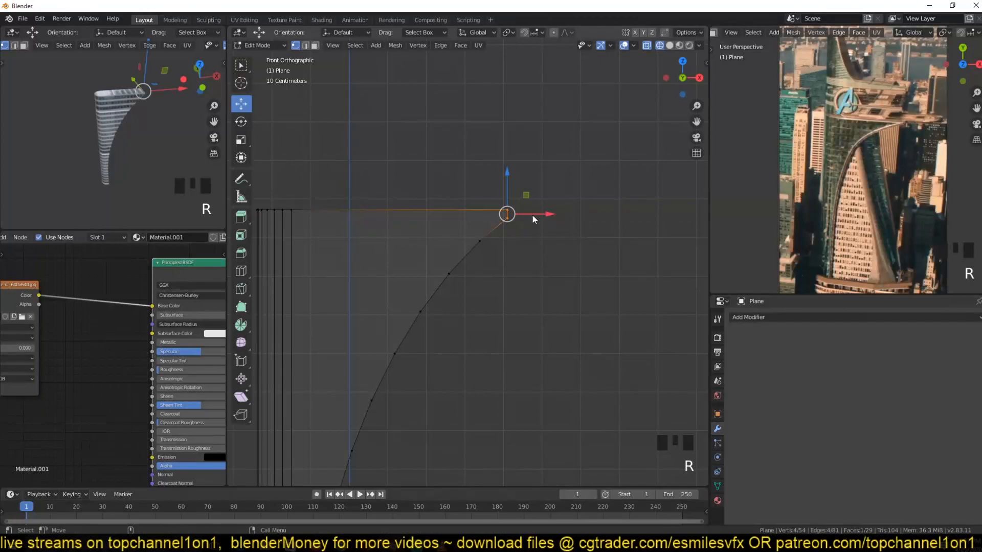
drag(507, 213, 625, 214)
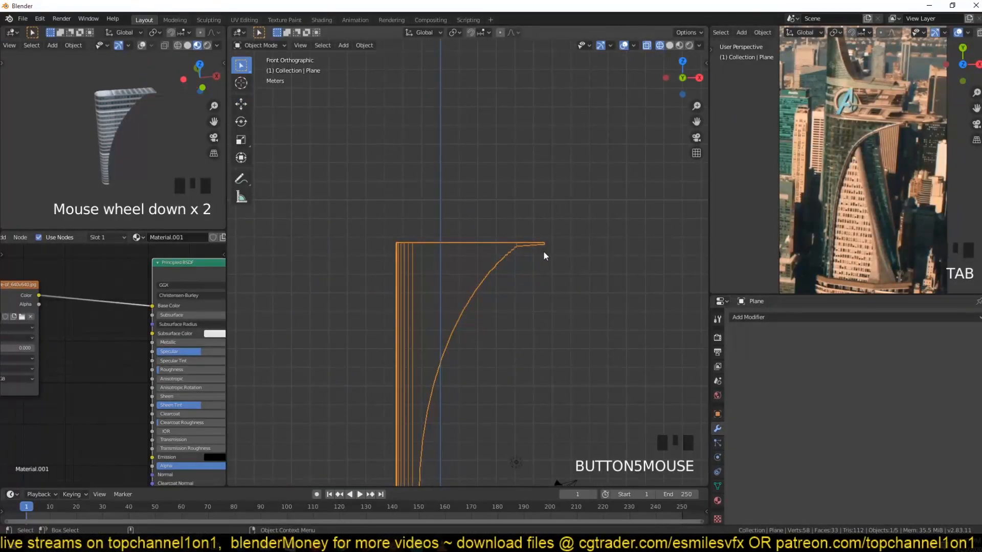
- Save the project as stark tower.blend in a new 'stark tower' folder under models\2020
key(Tab)
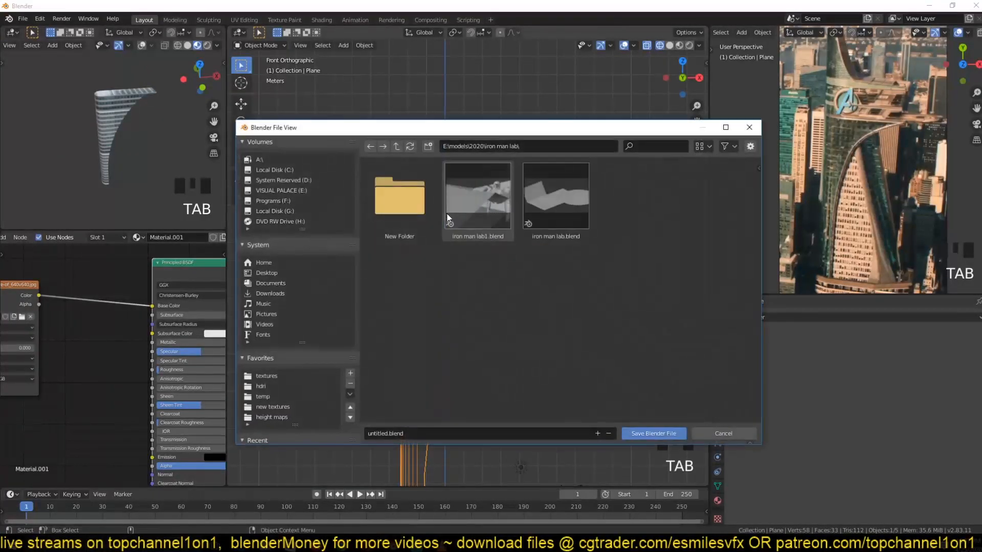
click(397, 147)
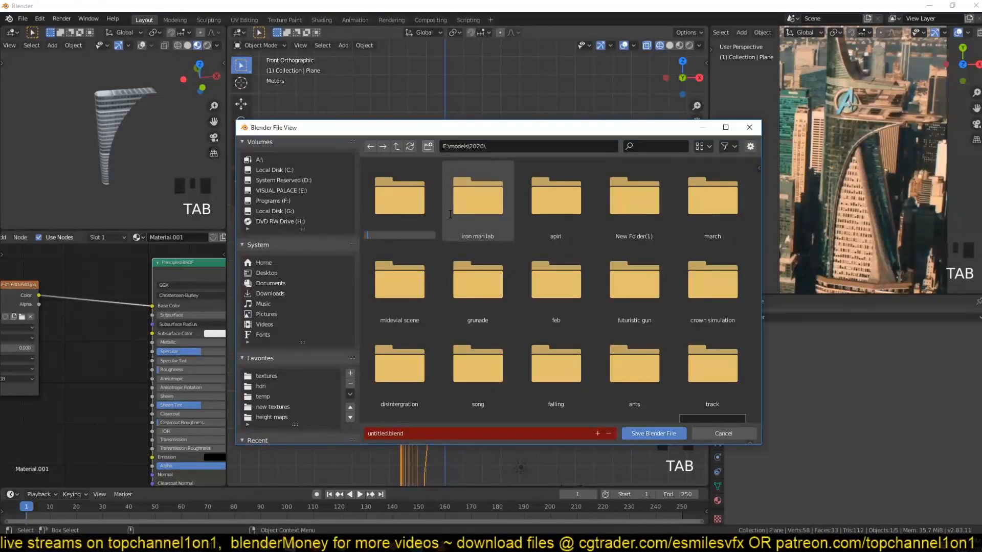
text(stark tower)
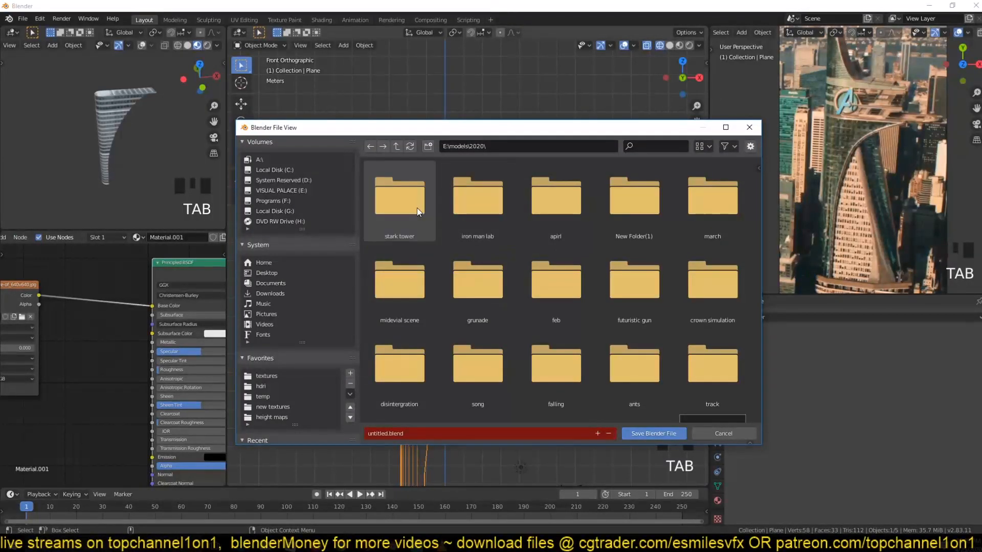
double_click(397, 197)
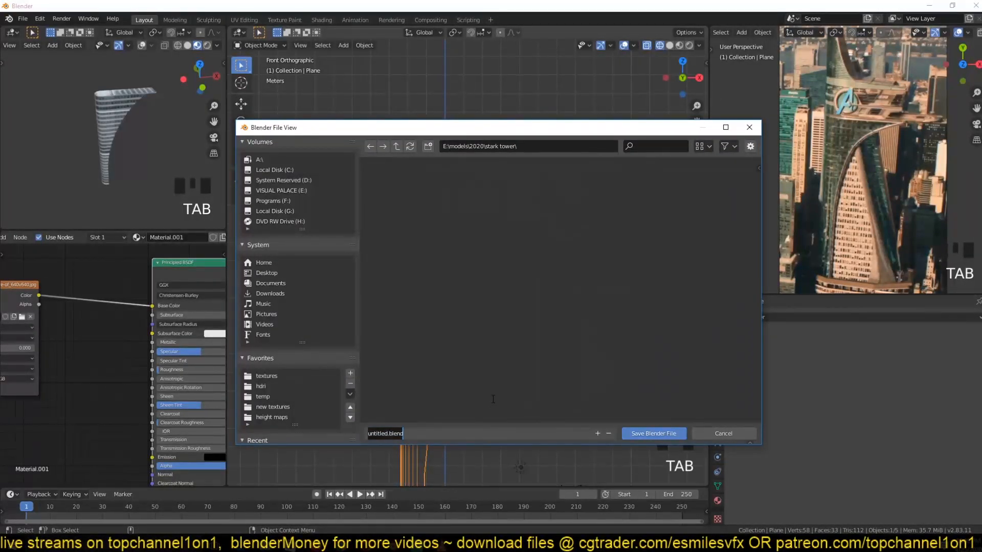
click(651, 433)
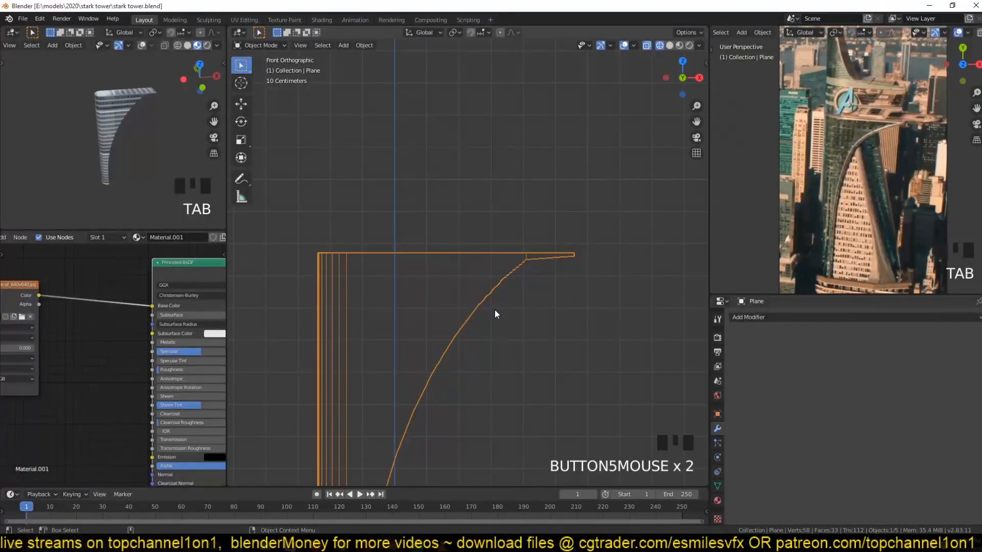
- Duplicate the tower's top edge upward and extrude it into a thin slab above the curve
key(Tab)
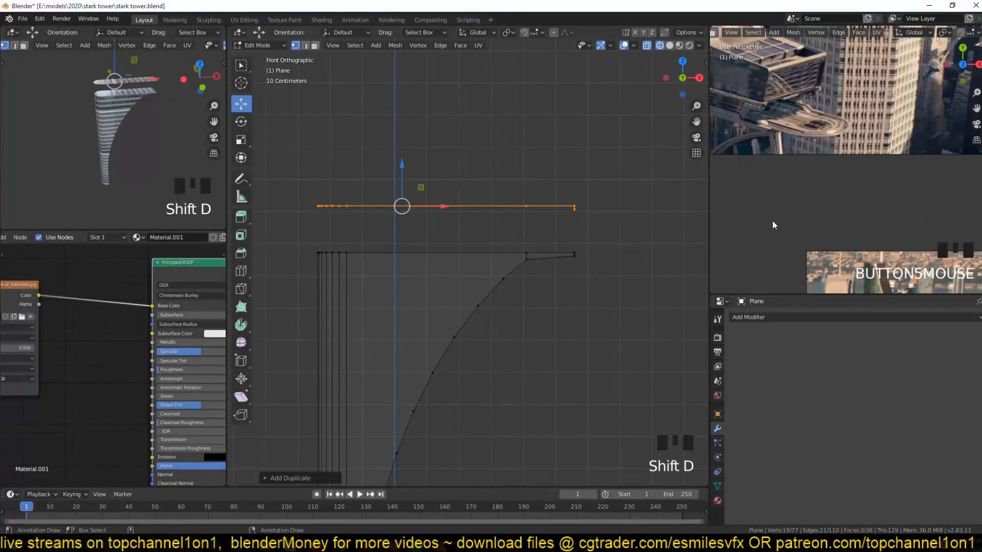
key(e)
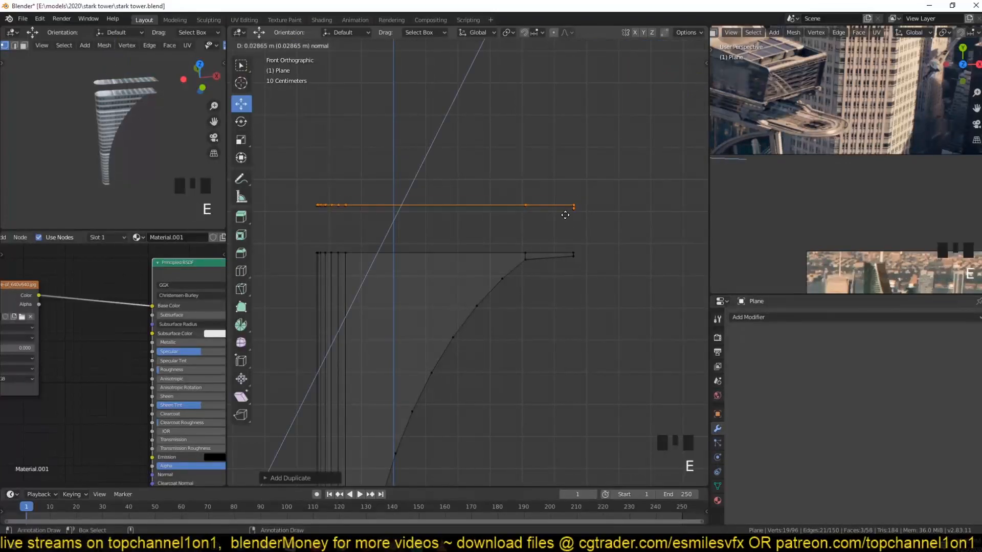
drag(565, 214, 566, 171)
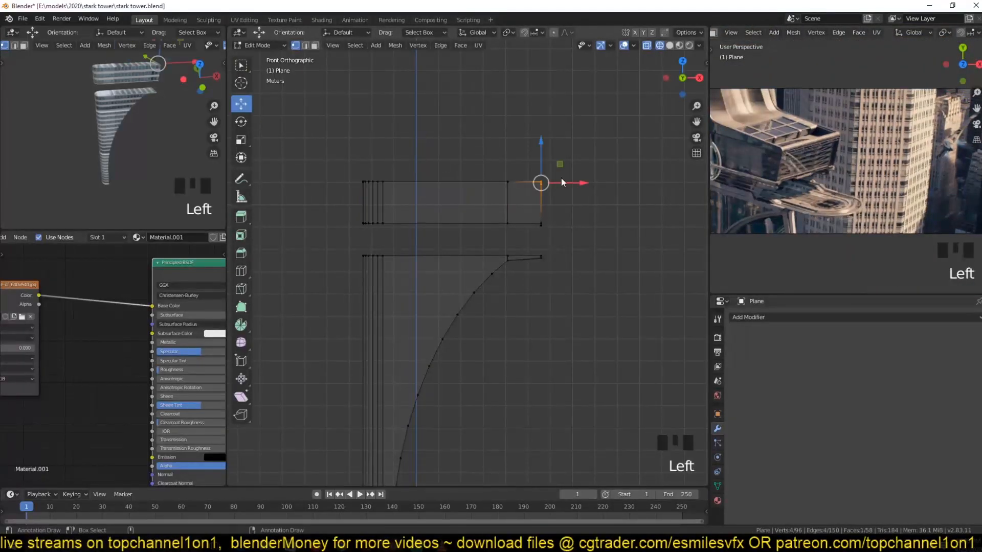
key(Tab)
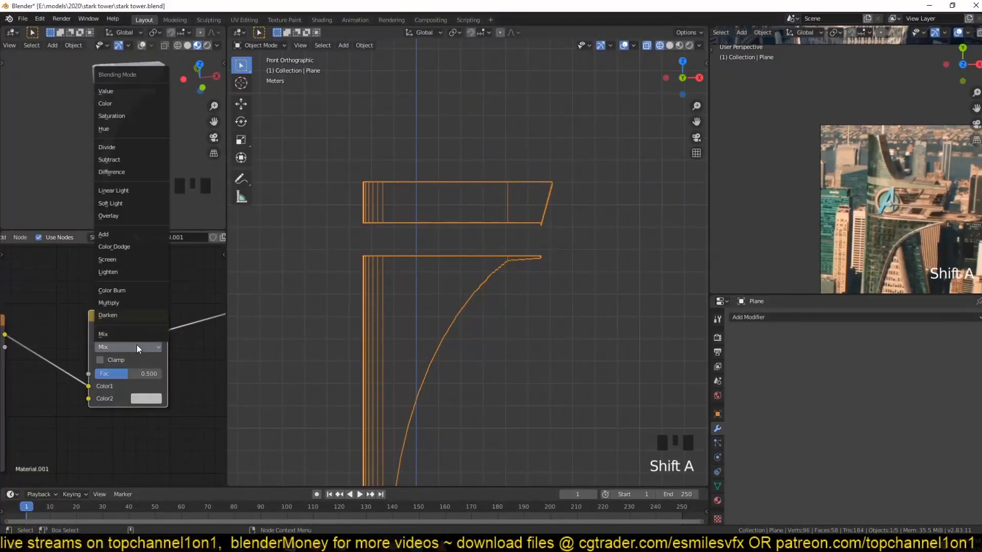
- Switch the material's Mix node to Overlay blend and raise its factor
click(108, 216)
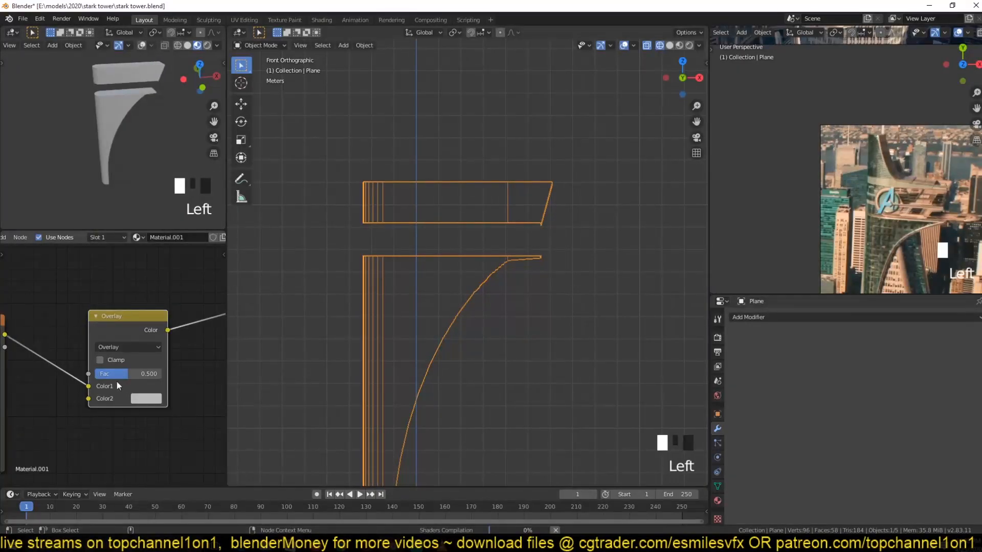
click(146, 399)
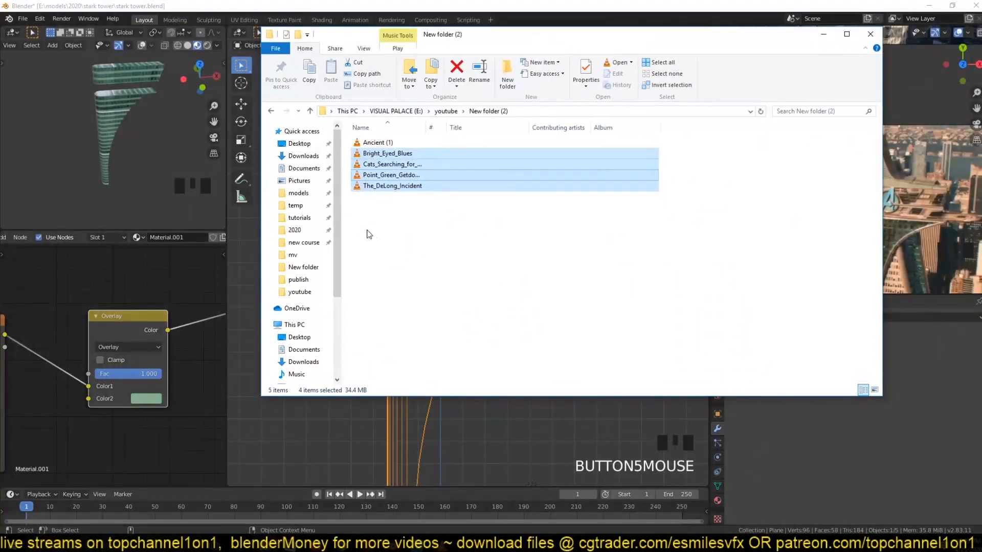
- Browse E:\textures down to the building images and bring up options for the high-rise facade
scroll(down, 3)
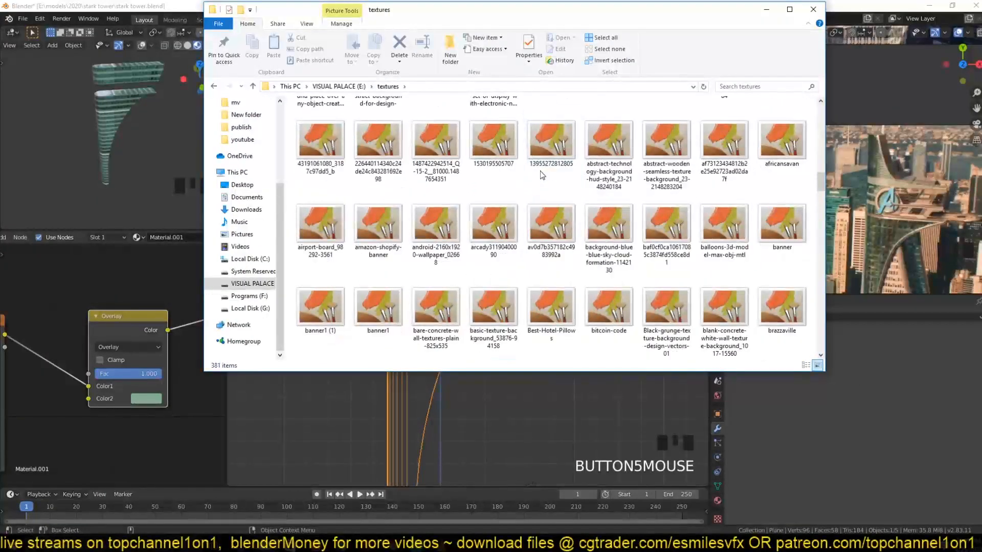
scroll(down, 3)
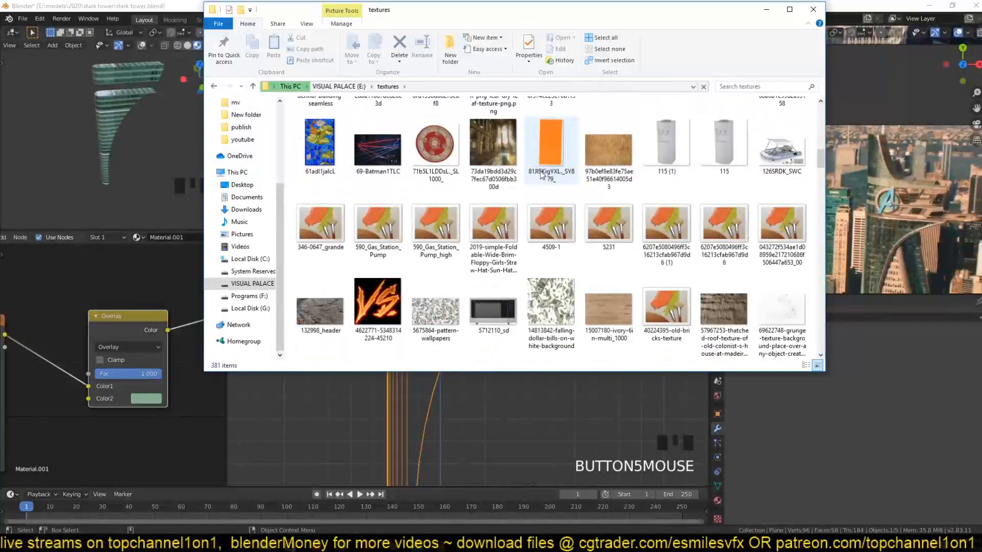
scroll(down, 3)
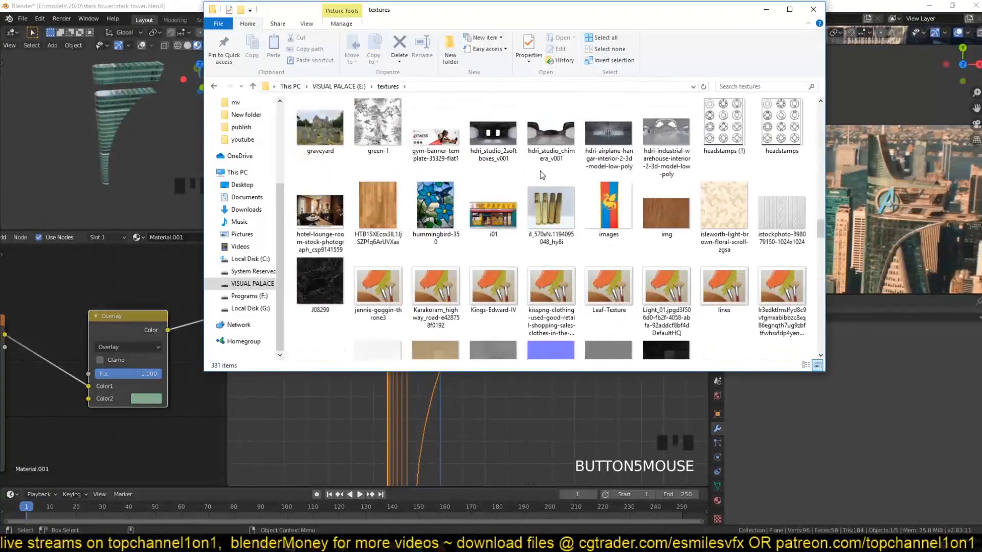
scroll(down, 3)
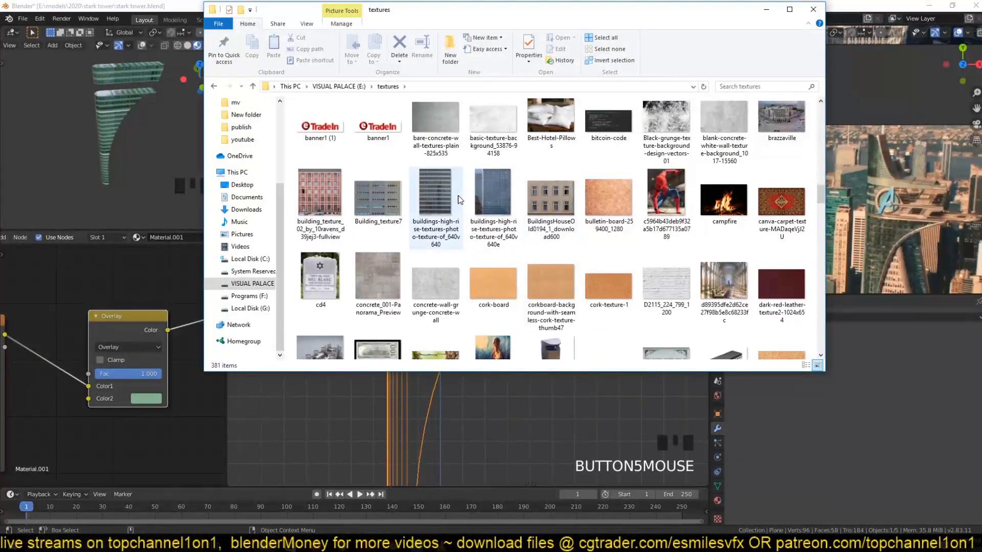
right_click(435, 195)
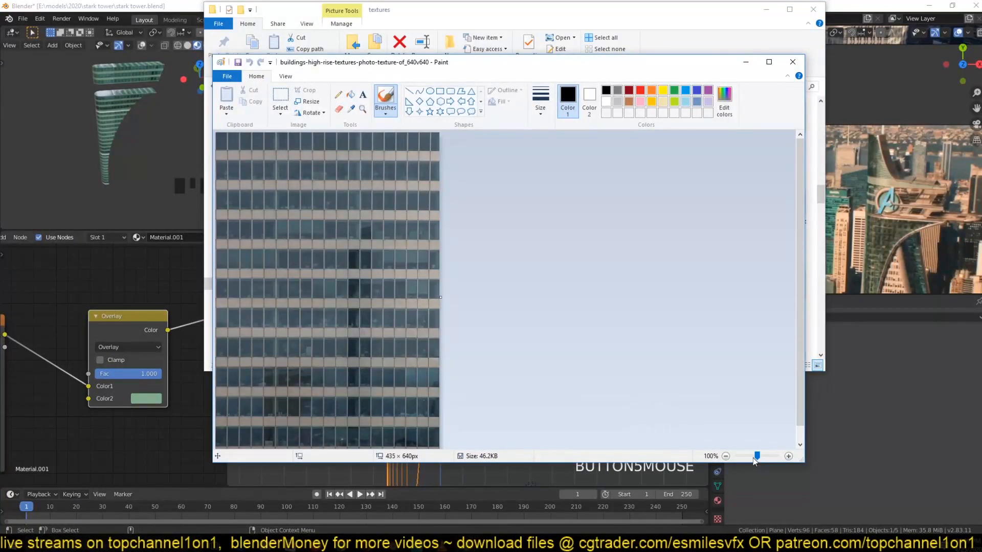
- Save the cropped facade photo from Paint and return to Blender's tower view
click(725, 456)
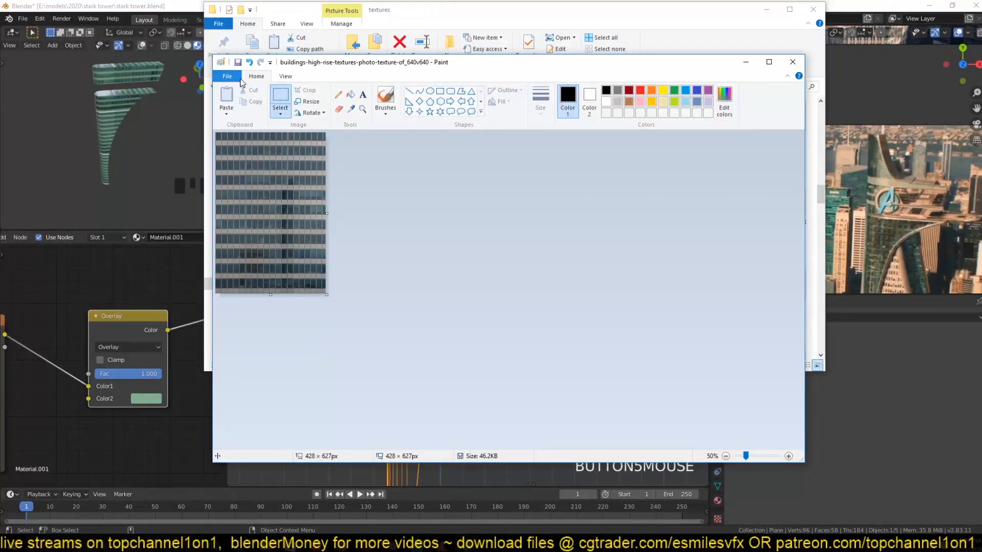
click(238, 61)
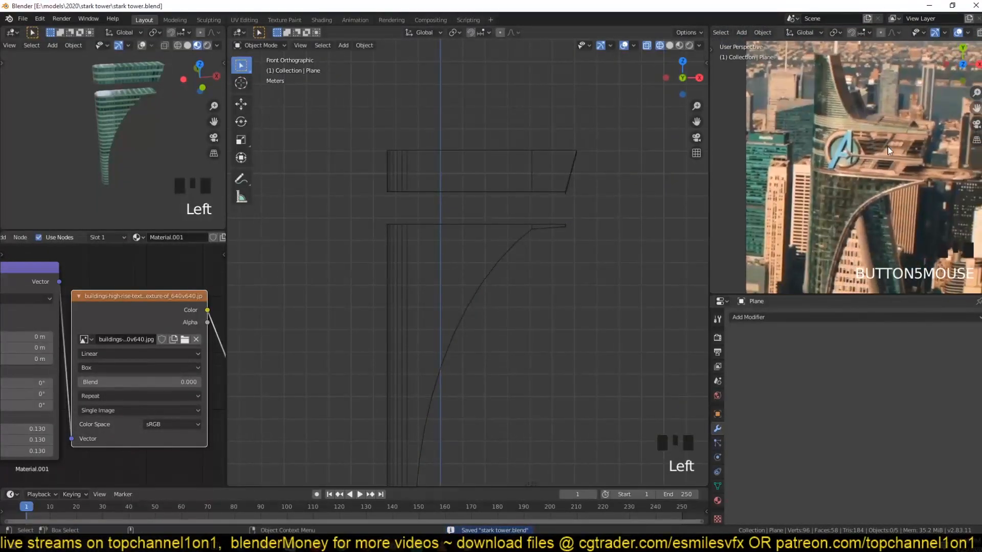
- Dissolve one edge loop of the upper stepped block and face it from the front
click(567, 194)
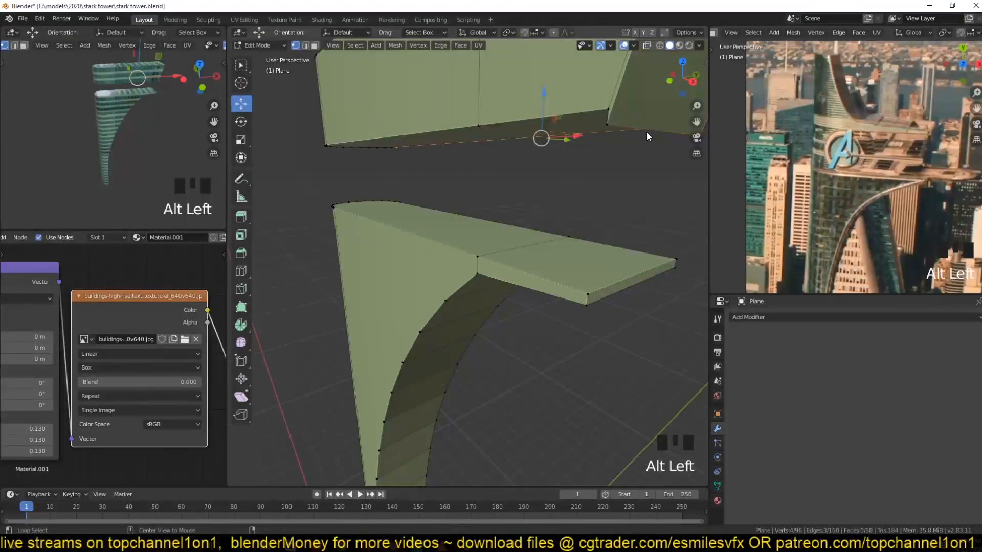
key(ctrl+x)
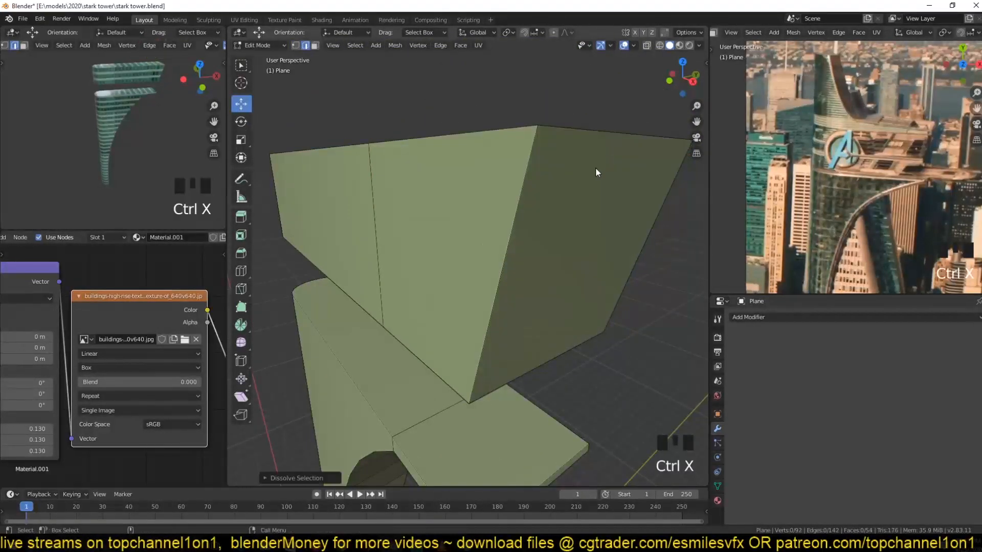
key(KP_1)
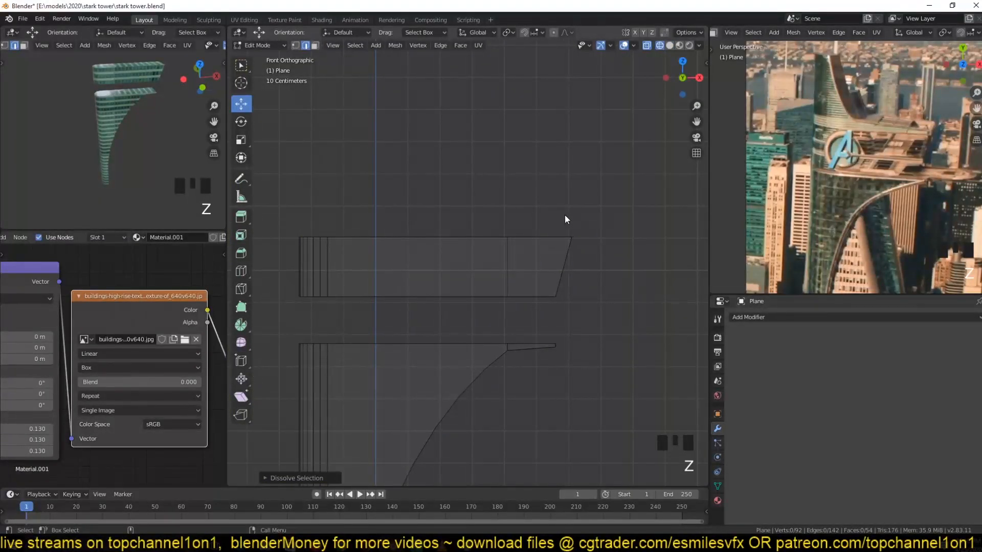
- Extrude the upper block's lower edge downward into a new band toward the curved top
drag(324, 212, 567, 253)
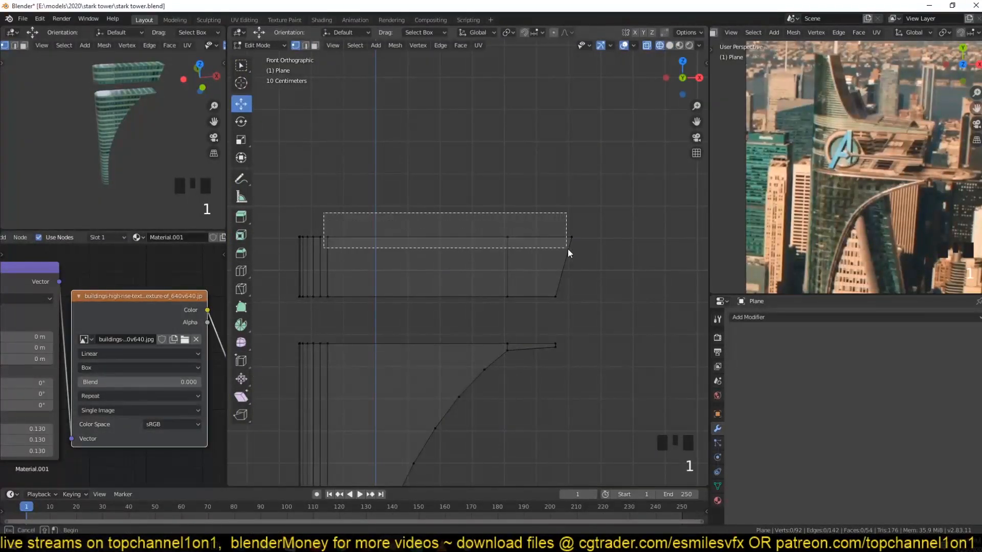
key(alt+a)
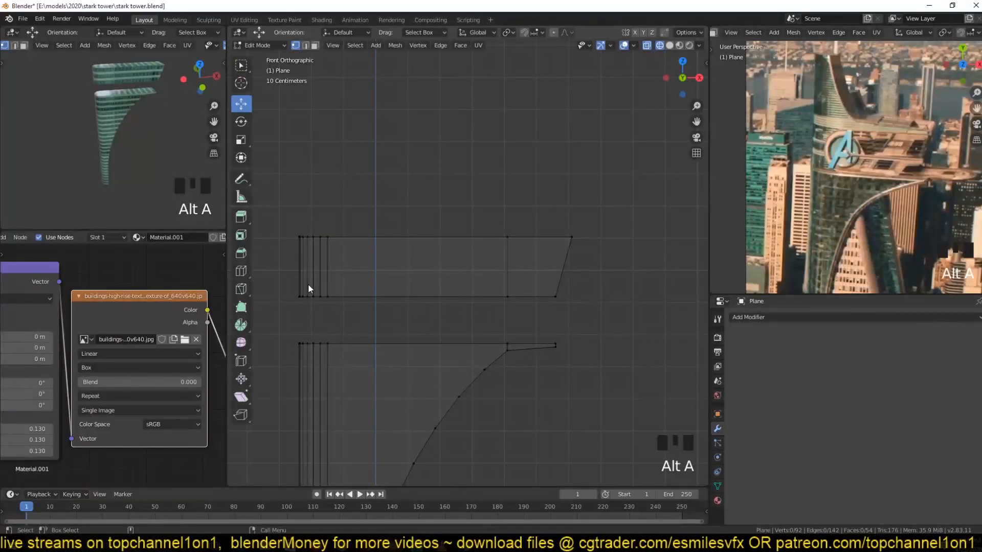
drag(307, 289, 523, 307)
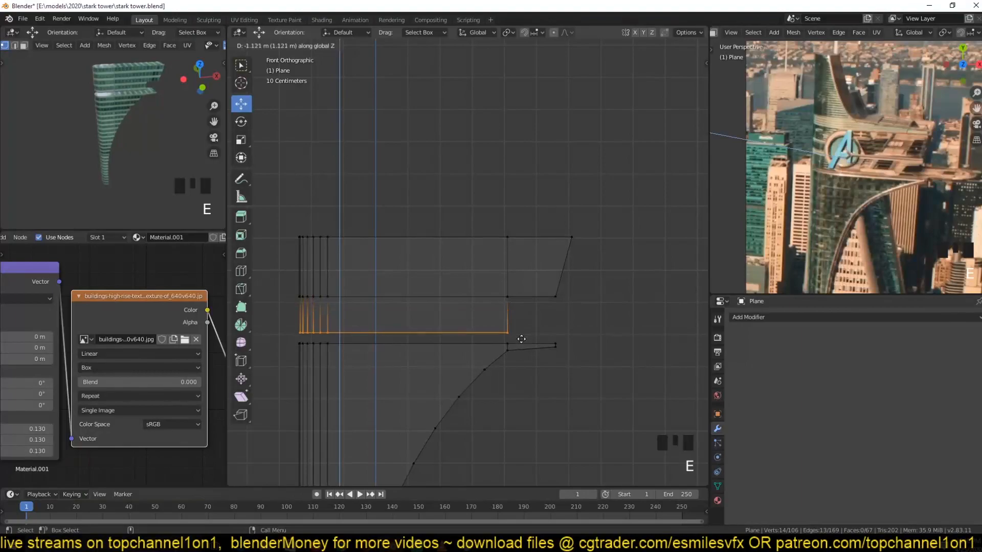
key(Tab)
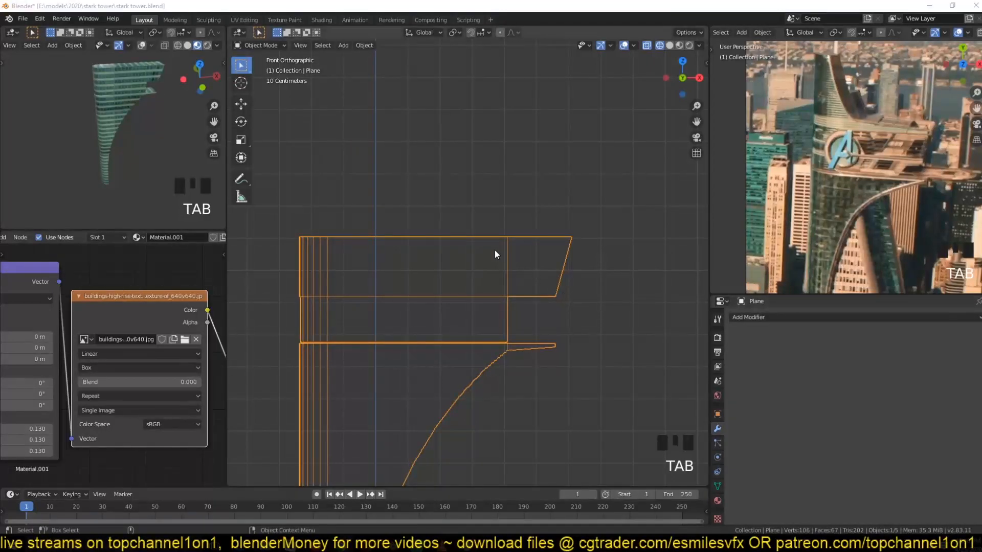
key(grave)
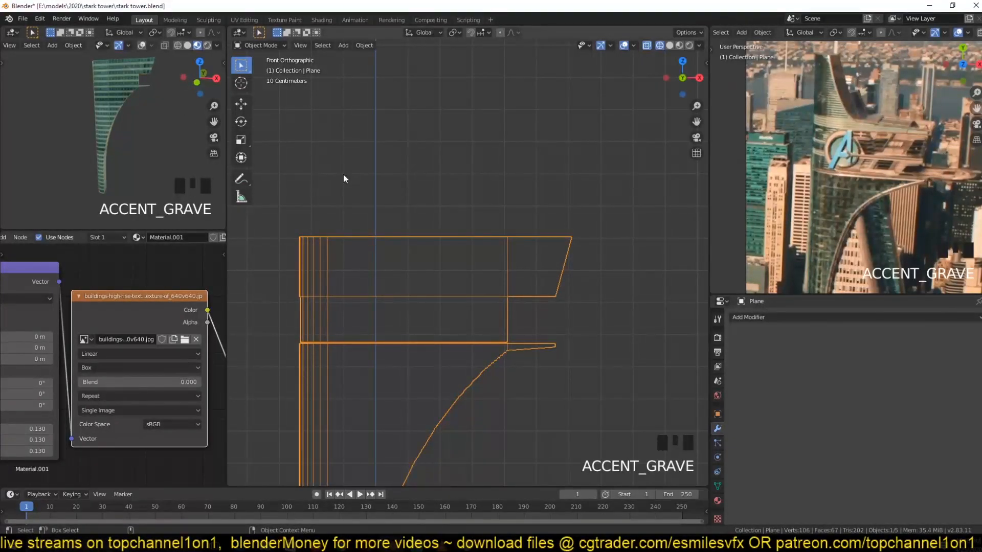
- Extrude the tower's top edge upward from a front view to raise the tower
key(Tab)
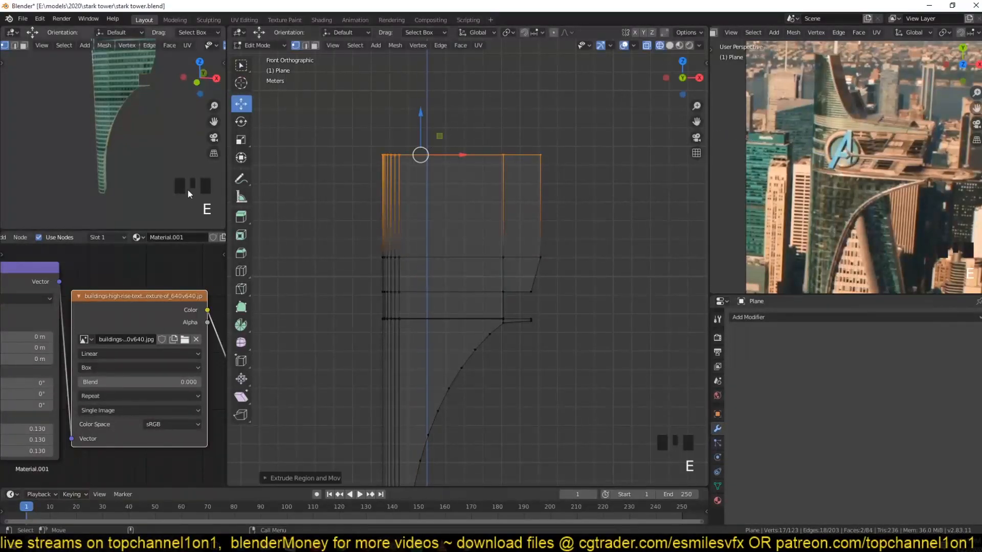
key(Tab)
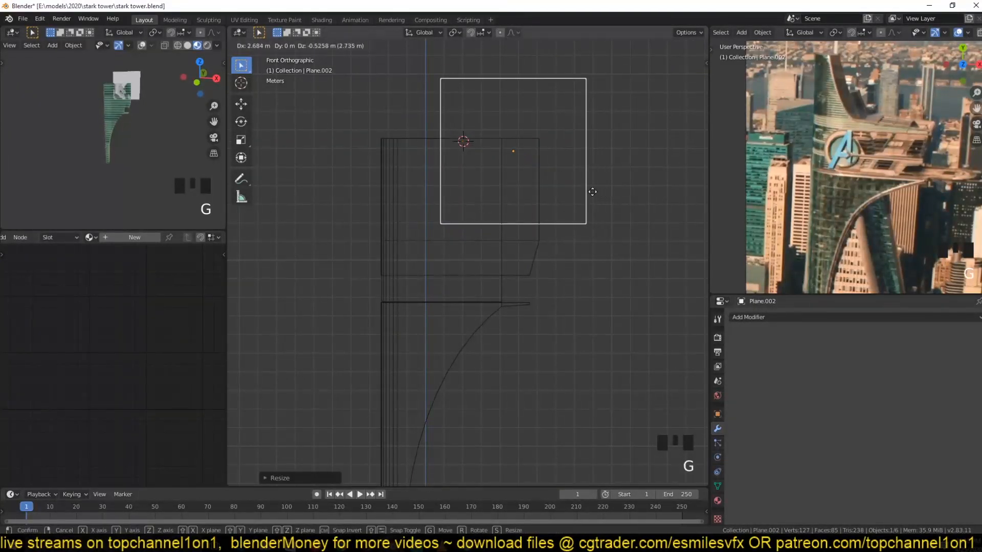
- Place a new square plane over the tower top with its corner bevelled into a quarter circle
key(Tab)
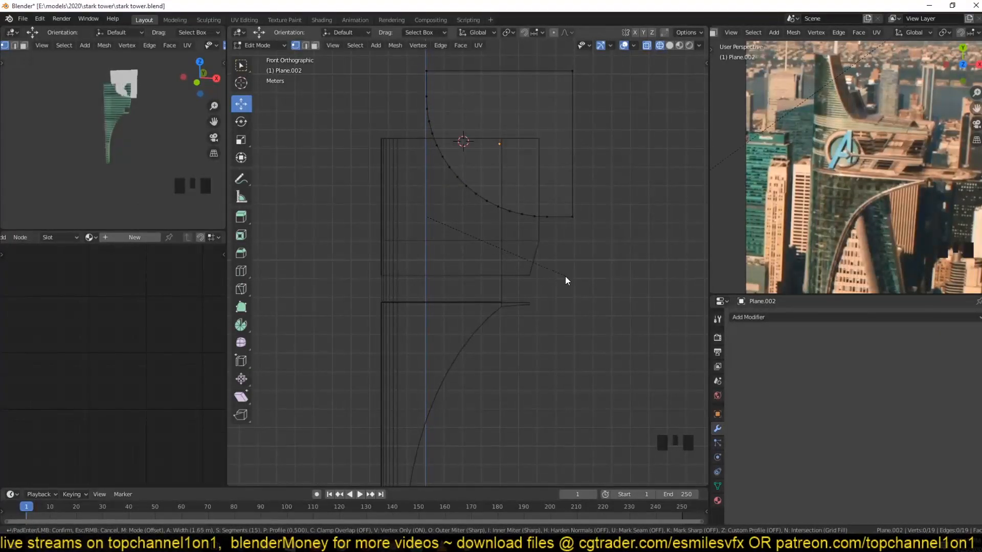
key(Tab)
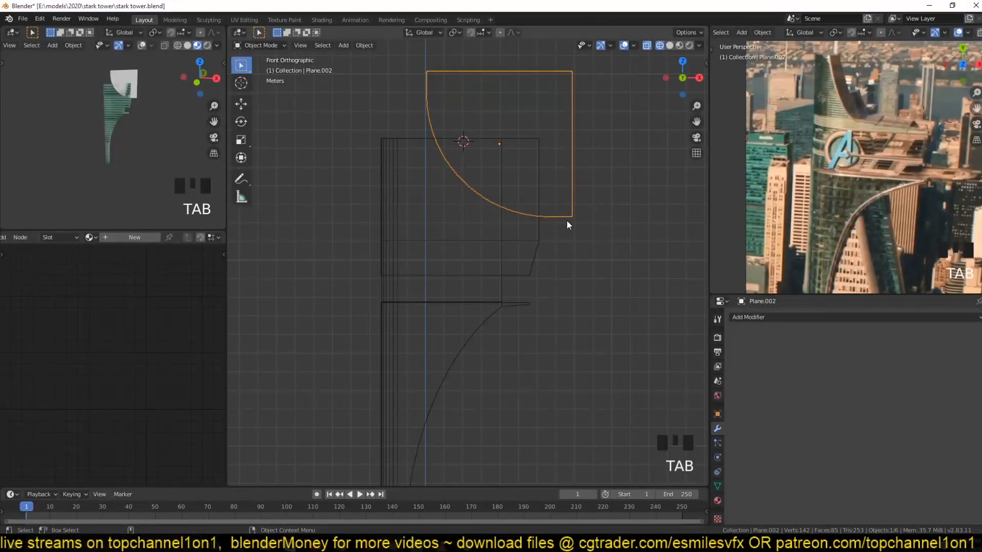
key(g)
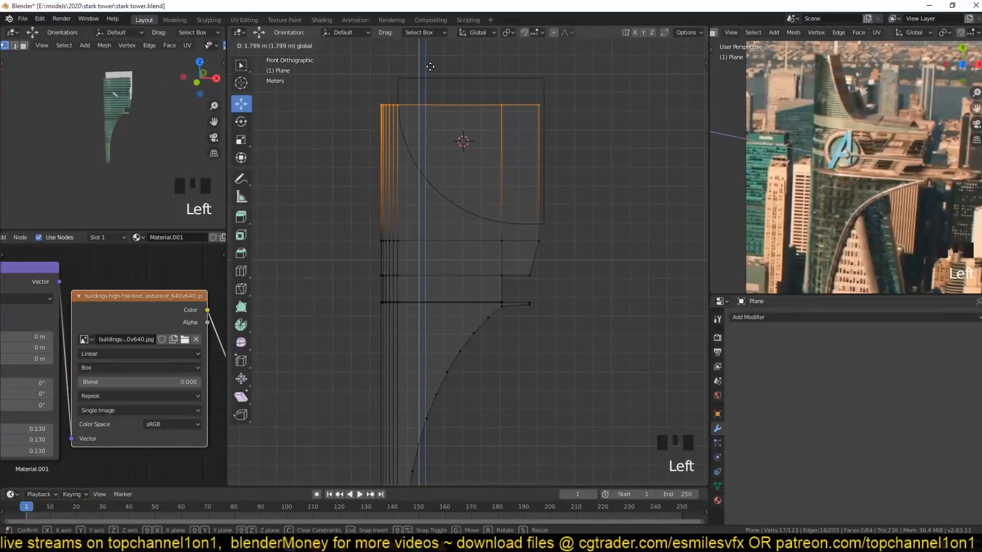
- Raise the tower's top vertices higher and extrude the curved plane into a solid cutter
key(Tab)
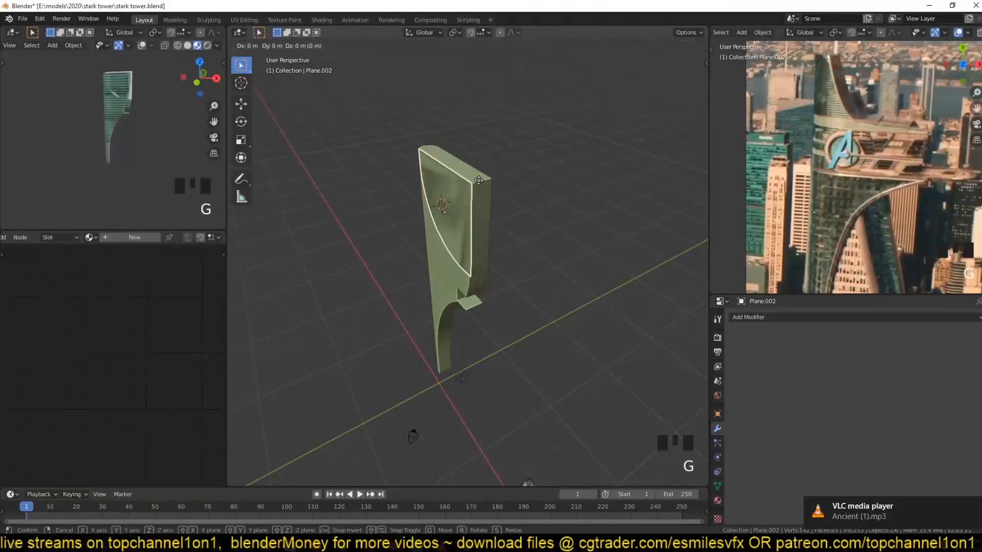
key(Tab)
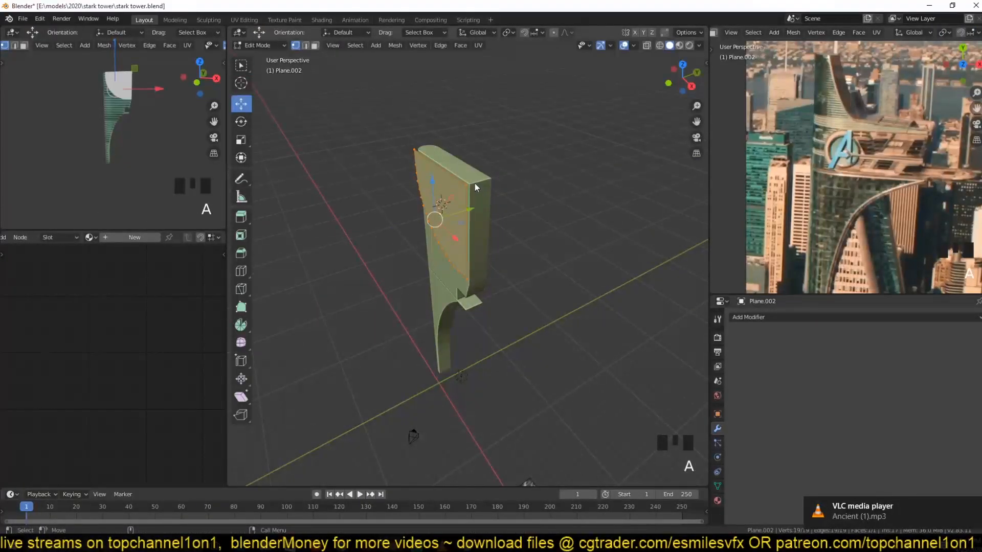
key(e)
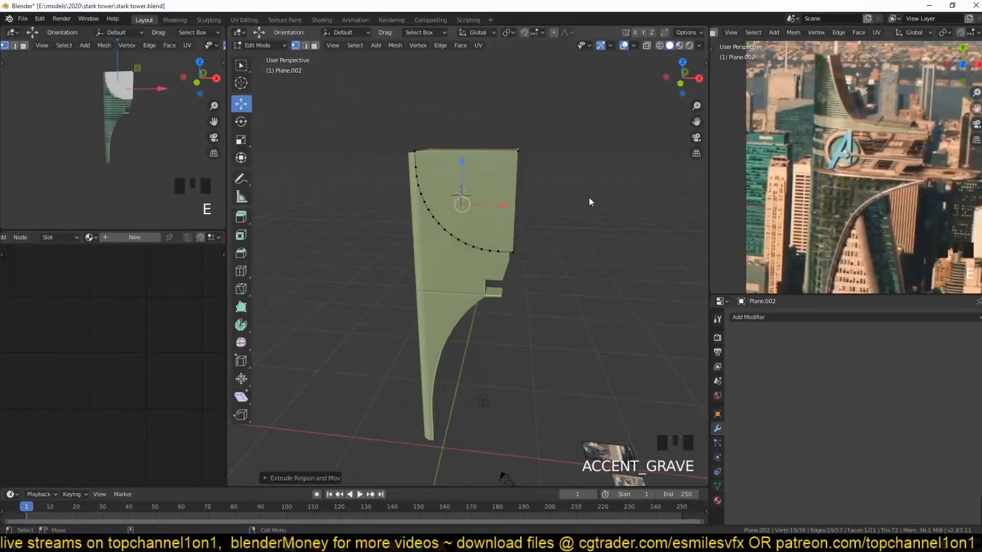
- Carve the tower top with a Boolean Difference using the curved shape, then delete the cutter
click(748, 317)
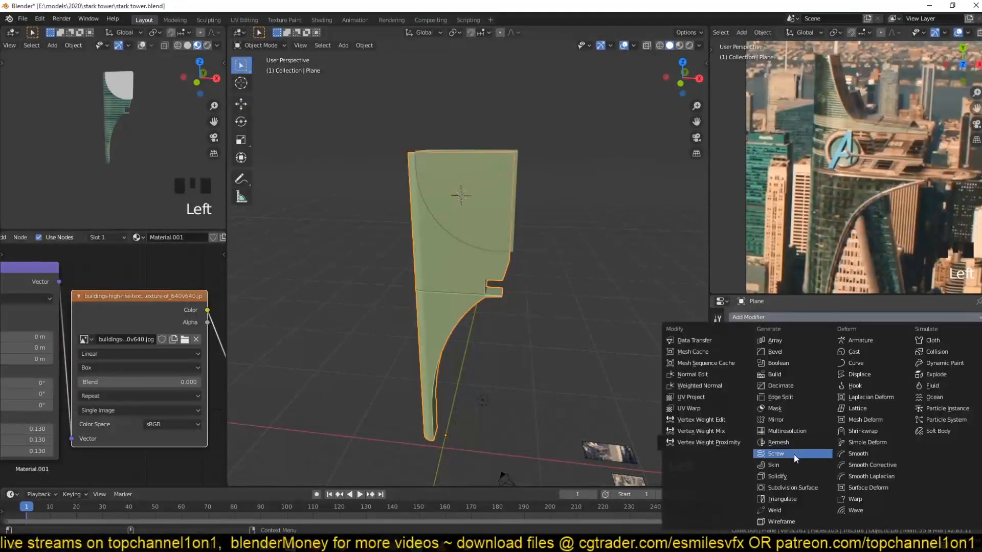
click(778, 362)
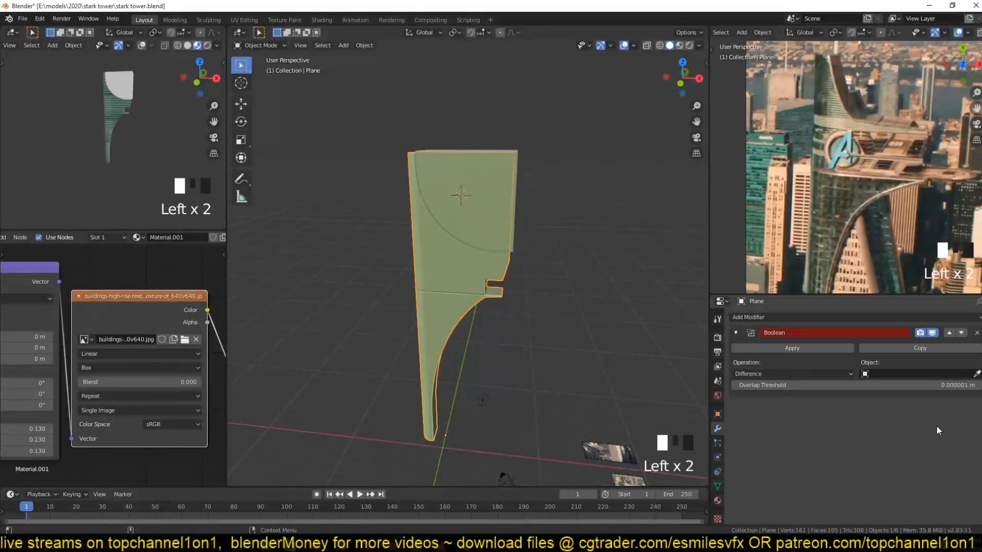
click(911, 374)
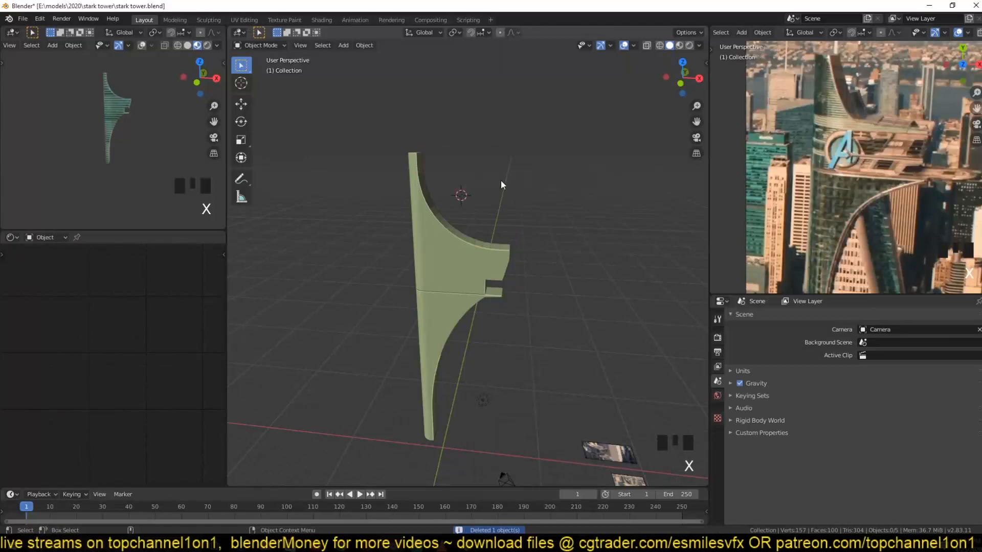
key(KP_1)
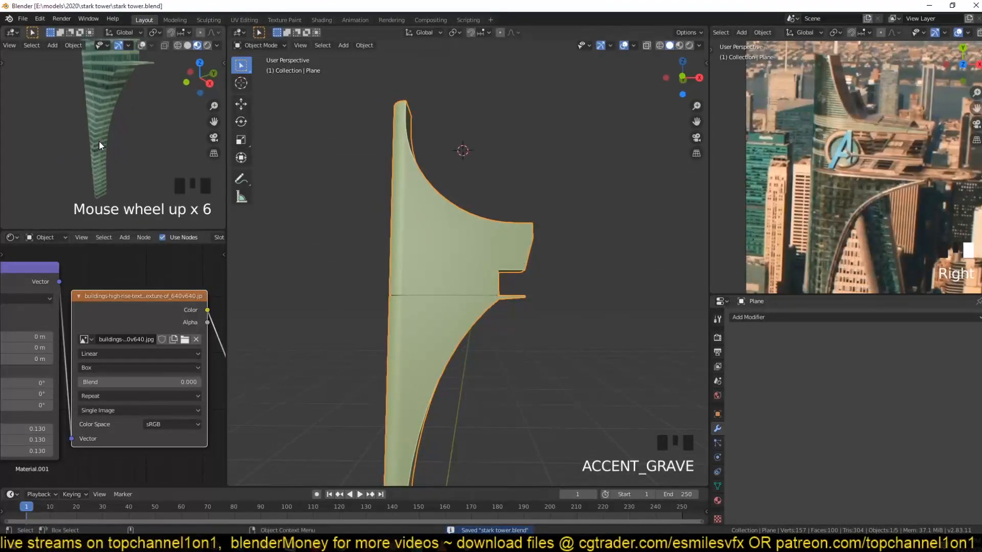
scroll(down, 3)
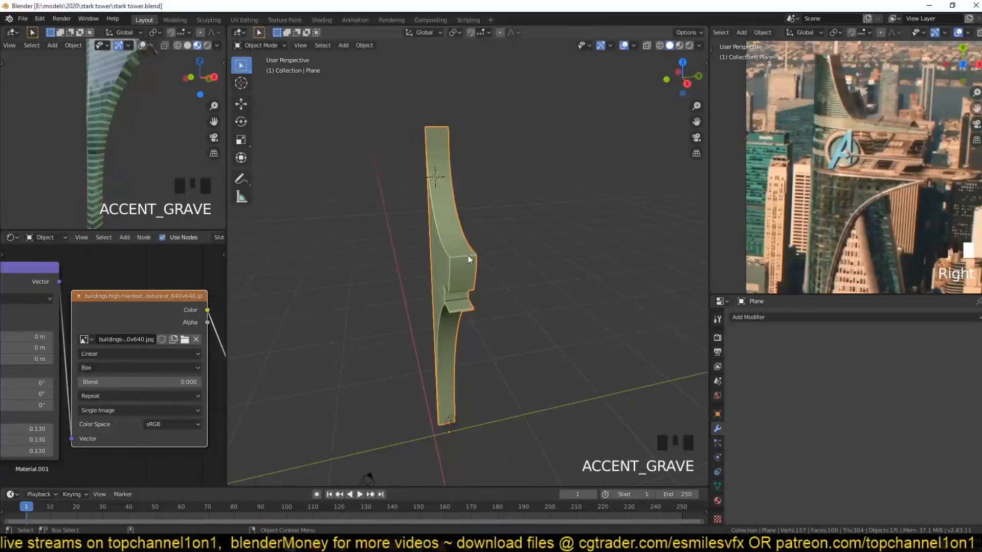
key(Tab)
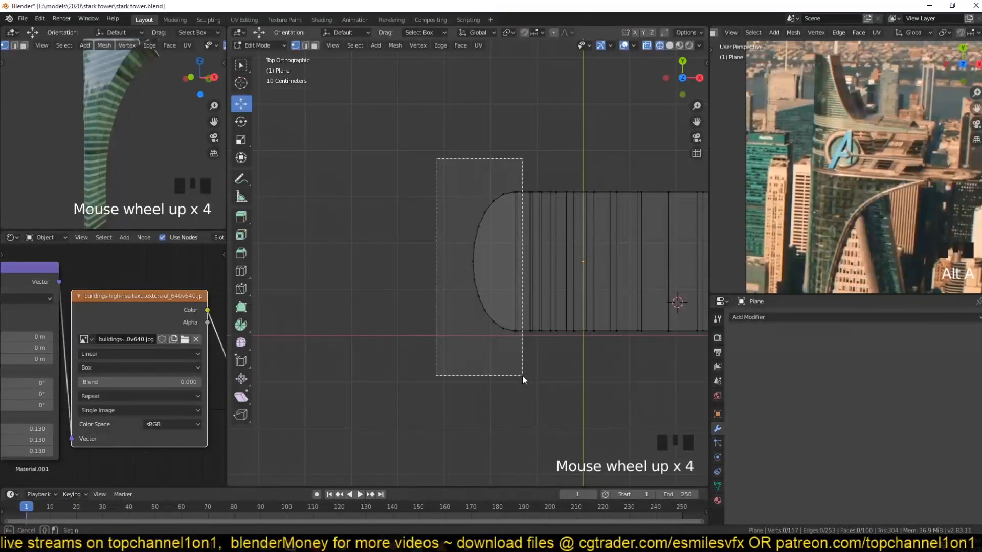
- Scale the rounded end vertices of the footprint outward along one axis and view in solid shading
key(s)
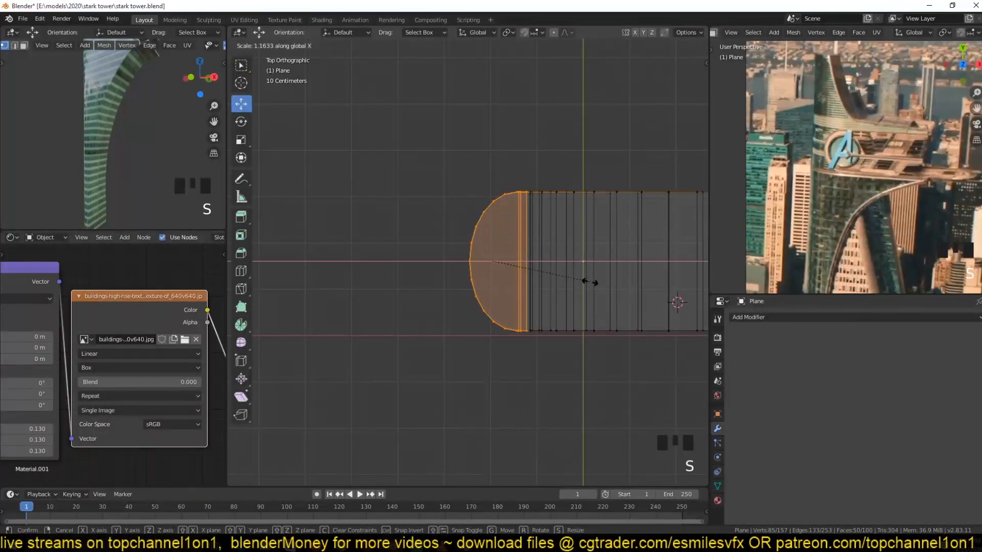
key(s)
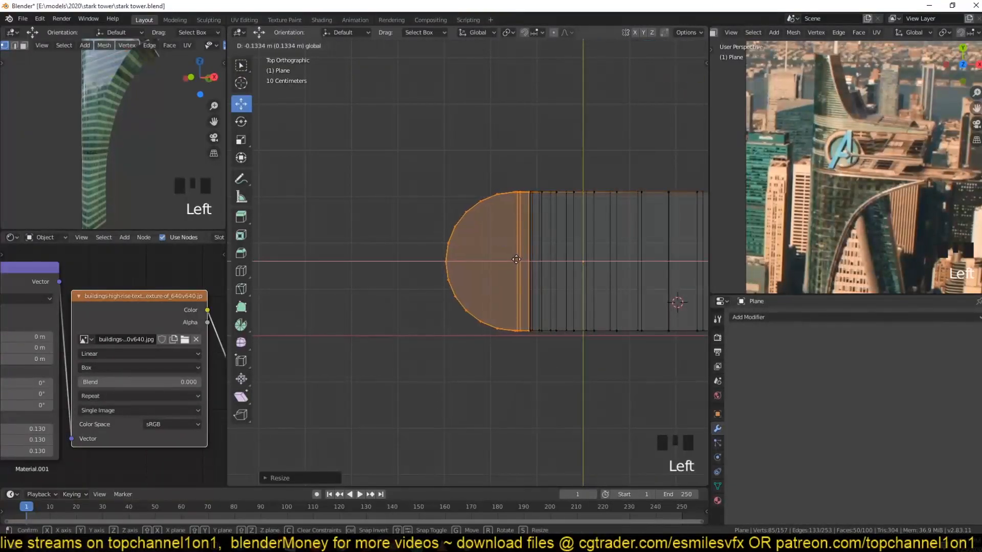
key(Tab)
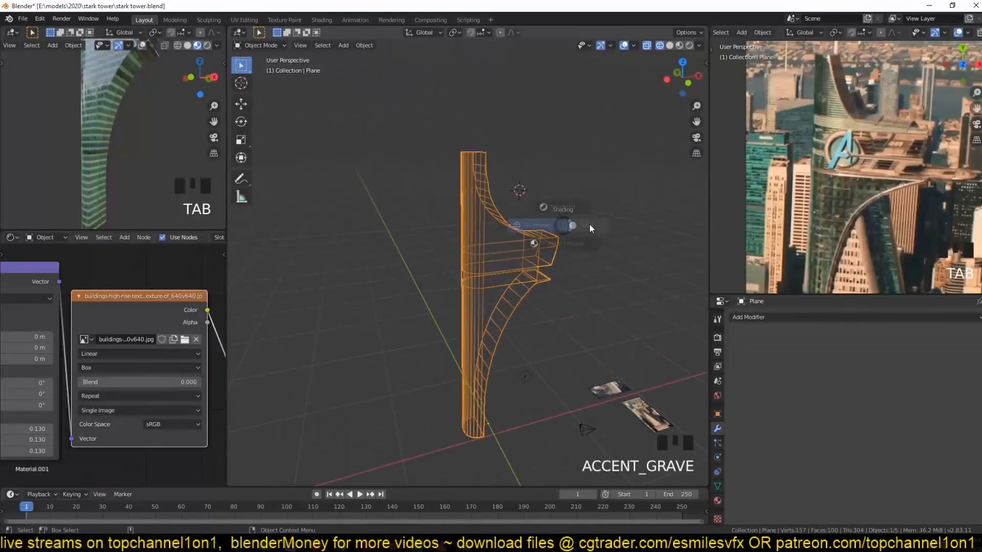
click(581, 225)
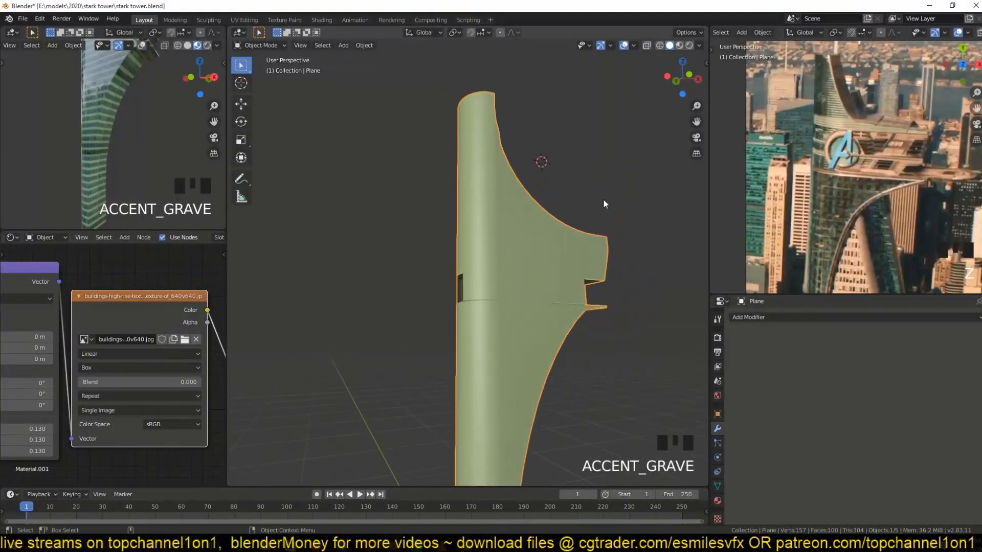
key(Tab)
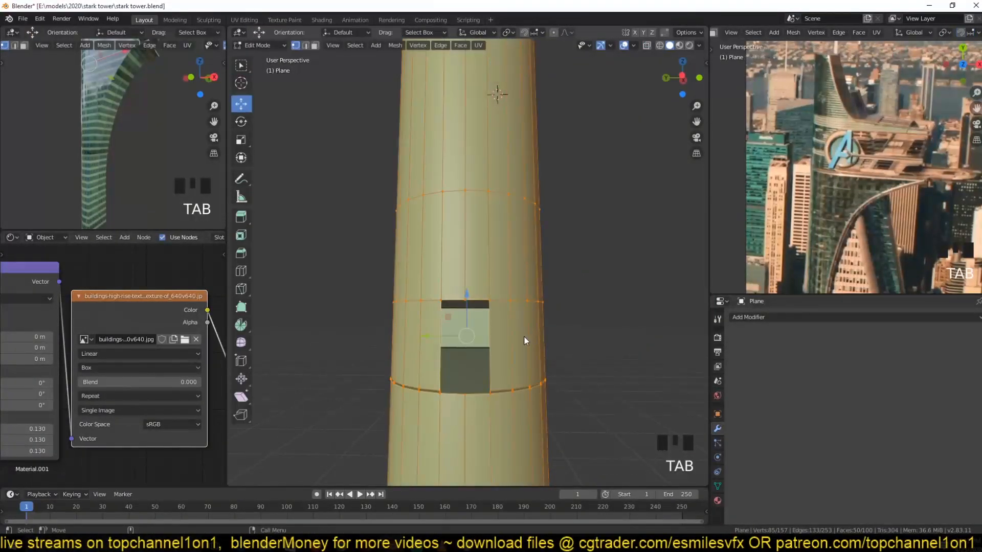
key(alt+a)
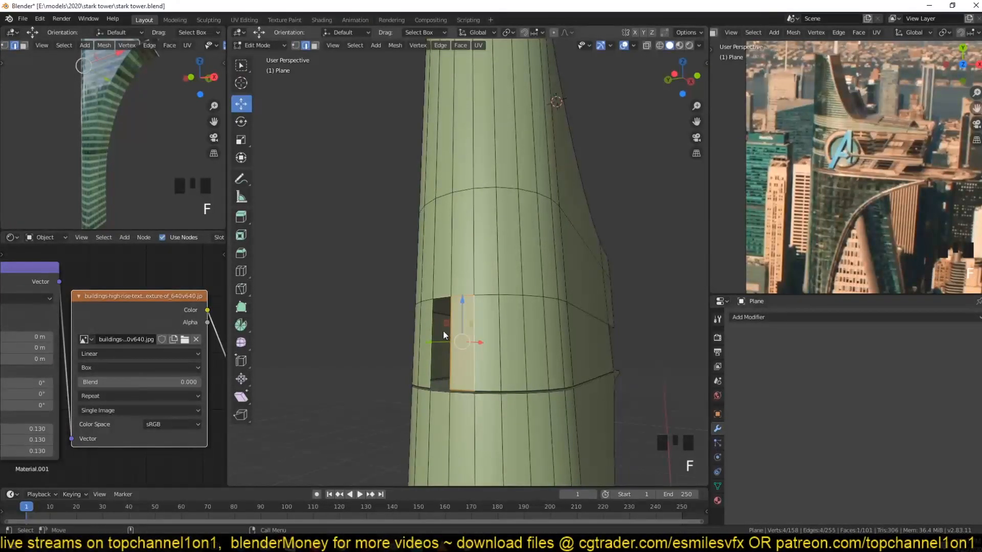
key(Tab)
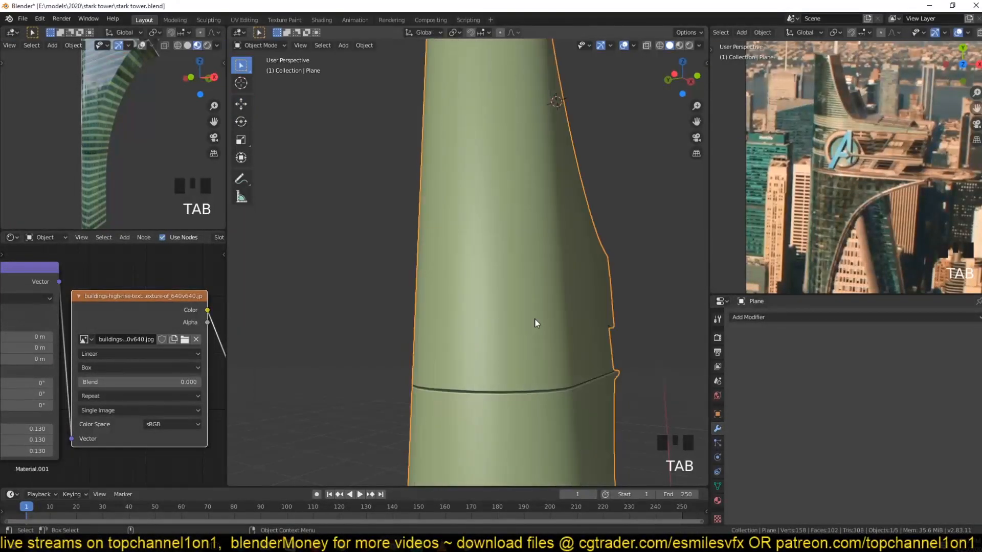
scroll(down, 3)
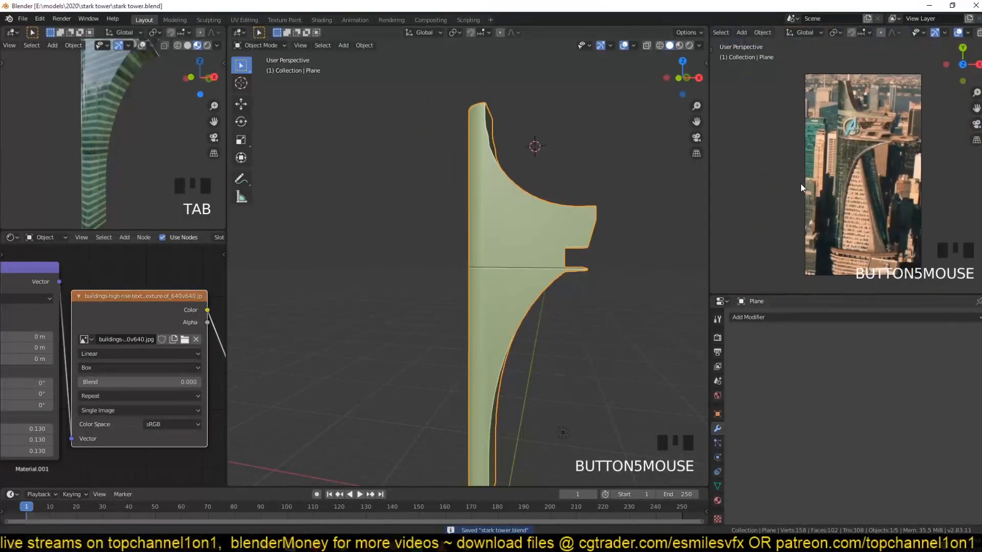
scroll(down, 3)
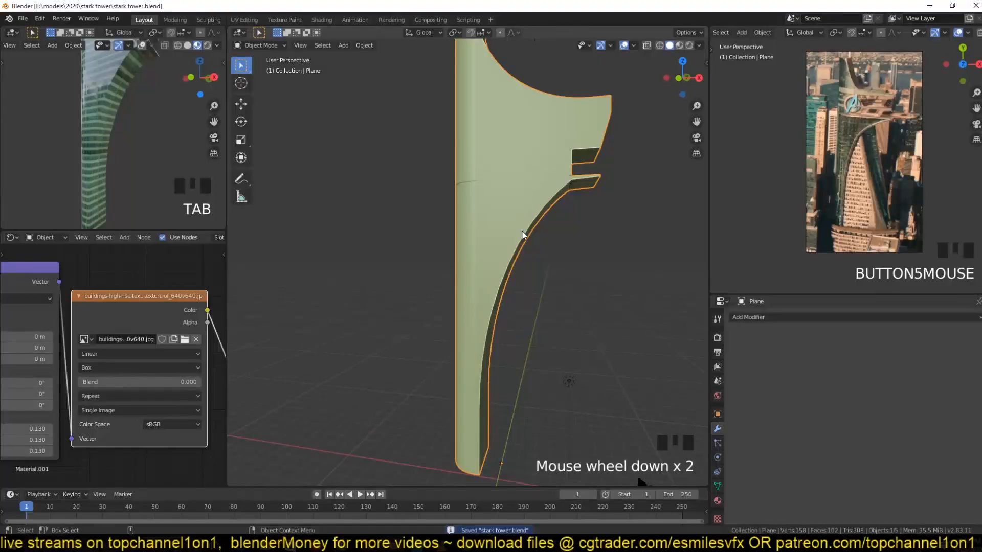
key(KP_1)
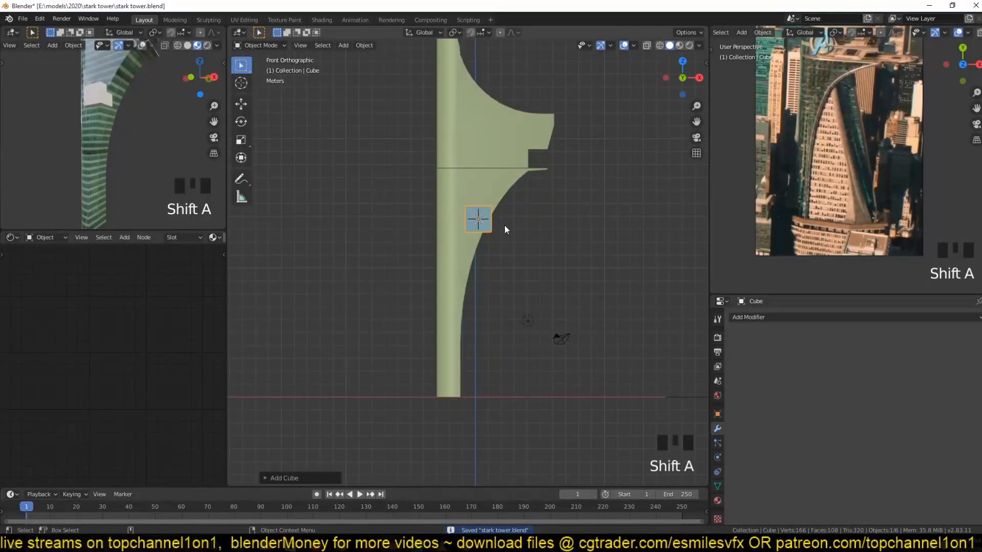
- Check the tower from side and front views before placing the new cube
key(g)
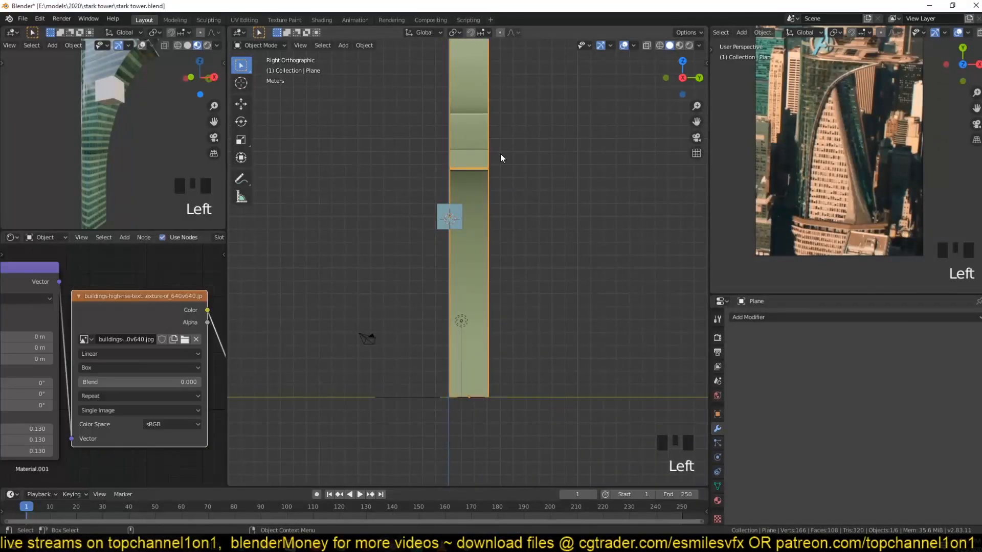
key(s)
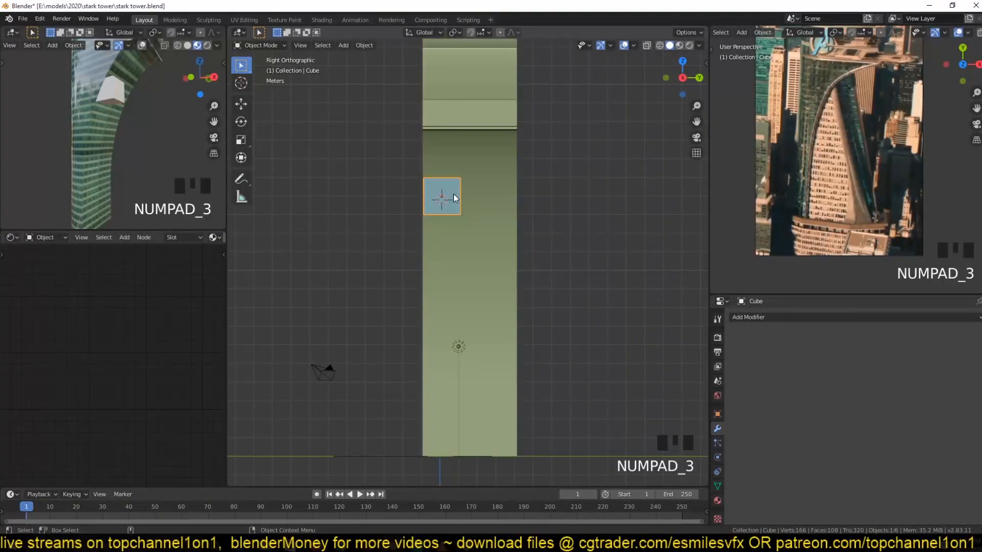
key(s)
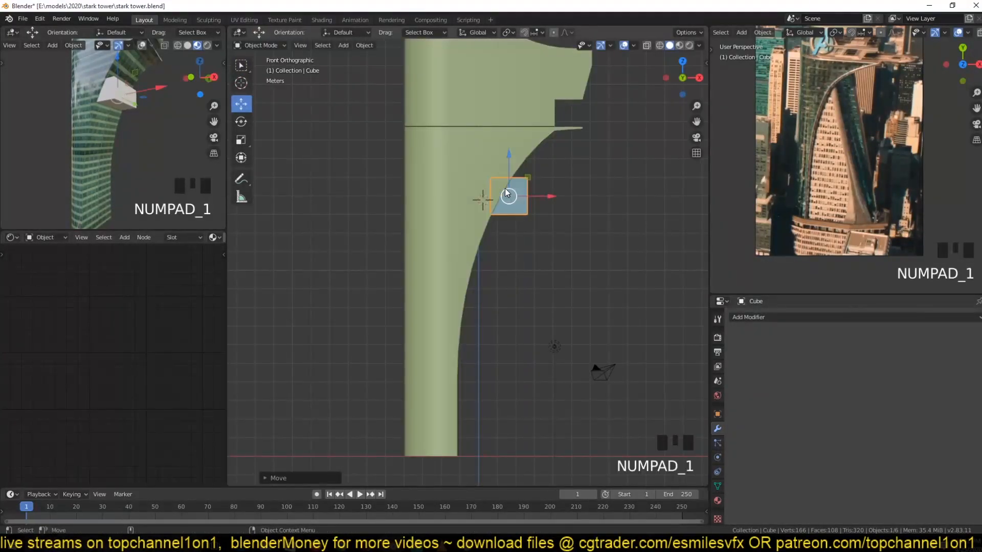
- Move the new cube beside the tower's curved base and stretch its vertices into a tall block
key(Tab)
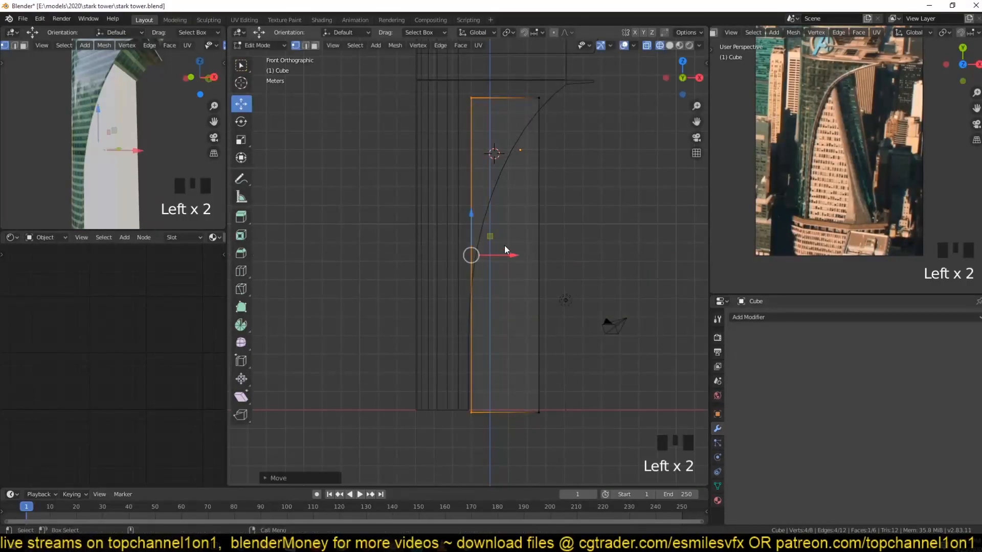
drag(504, 254, 607, 255)
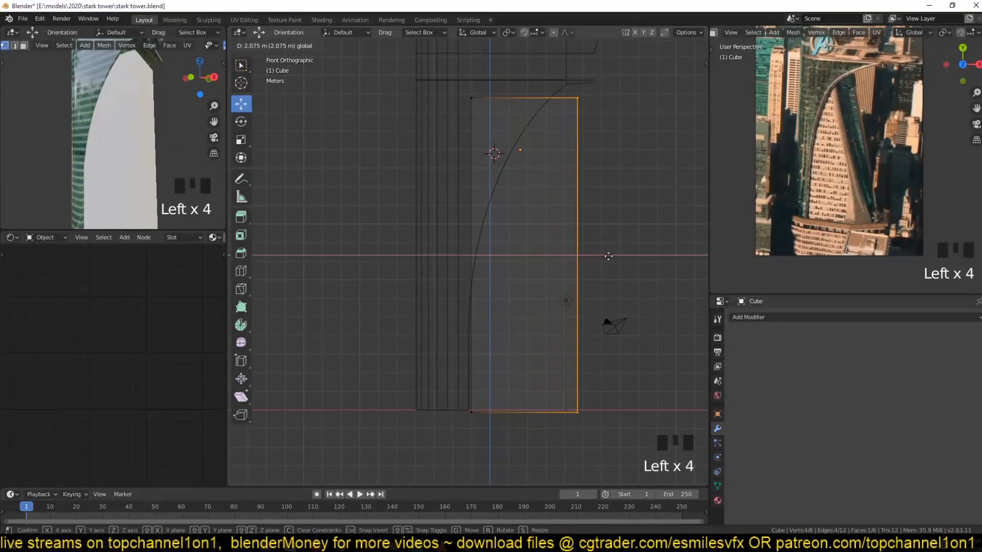
key(Tab)
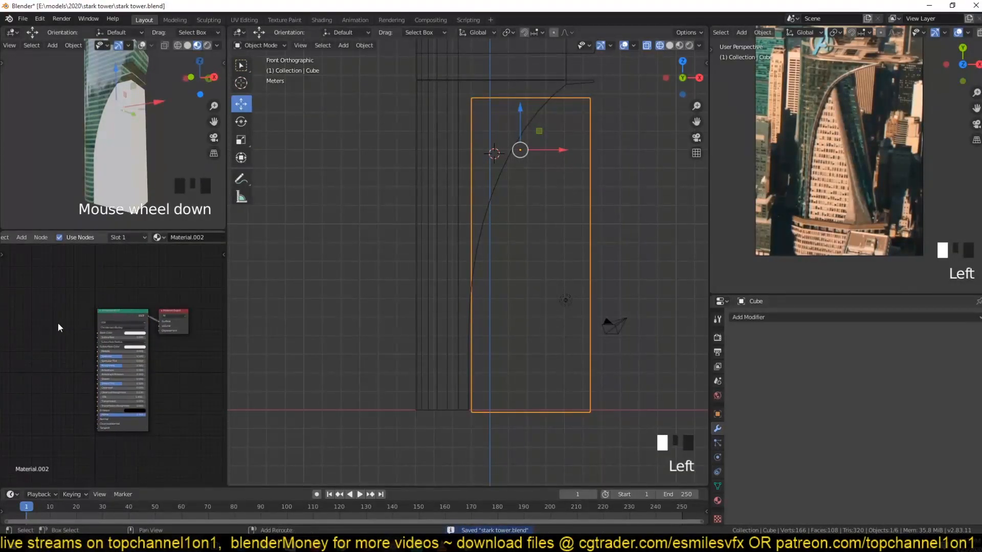
- Add an Image Texture node to the block's material and browse the textures folder
click(29, 371)
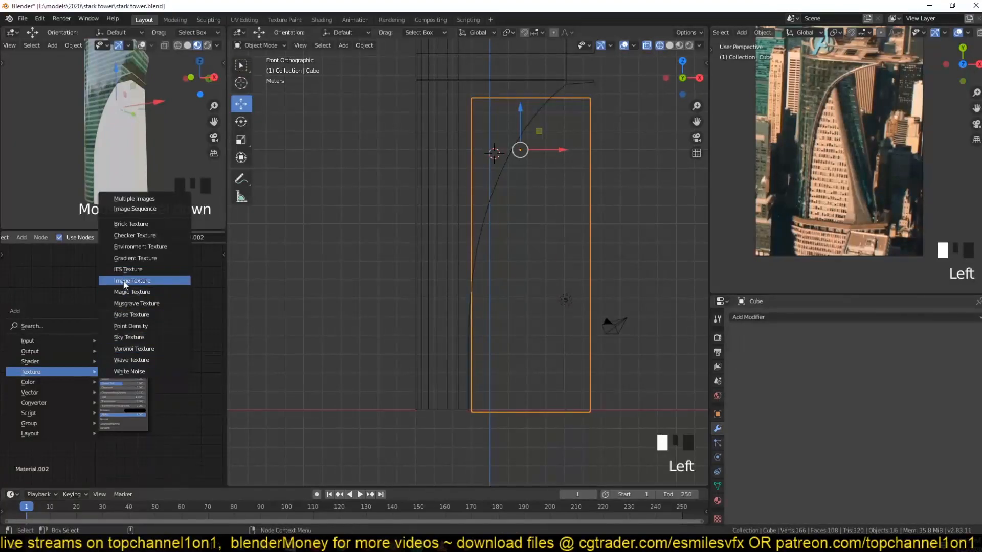
click(130, 280)
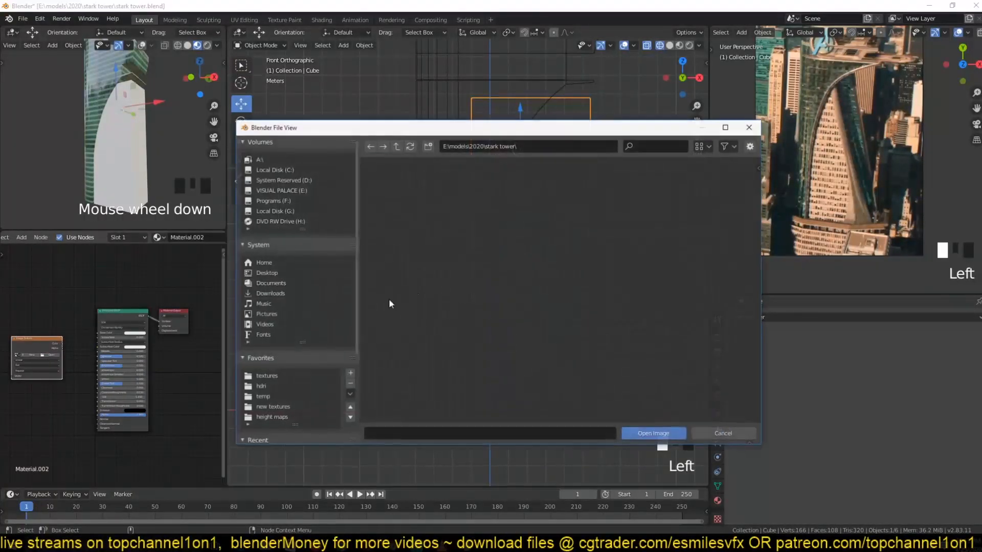
click(267, 375)
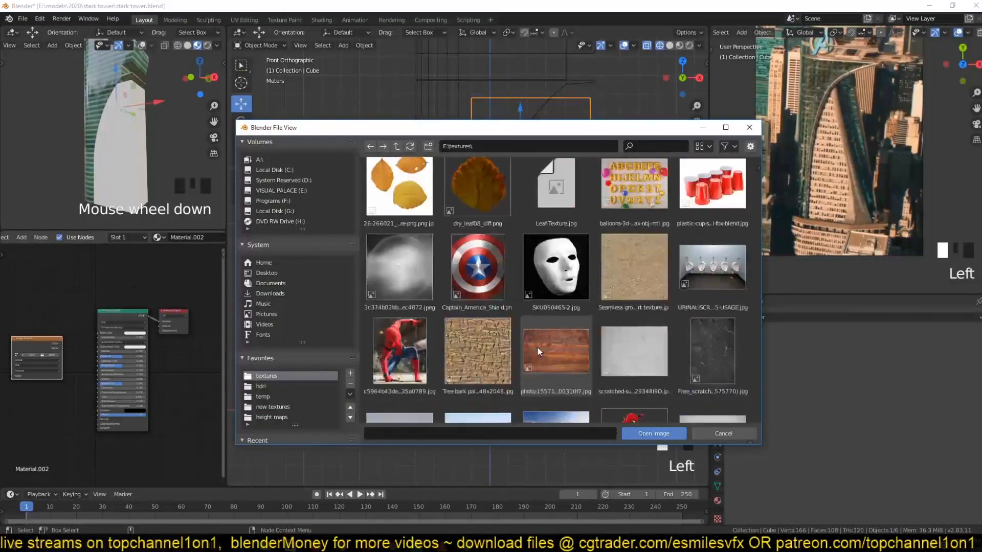
- Scroll the textures folder to locate BuildingsHouseOld0194_1_download600.jpg
scroll(down, 3)
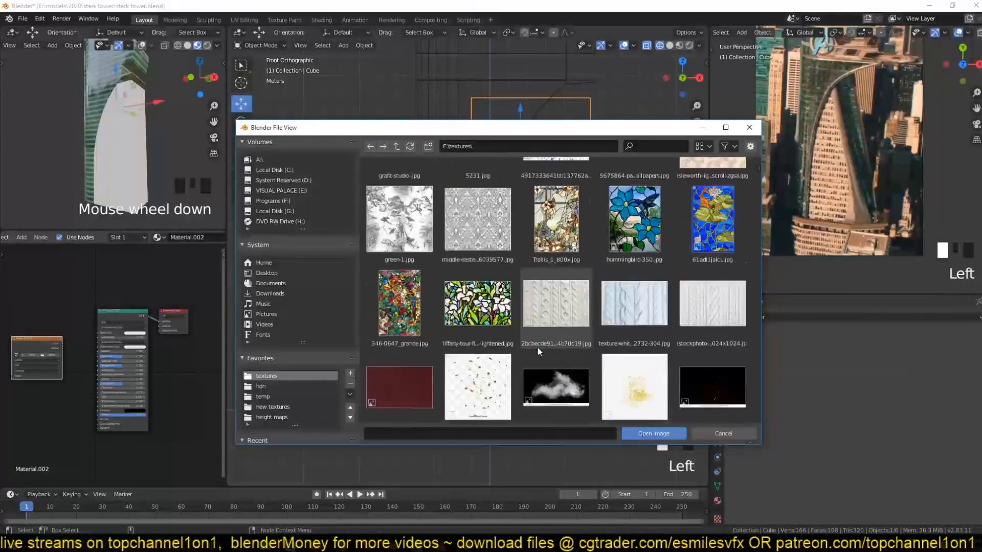
scroll(down, 3)
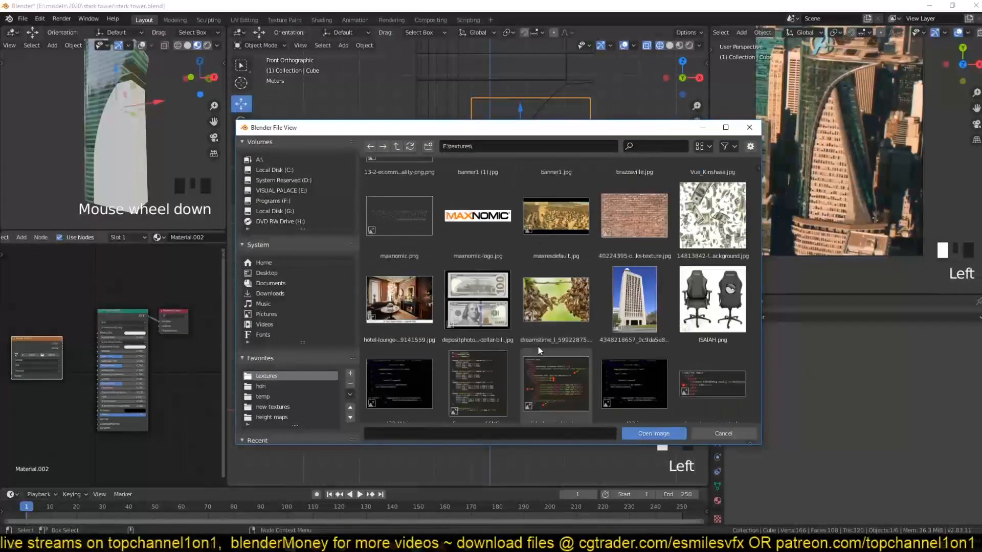
scroll(down, 3)
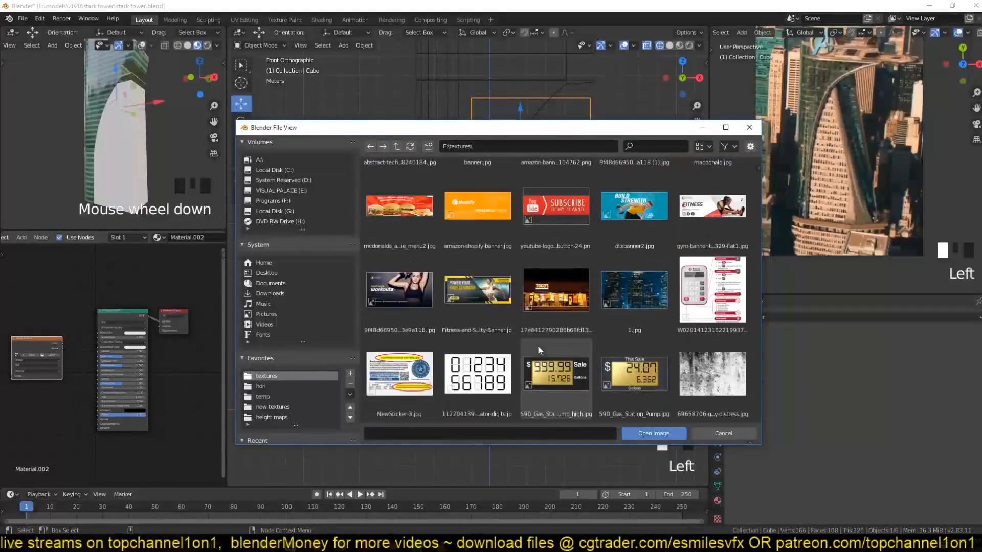
scroll(down, 3)
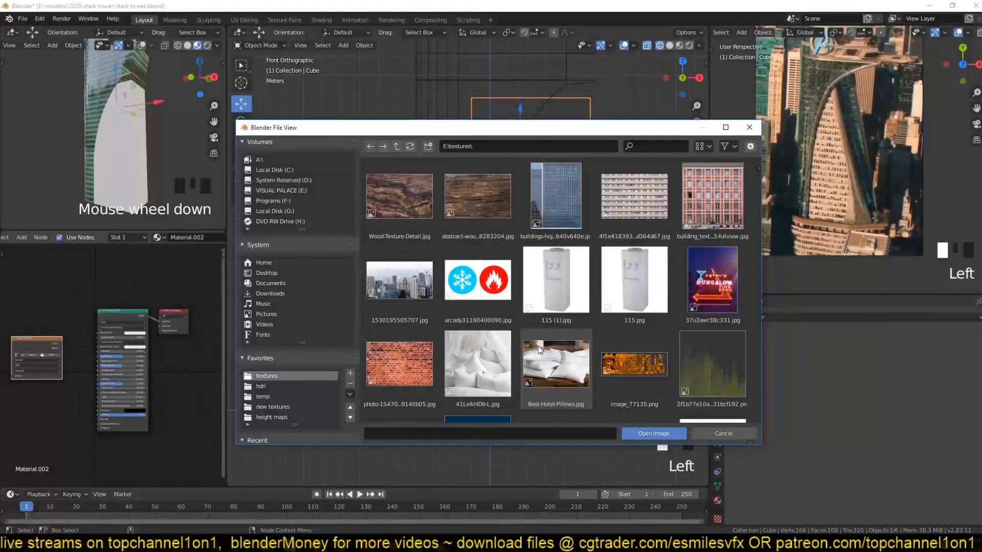
scroll(down, 3)
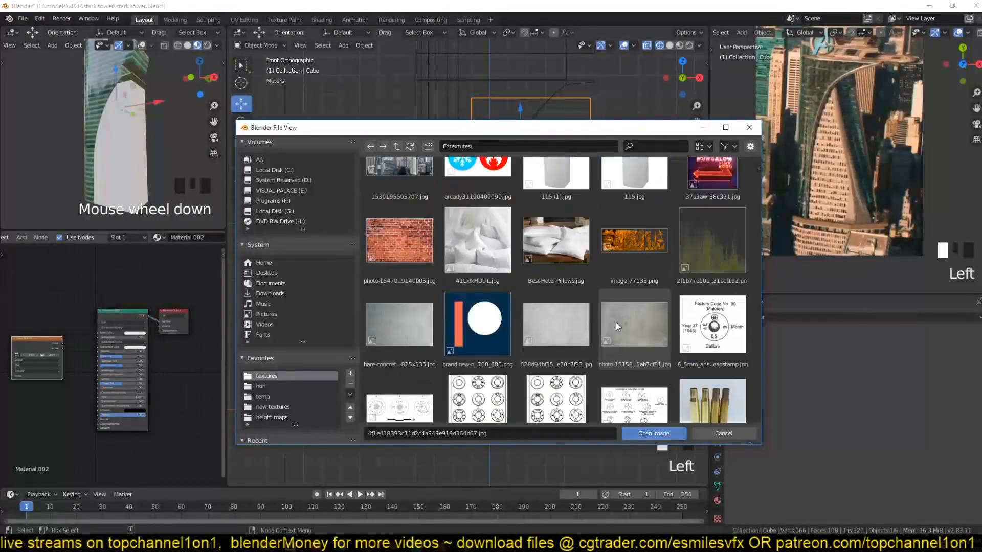
scroll(down, 3)
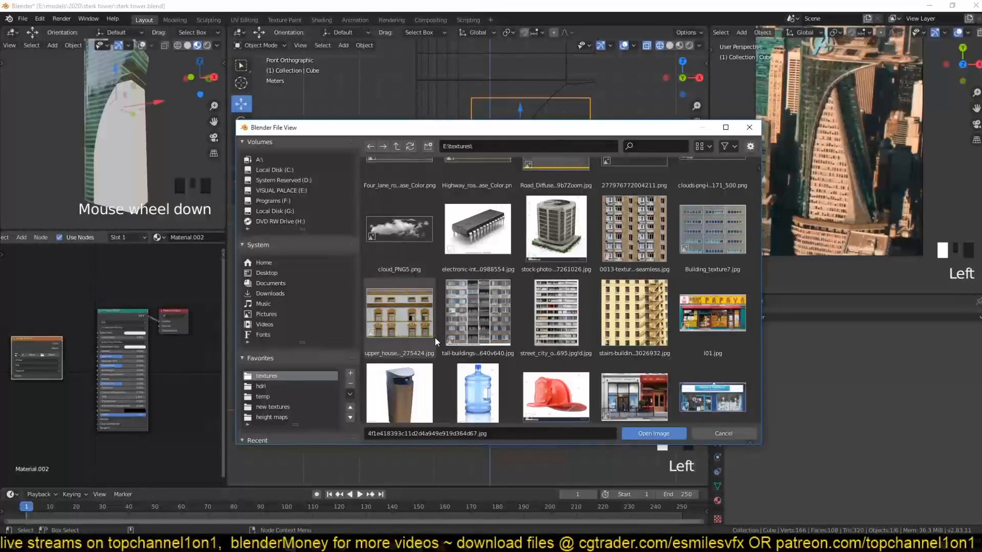
scroll(down, 3)
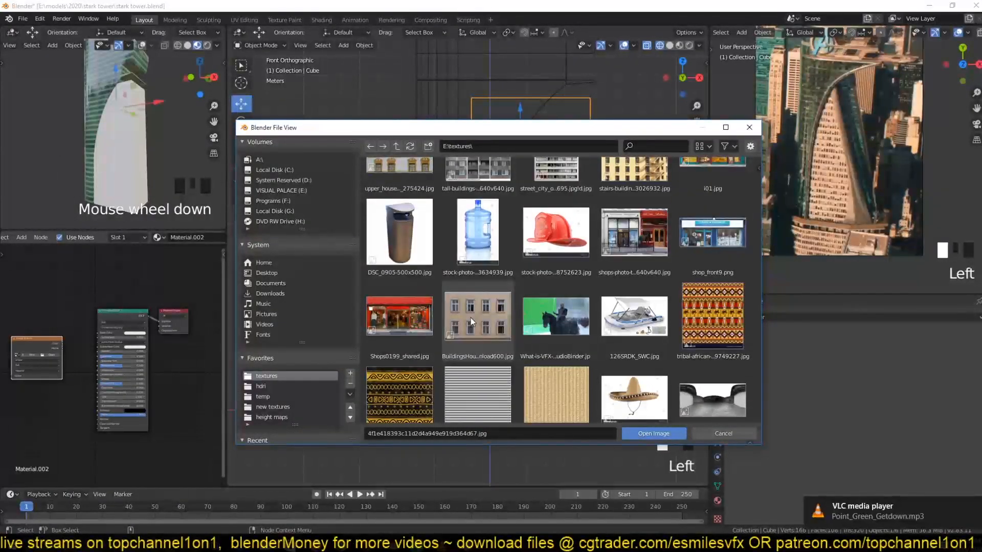
scroll(down, 3)
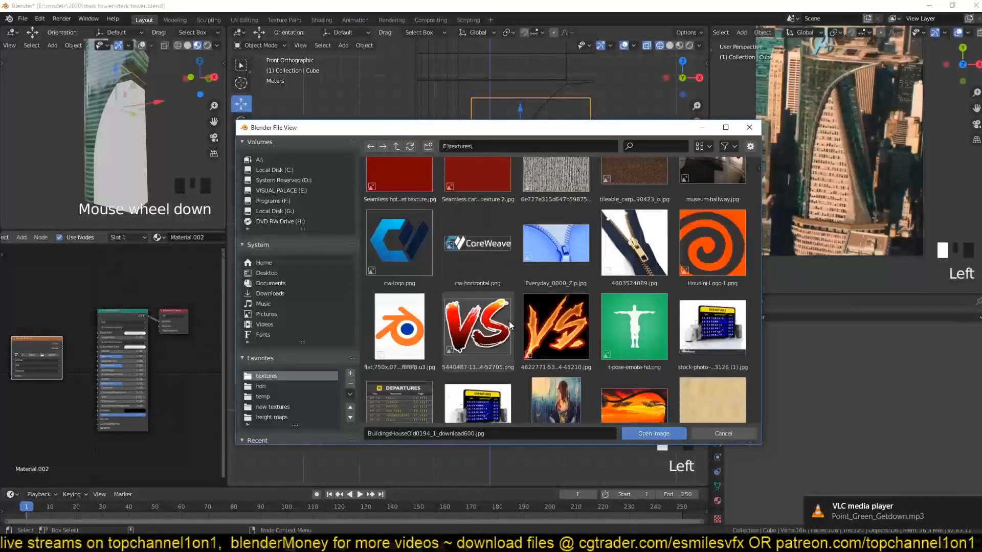
scroll(down, 3)
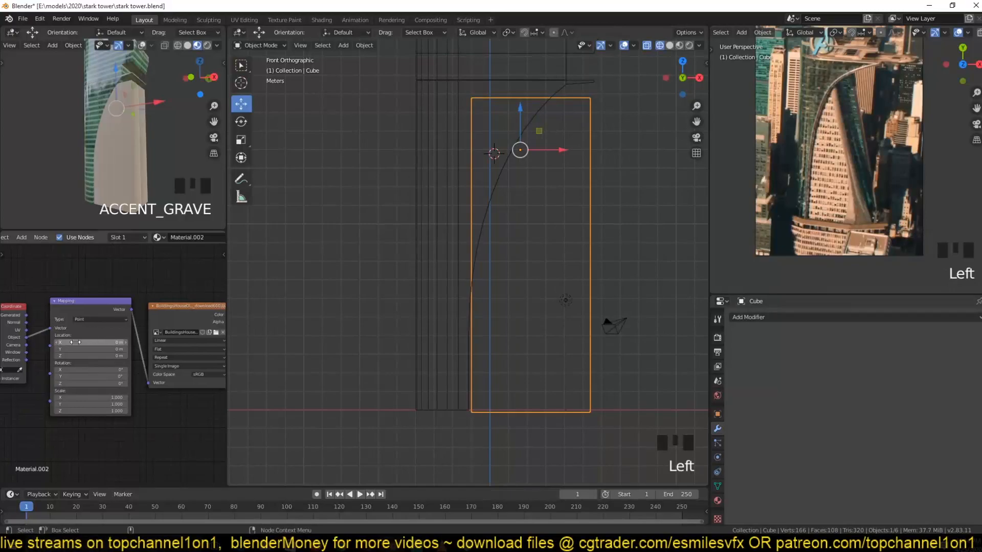
- Set the facade image mapping to Box projection scaled down to 0.29/0.39 so windows repeat
click(136, 343)
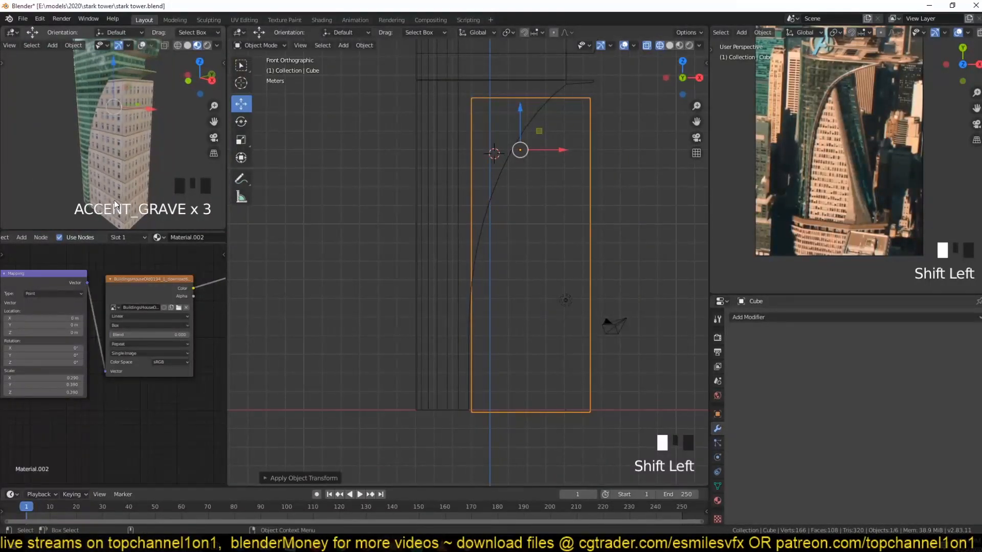
scroll(down, 3)
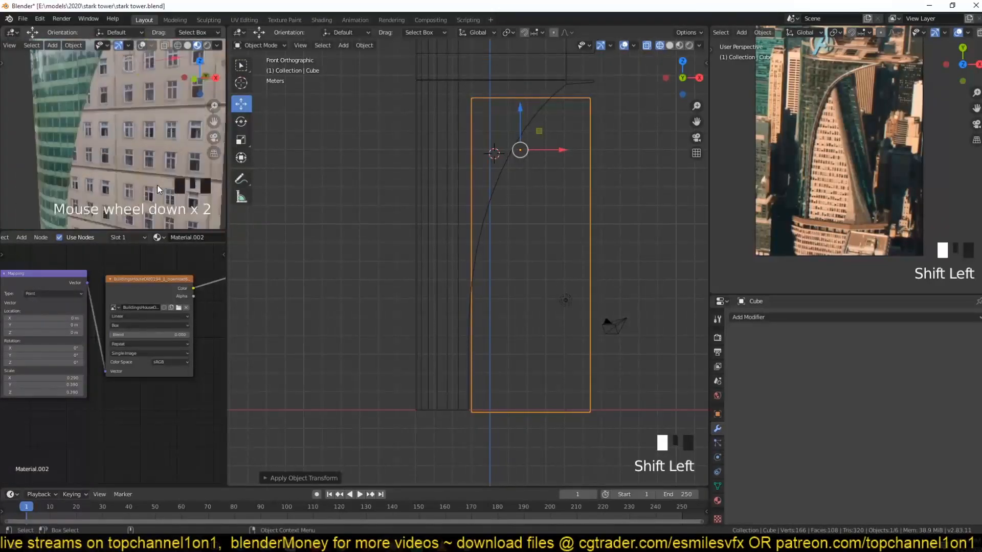
scroll(down, 3)
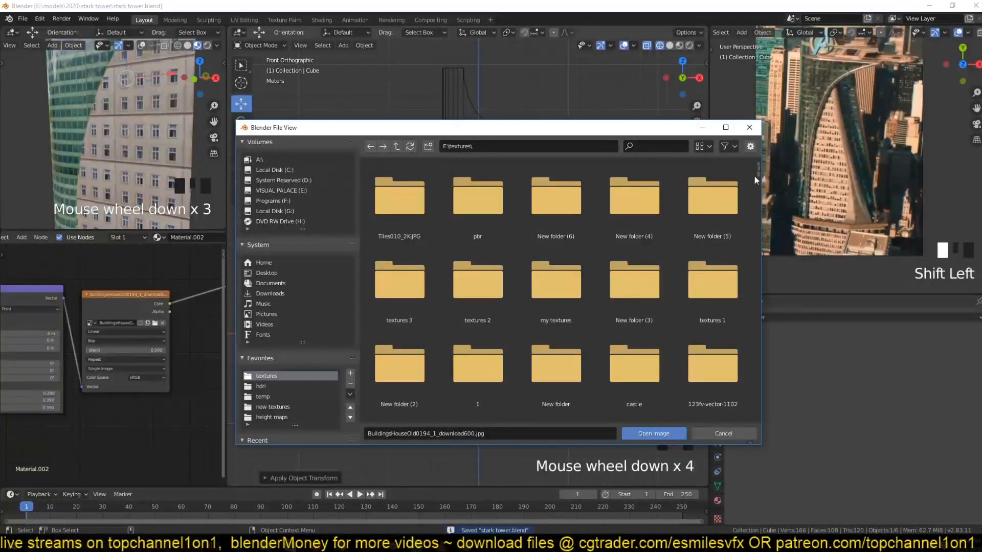
- Replace the block's facade with the denser high-rise window-grid image from the textures folder
scroll(down, 3)
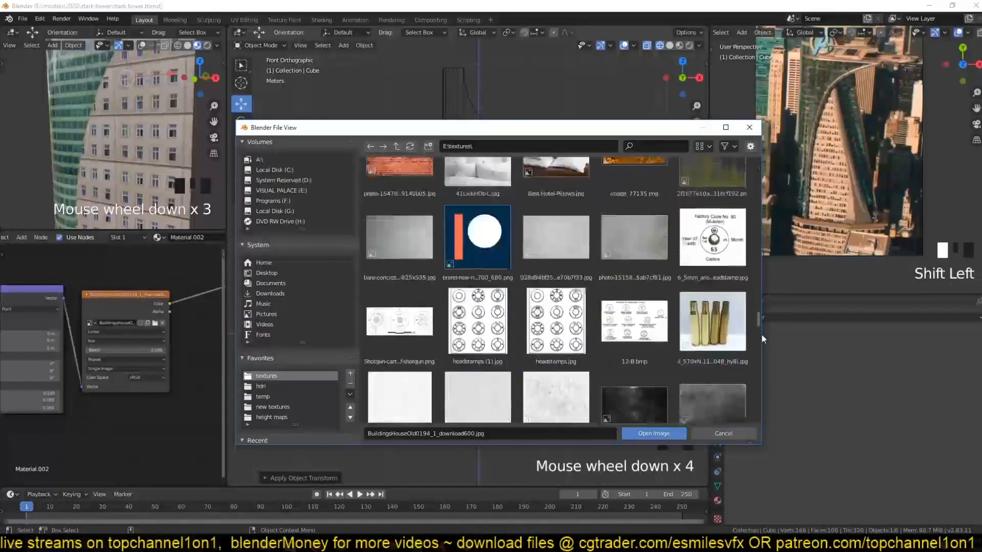
scroll(down, 3)
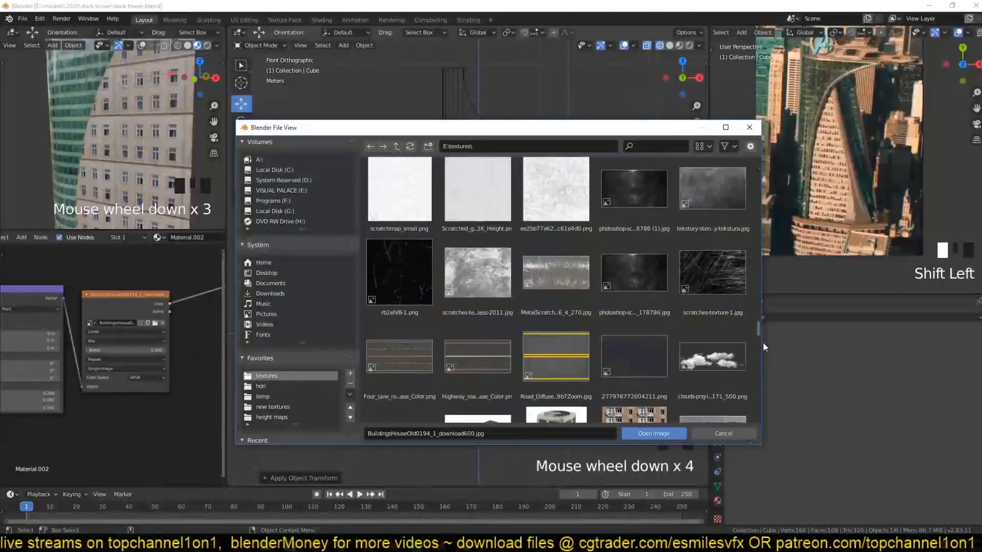
scroll(down, 3)
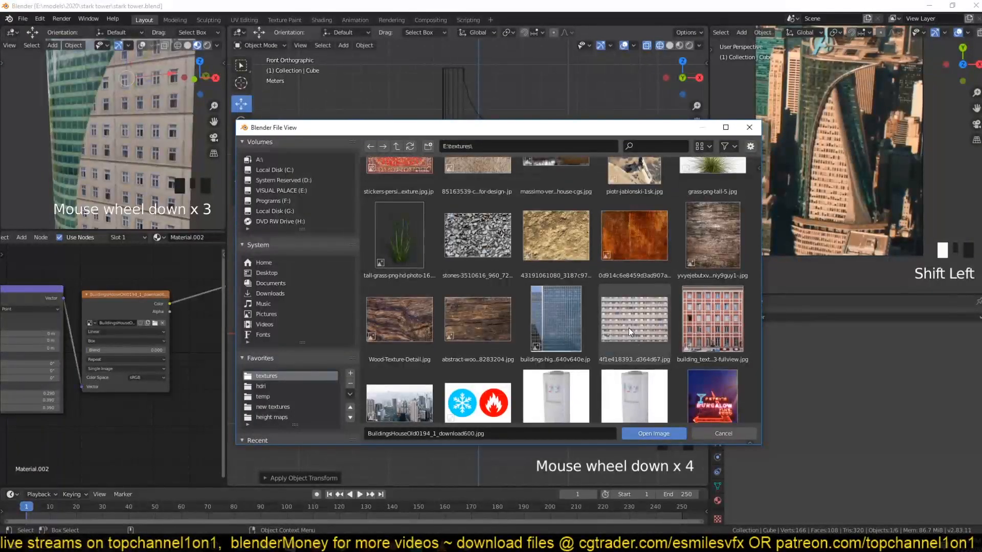
click(652, 434)
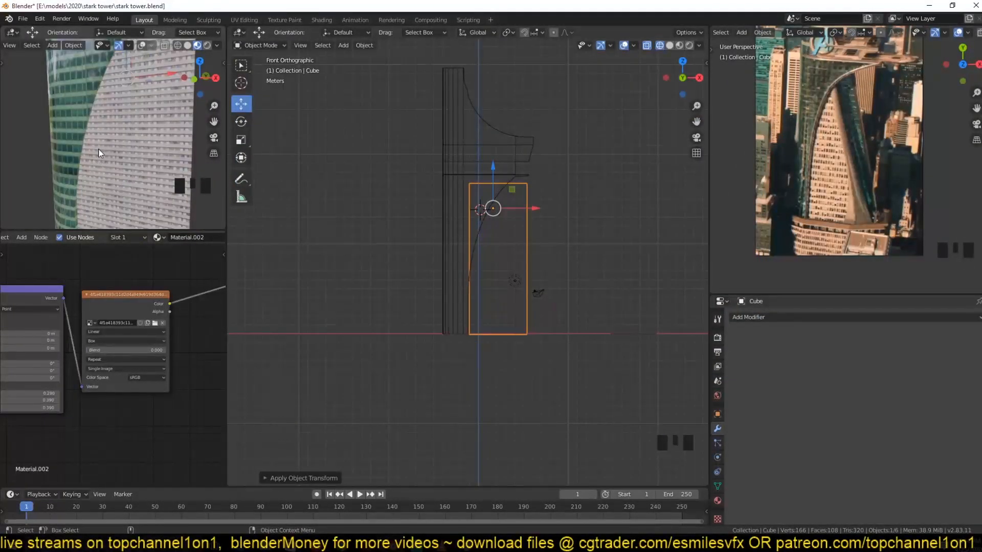